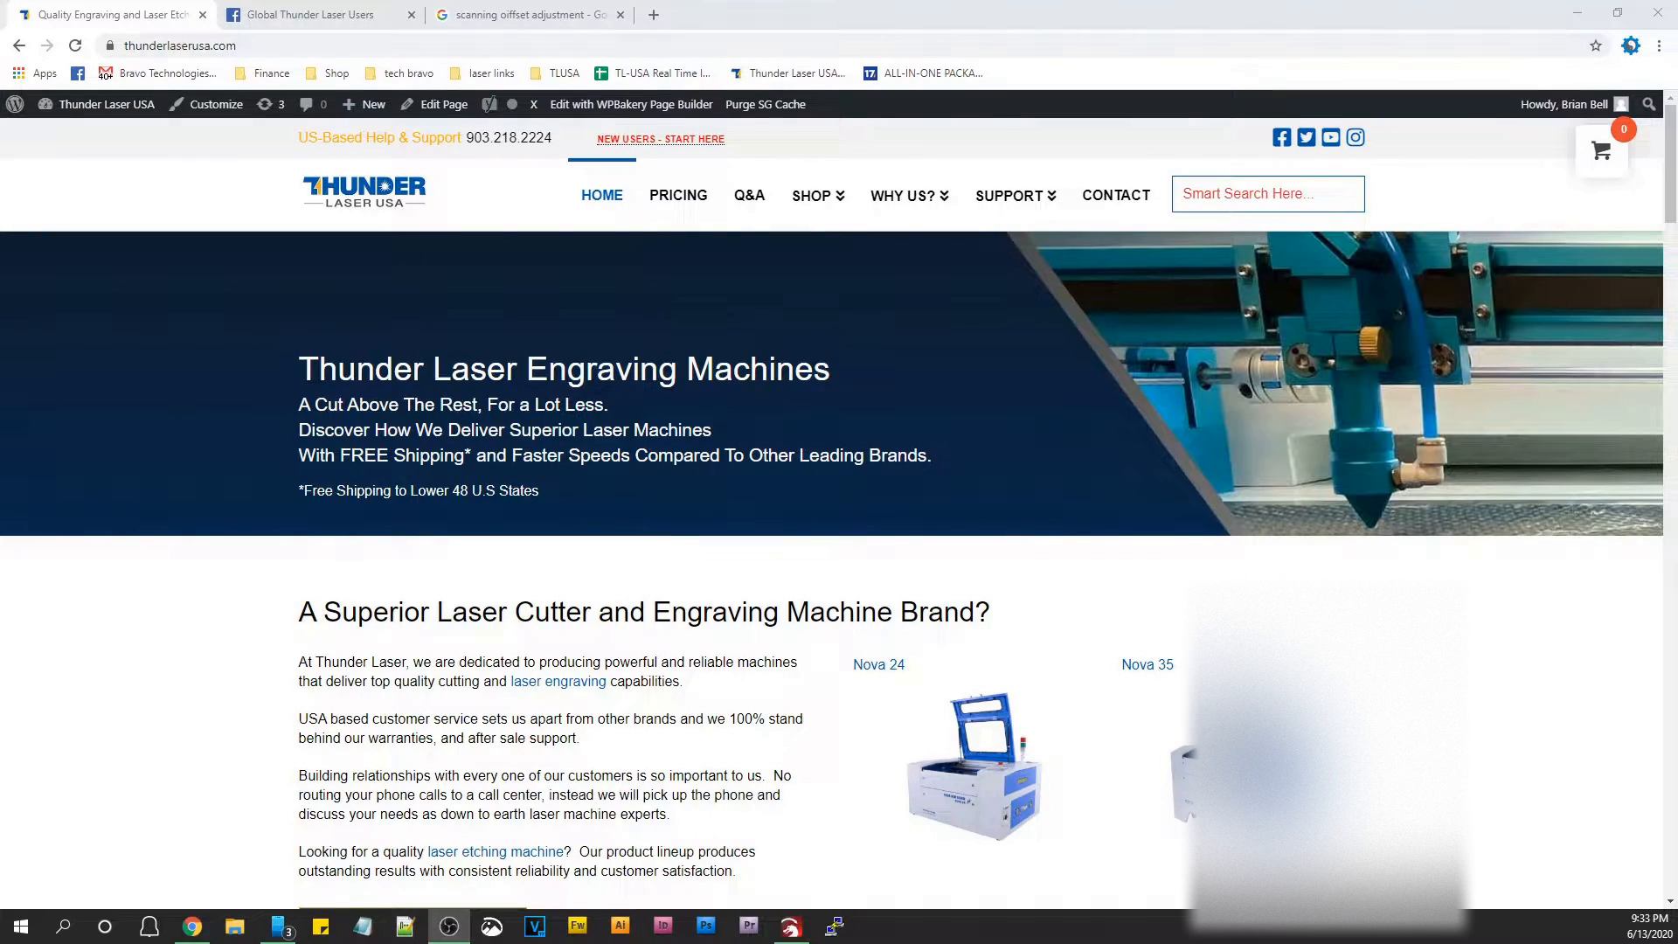
pyautogui.moveTo(353, 7)
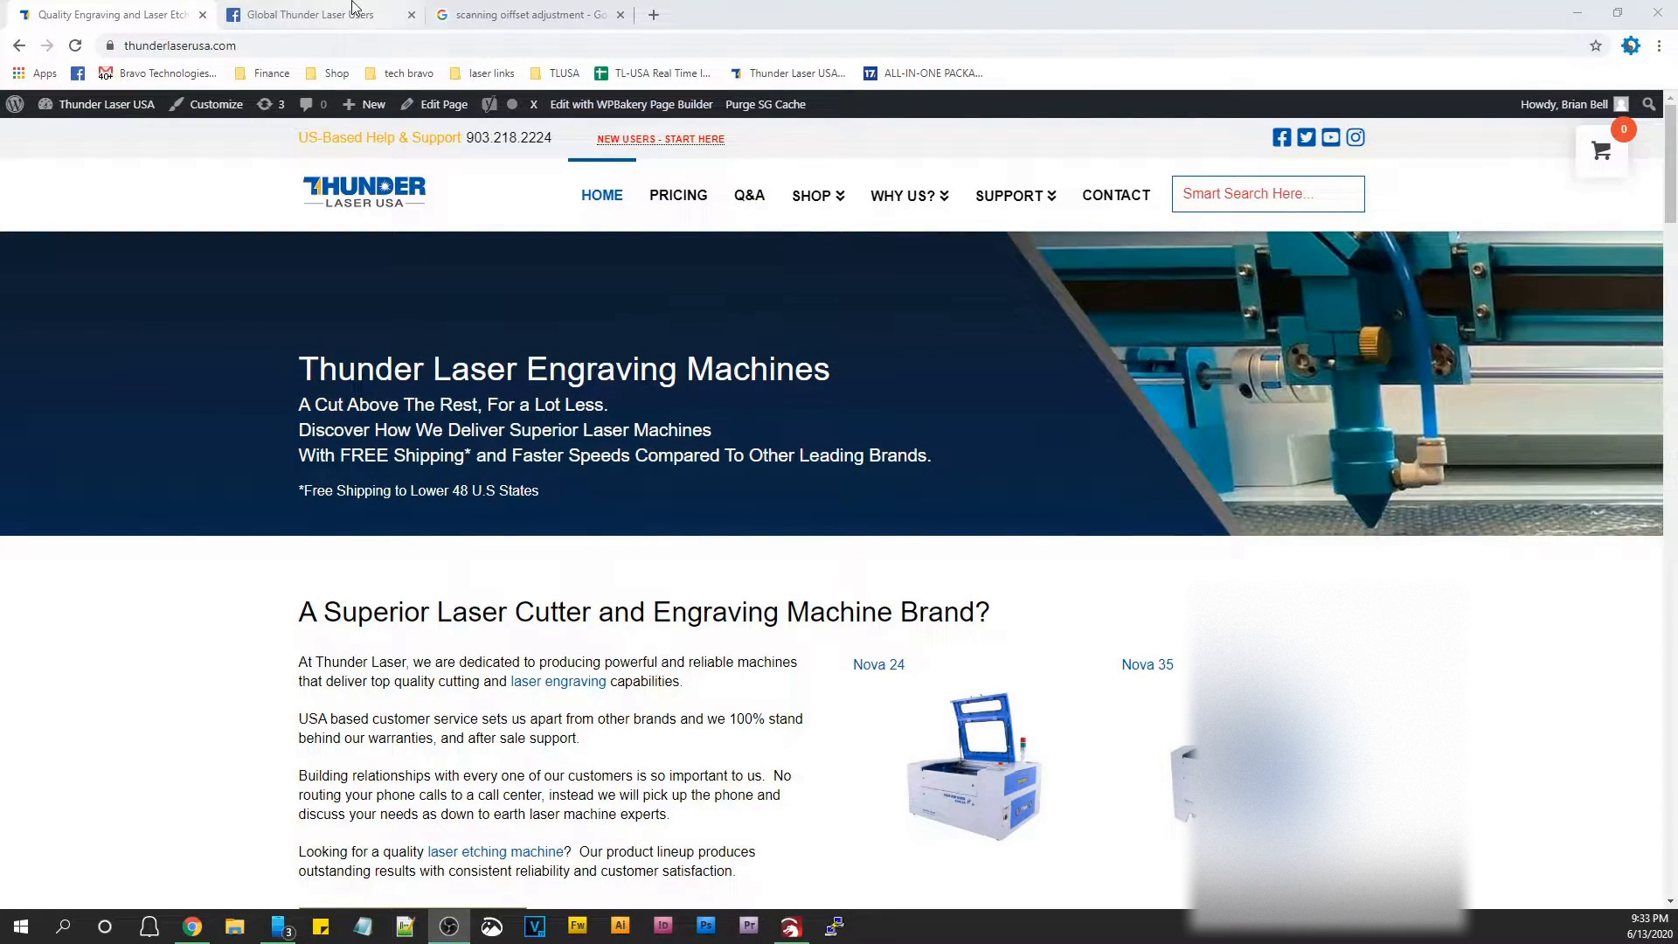
# Read the Global Thunder Laser Users thread comments on entering scanning offset values.
pyautogui.click(312, 14)
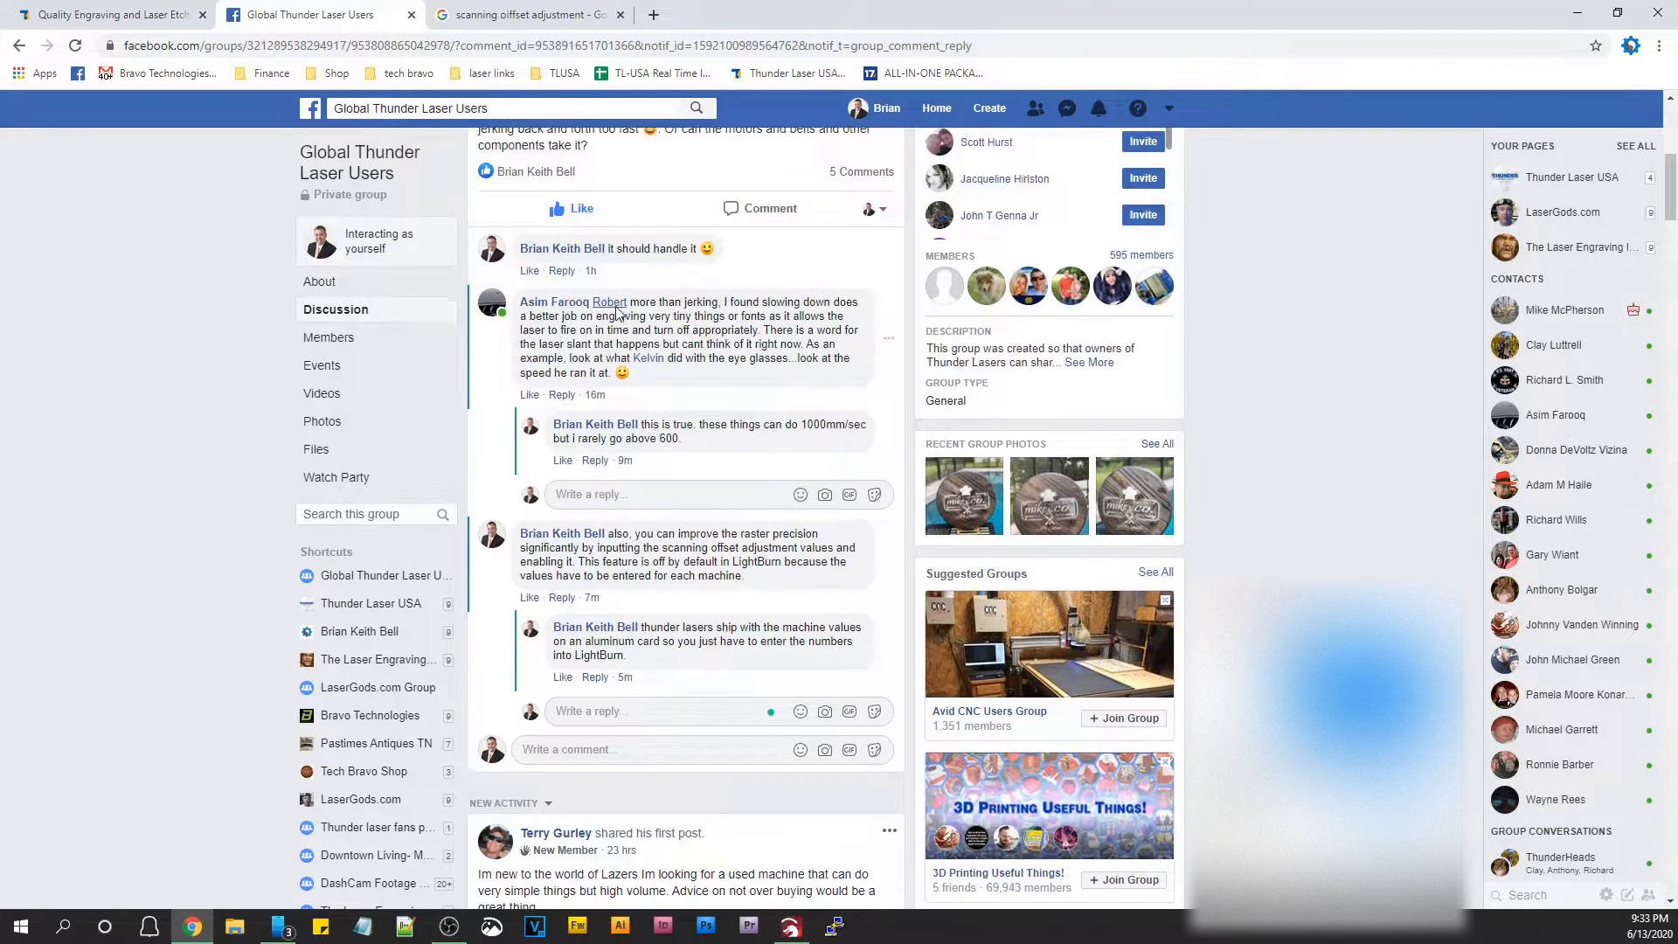
pyautogui.scroll(-3)
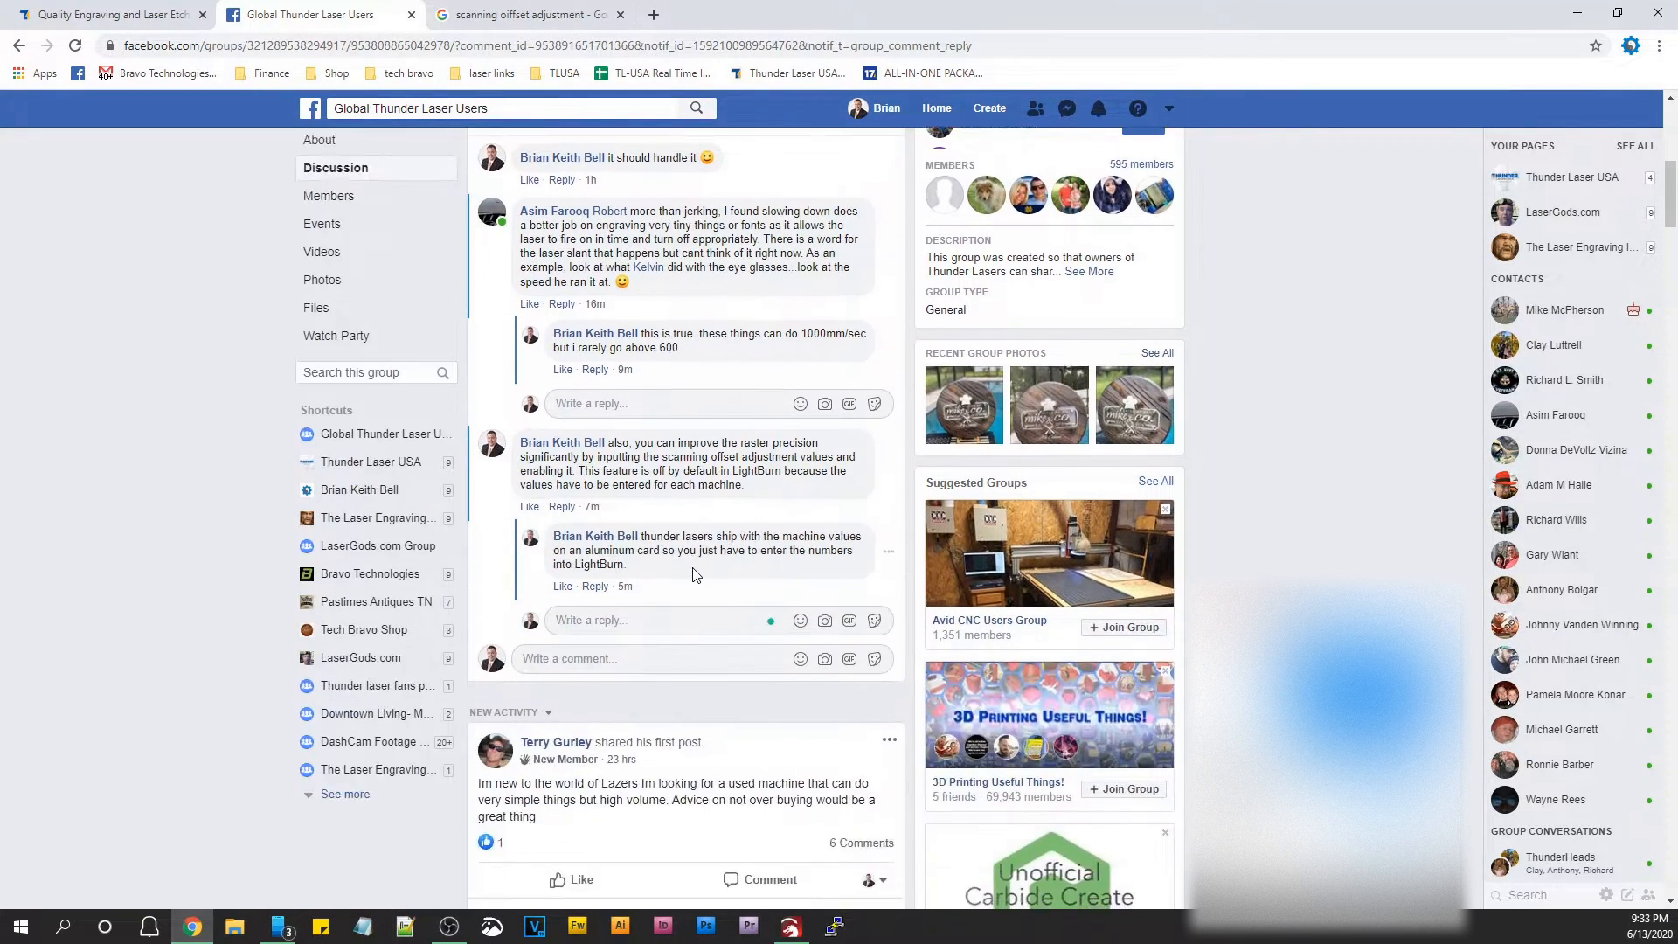
pyautogui.scroll(-3)
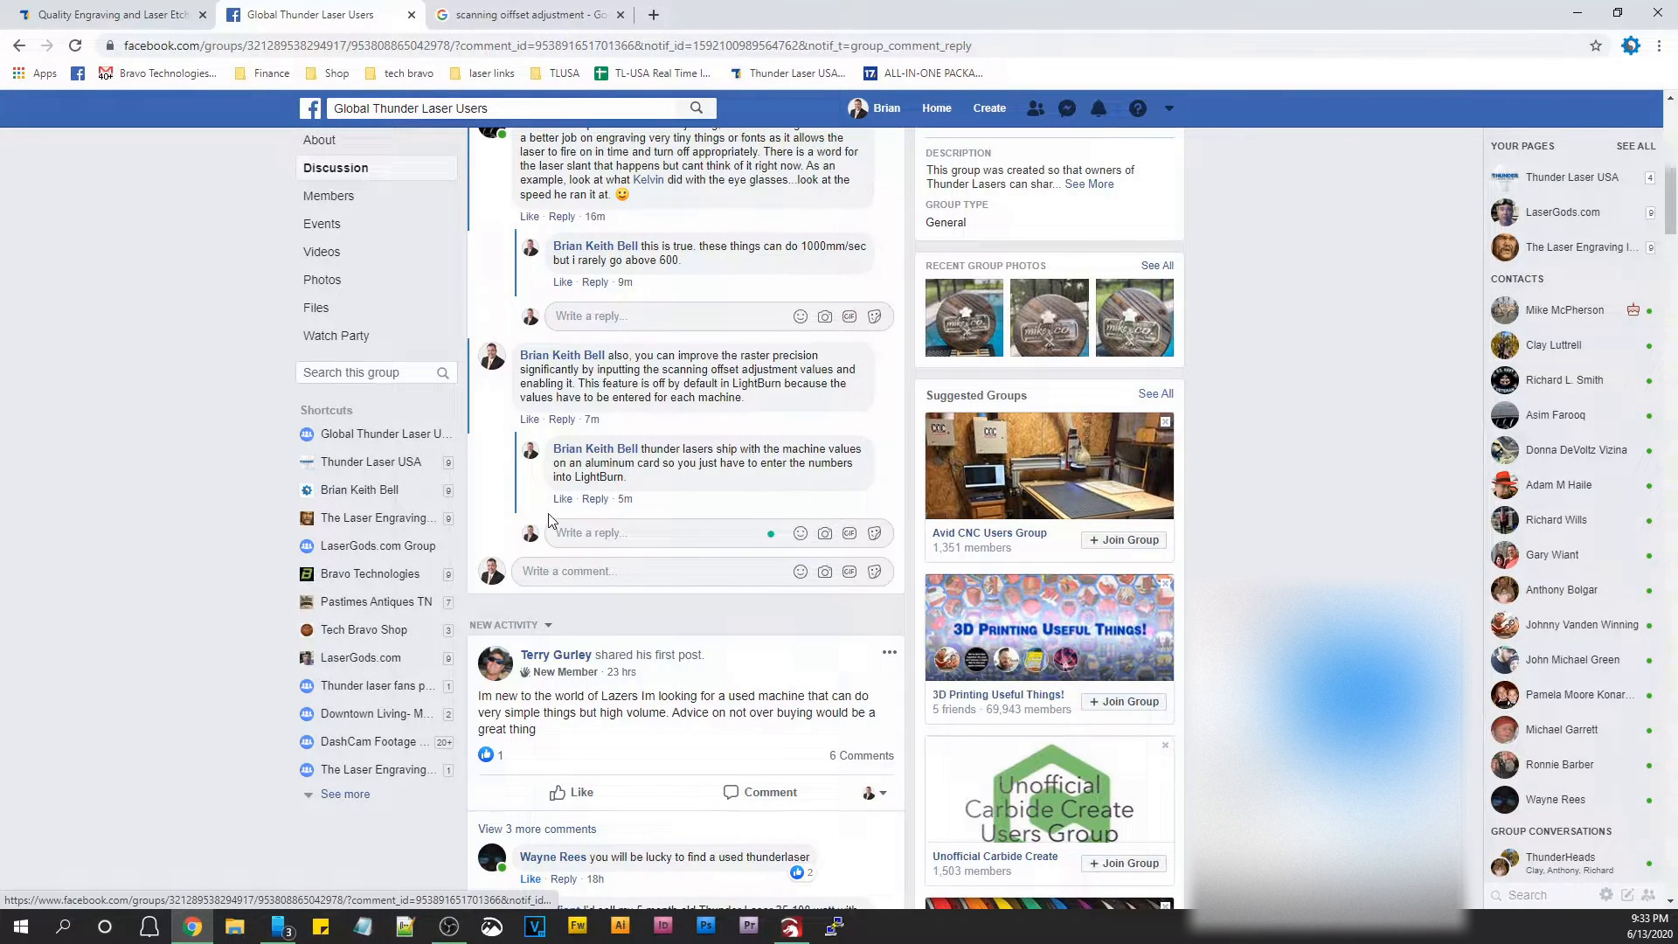
# Enlarge the phone photo of the machine's reverse compensation card to read its values.
pyautogui.click(525, 14)
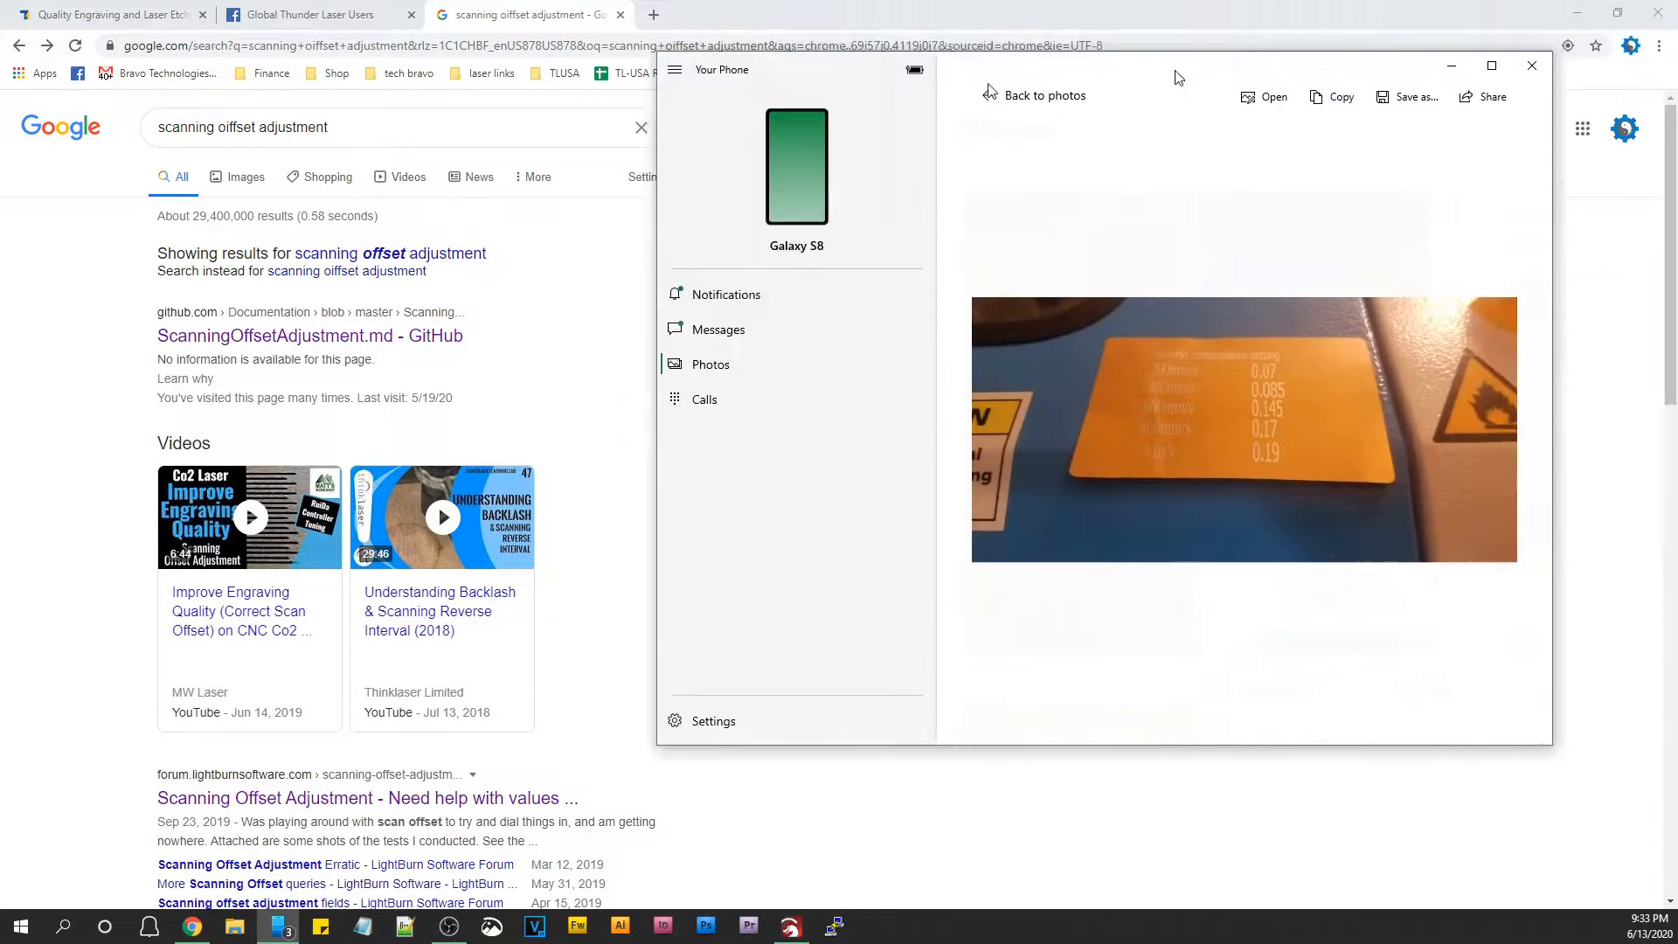
pyautogui.click(1491, 65)
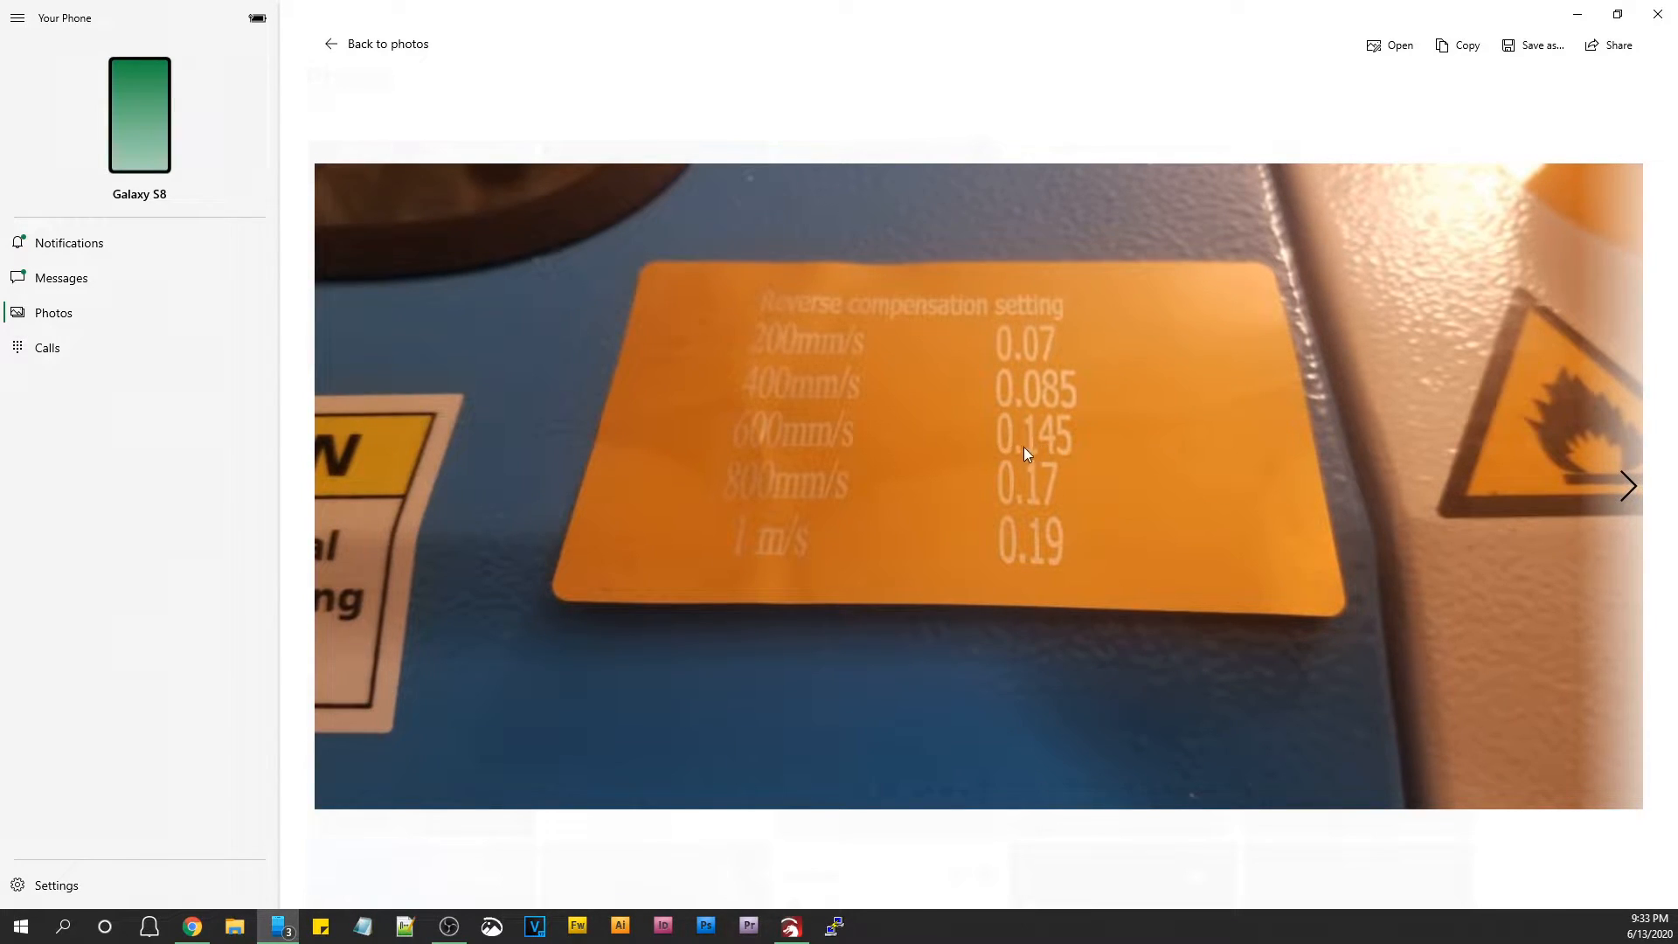
pyautogui.moveTo(1017, 564)
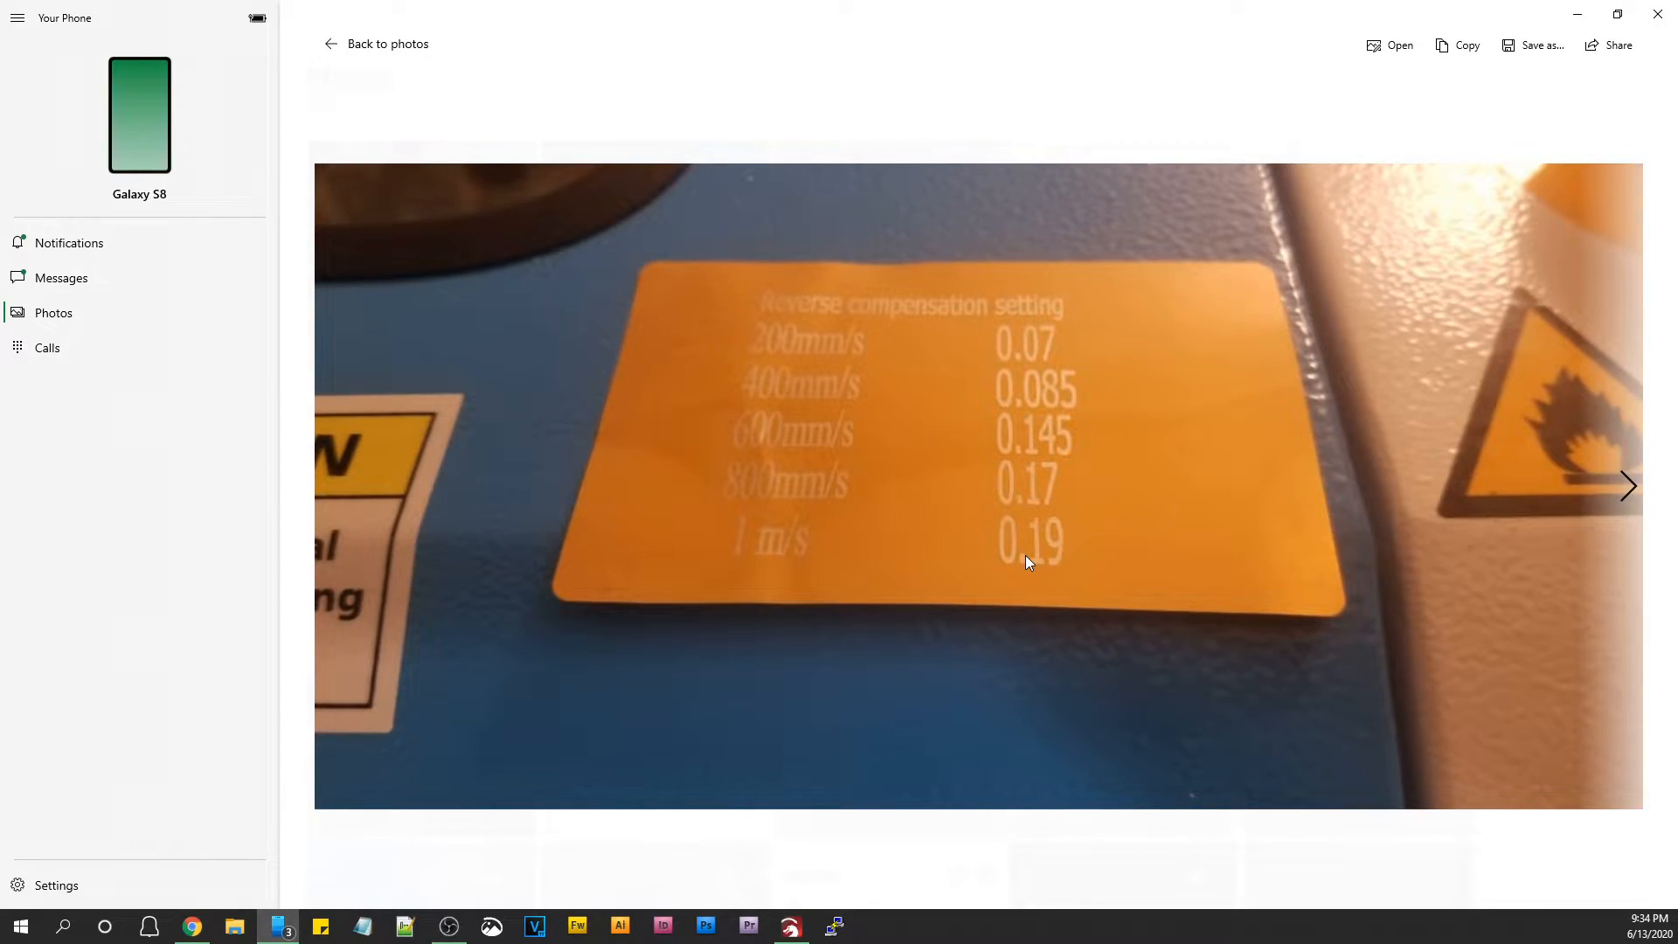
pyautogui.moveTo(1023, 561)
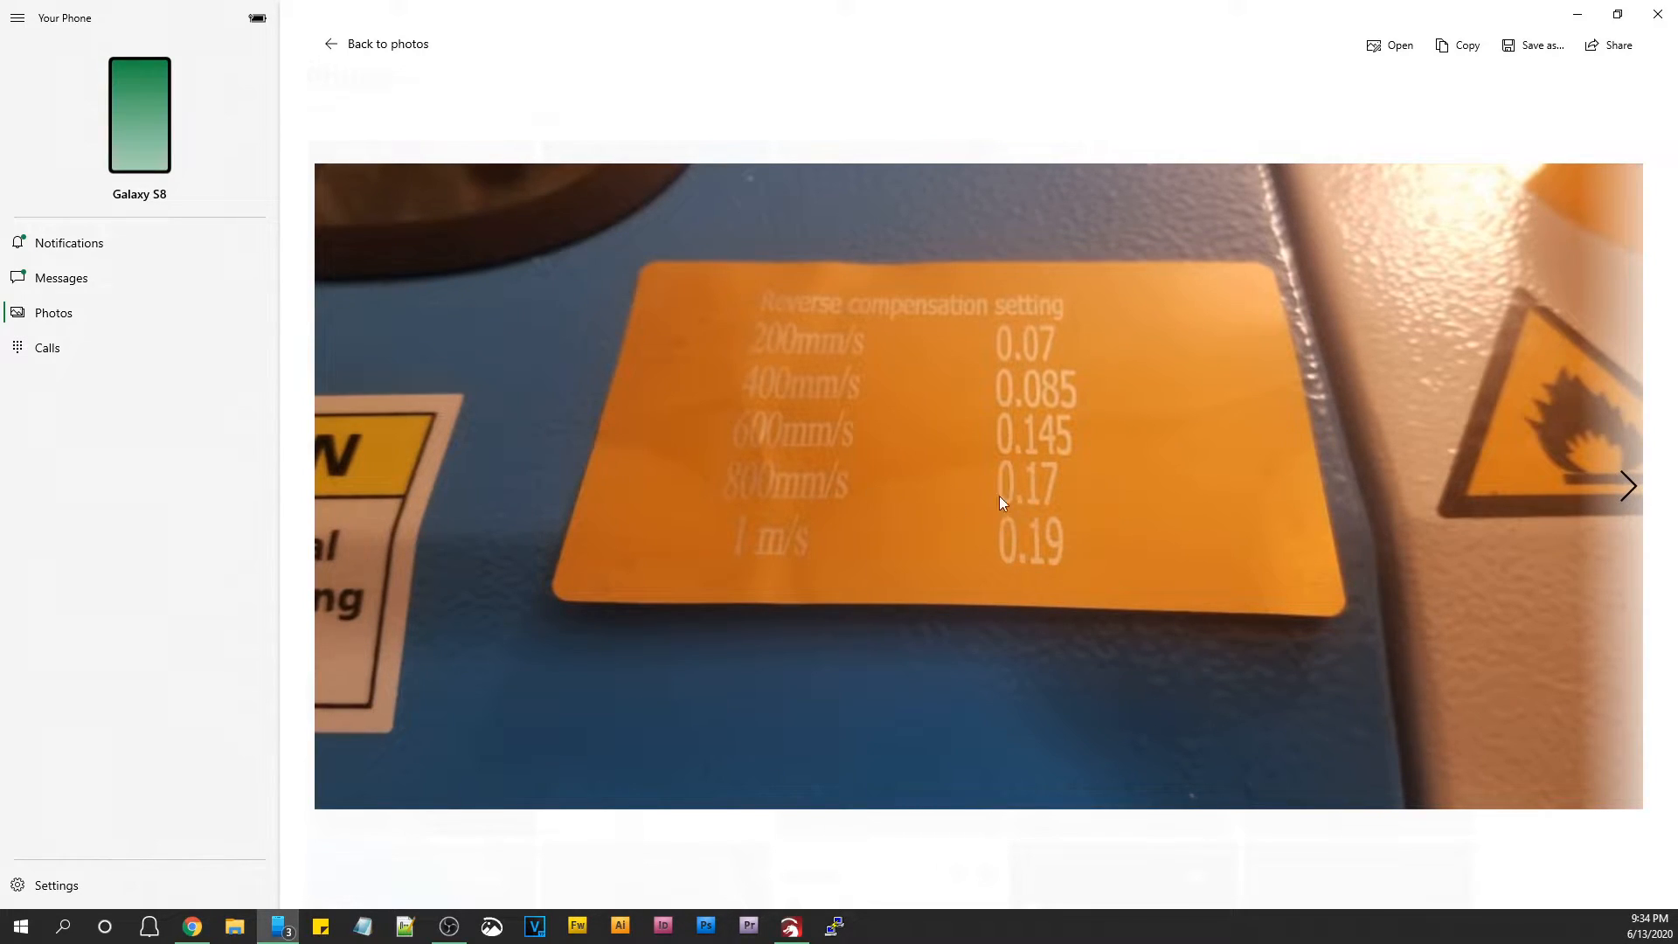
pyautogui.moveTo(942, 496)
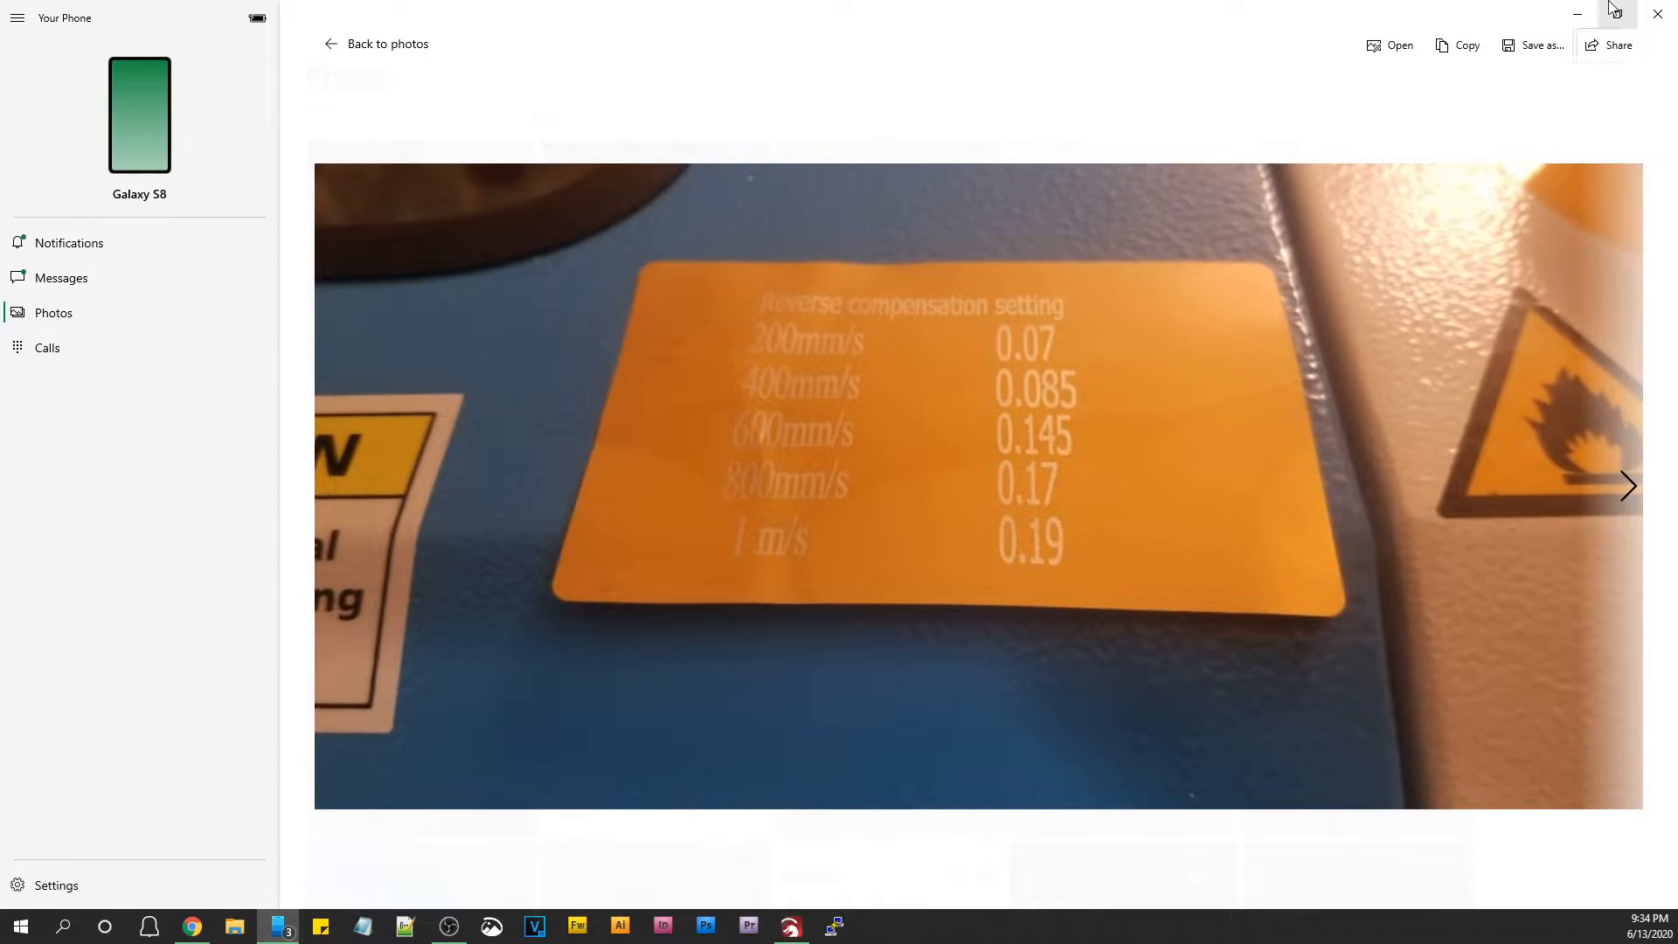
pyautogui.moveTo(1617, 15)
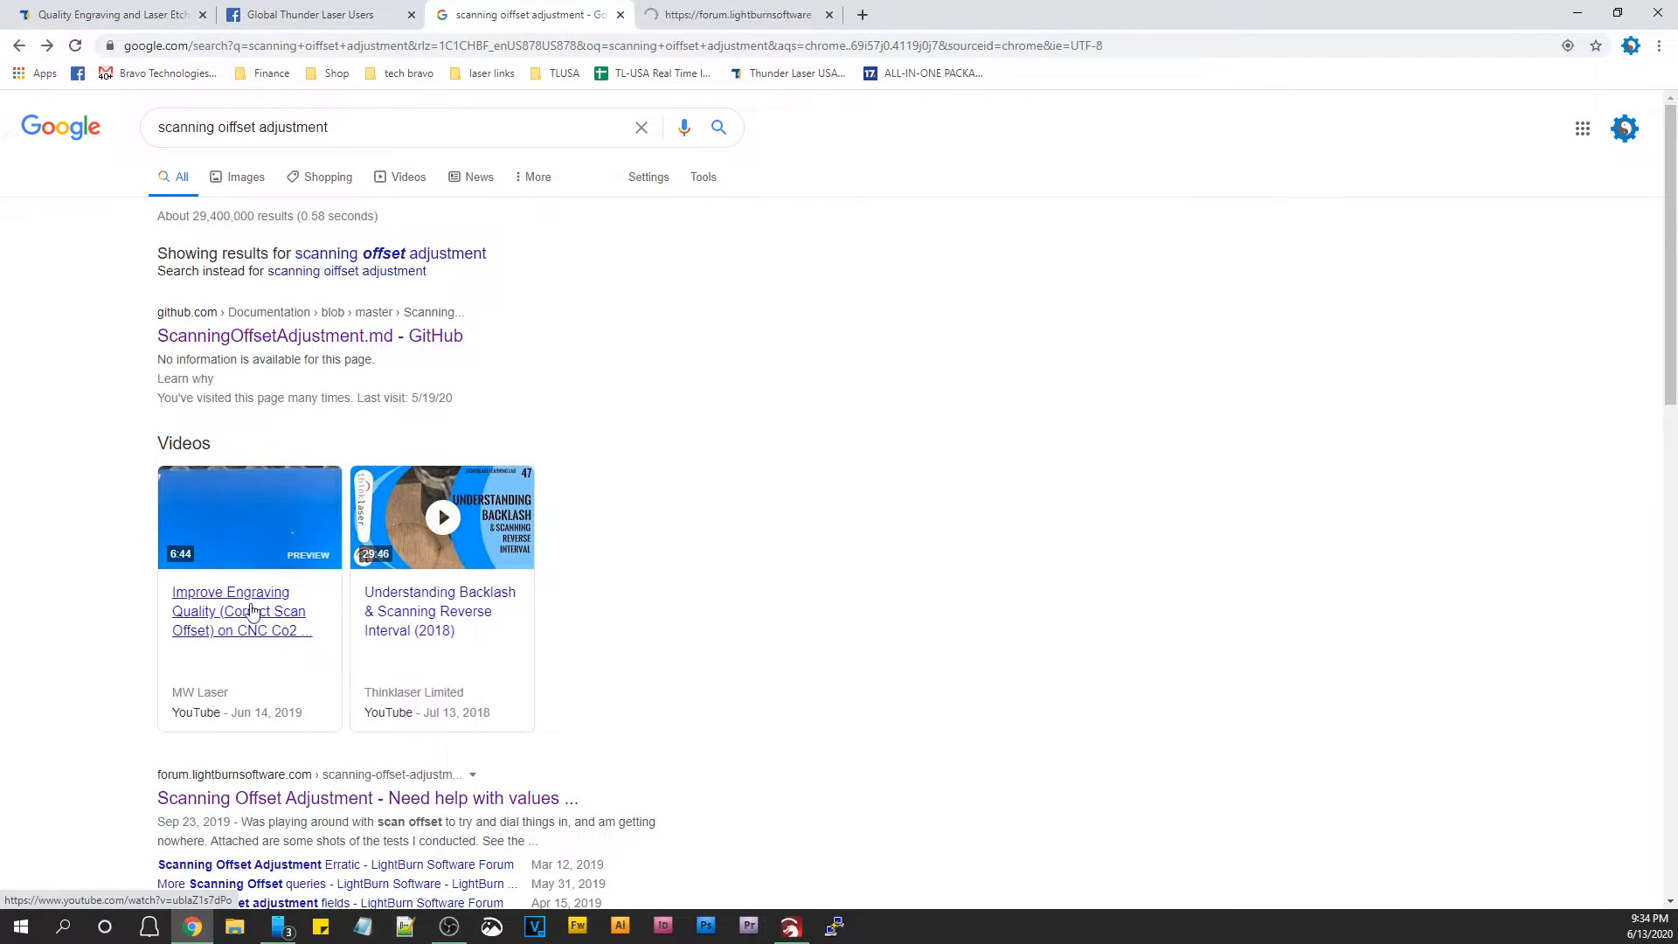
# Read through the 'Scanning Offset Adjustment - Need help with values' thread and its test engraving photos.
pyautogui.click(365, 797)
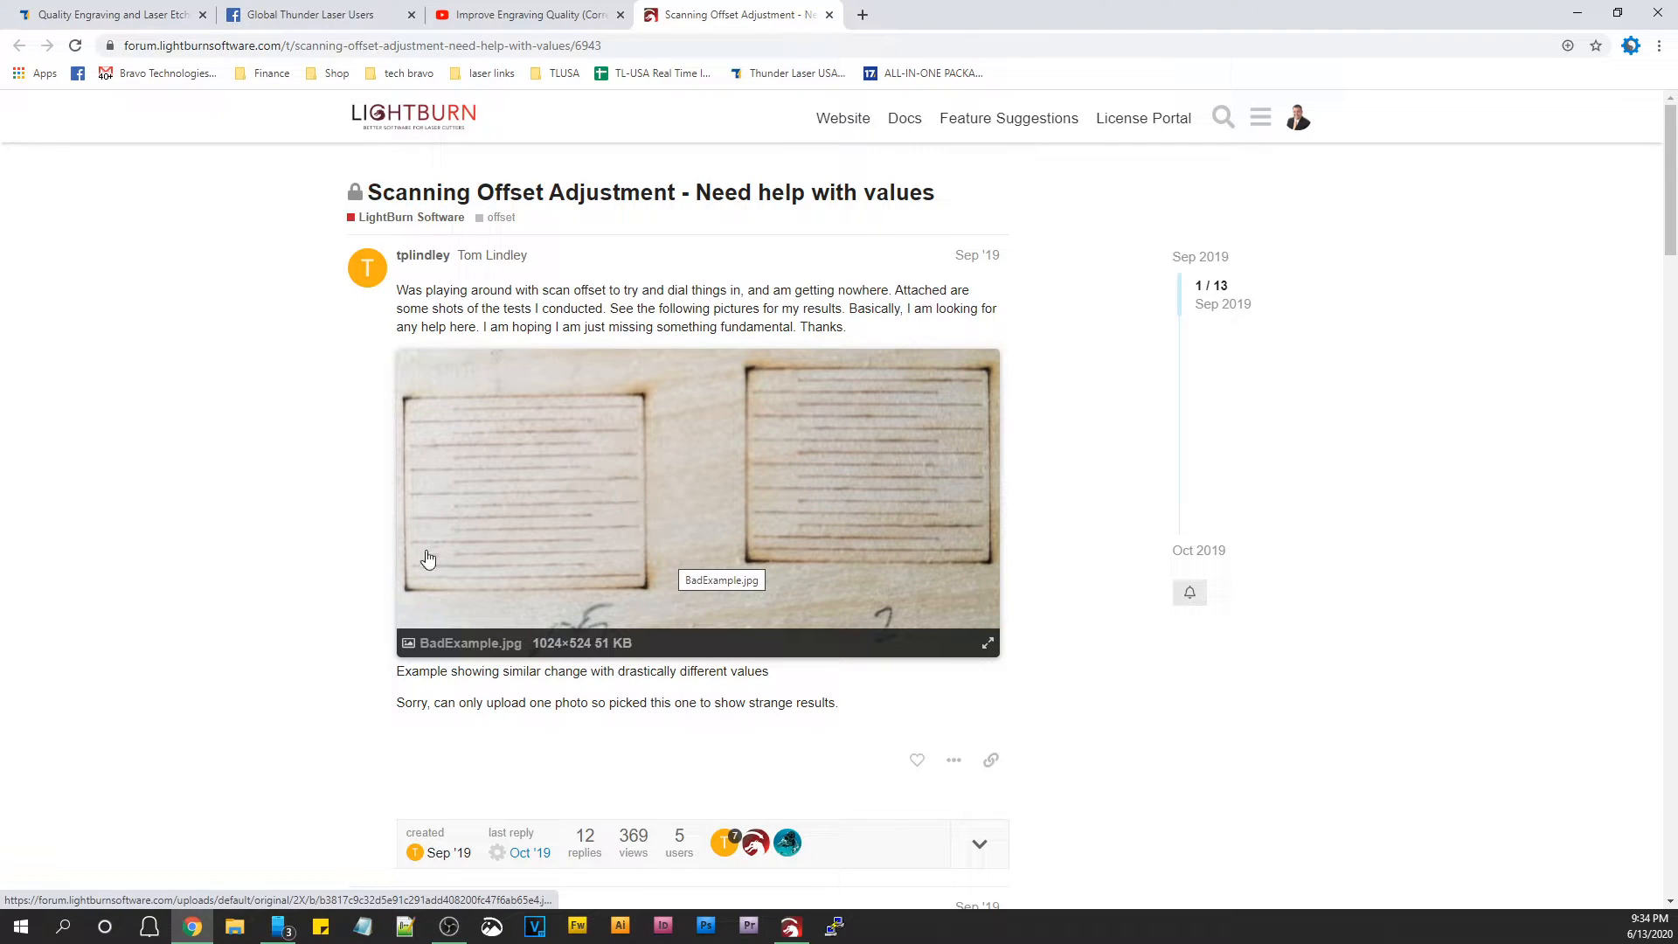
pyautogui.moveTo(504, 556)
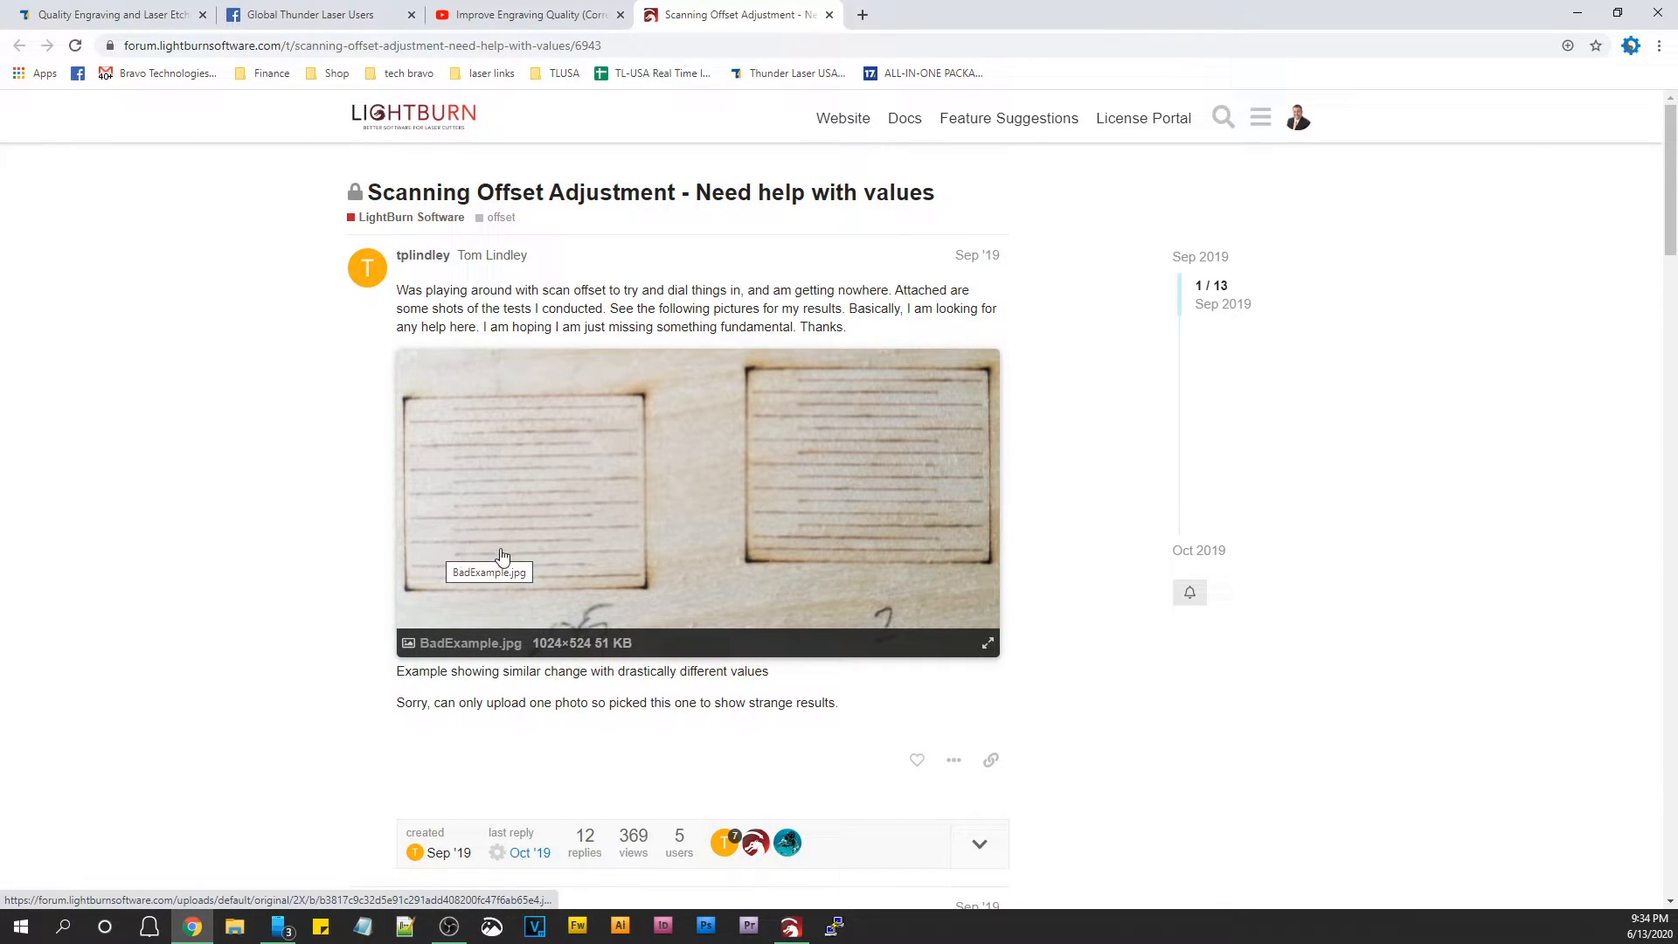
pyautogui.moveTo(626, 574)
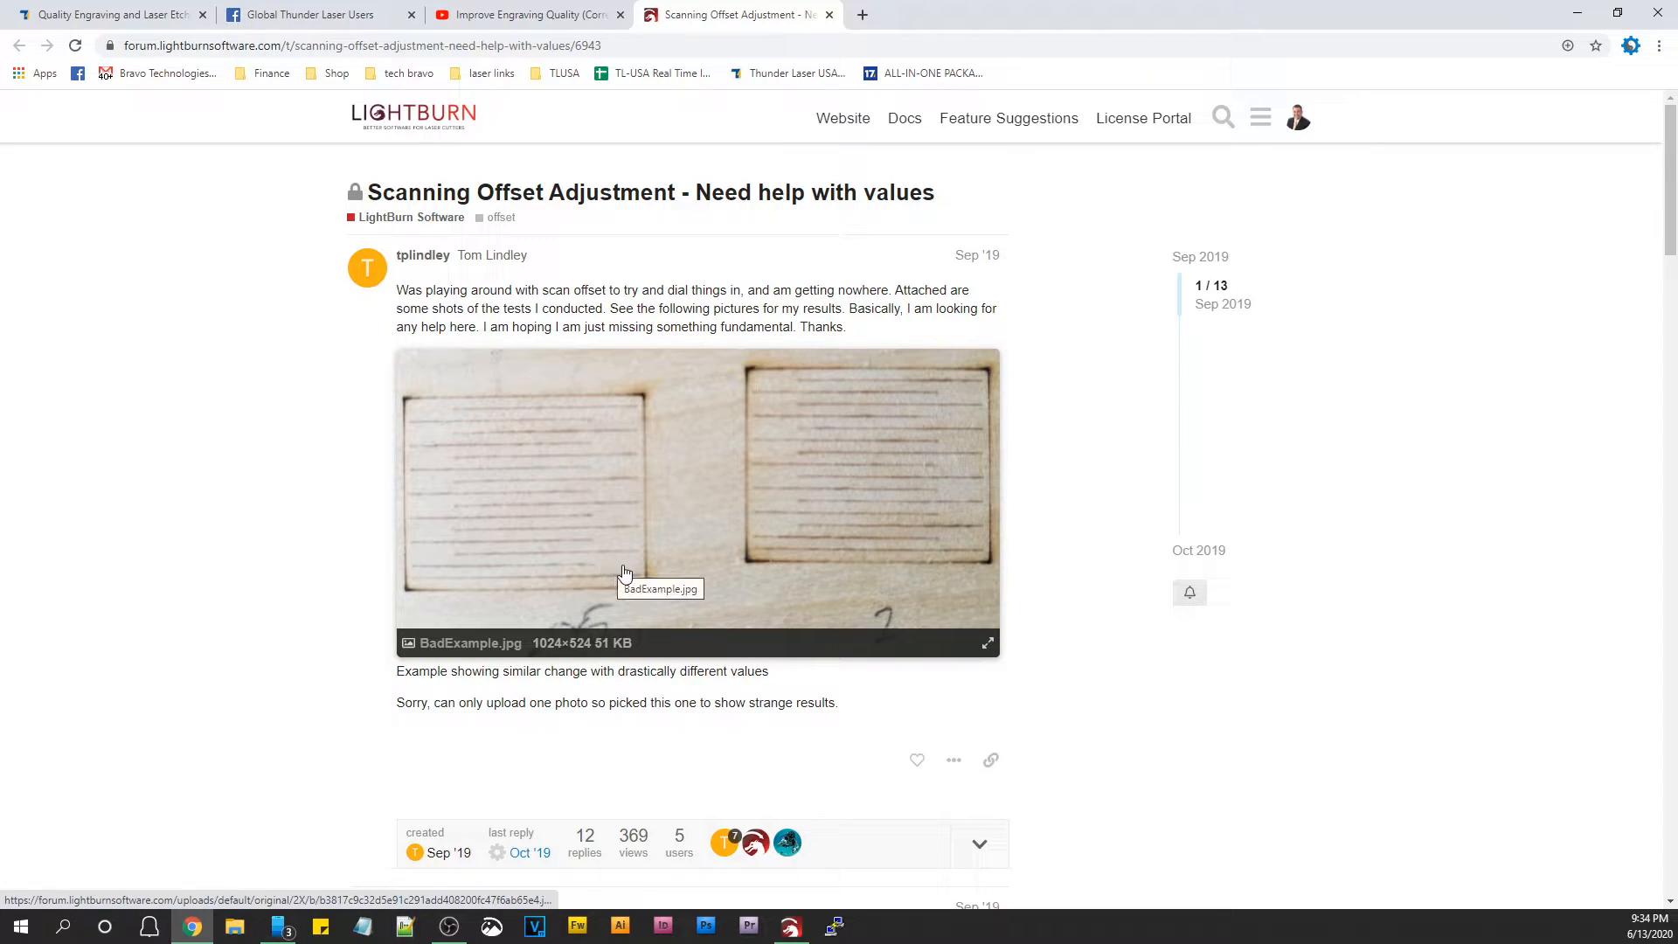
pyautogui.scroll(-3)
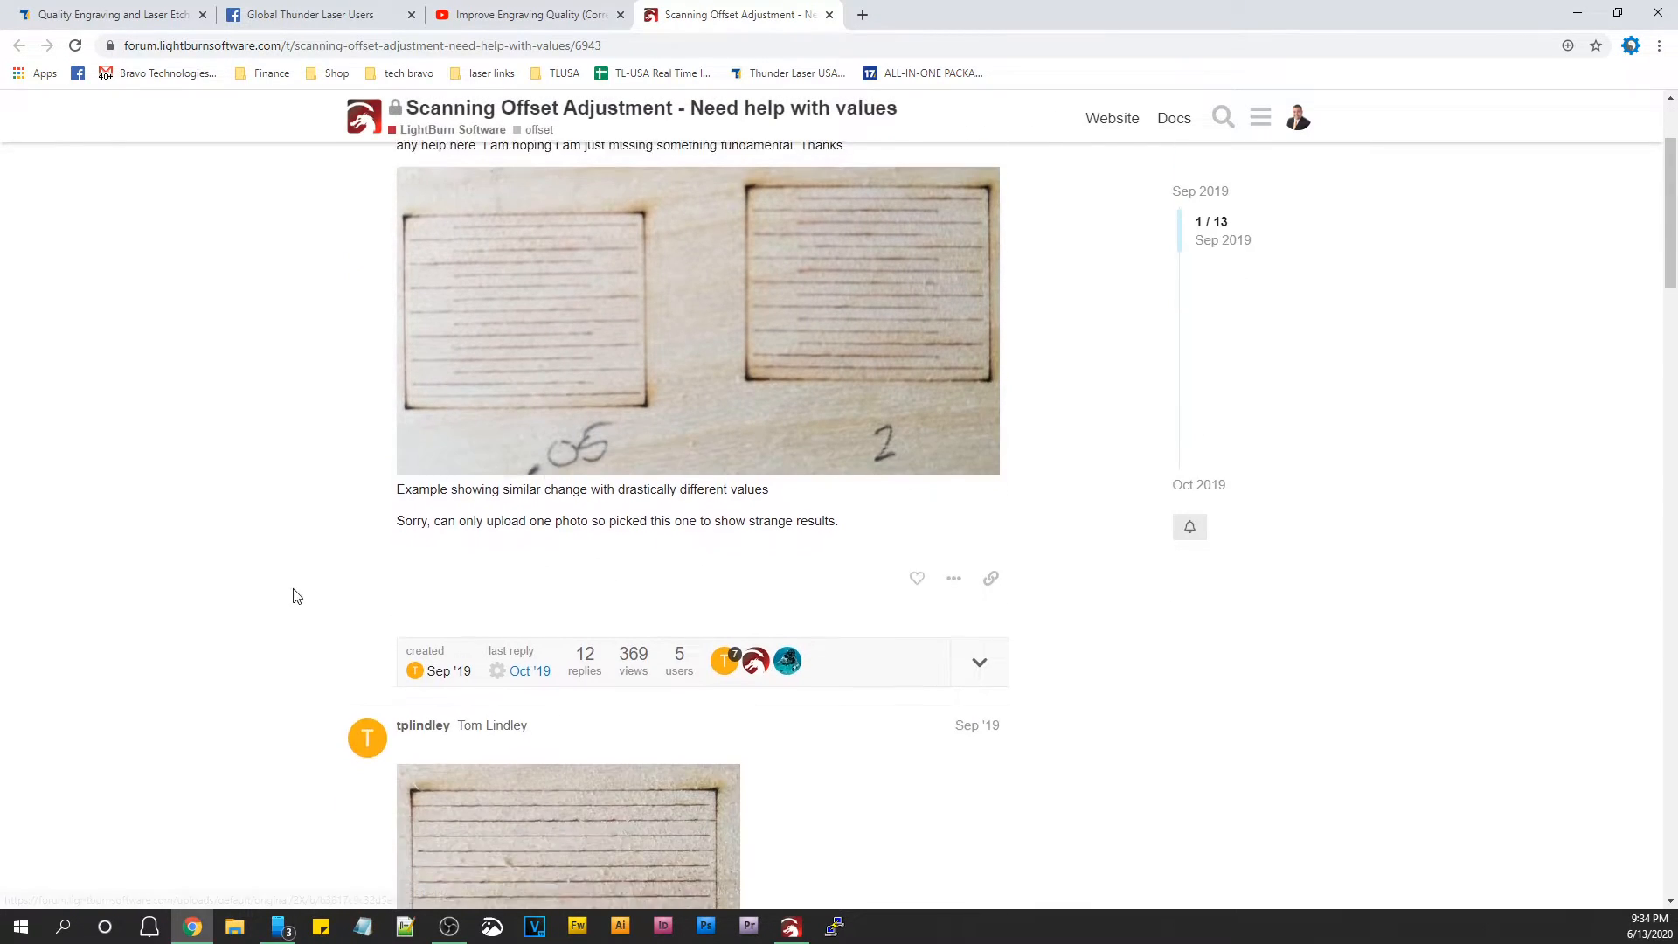
pyautogui.scroll(-3)
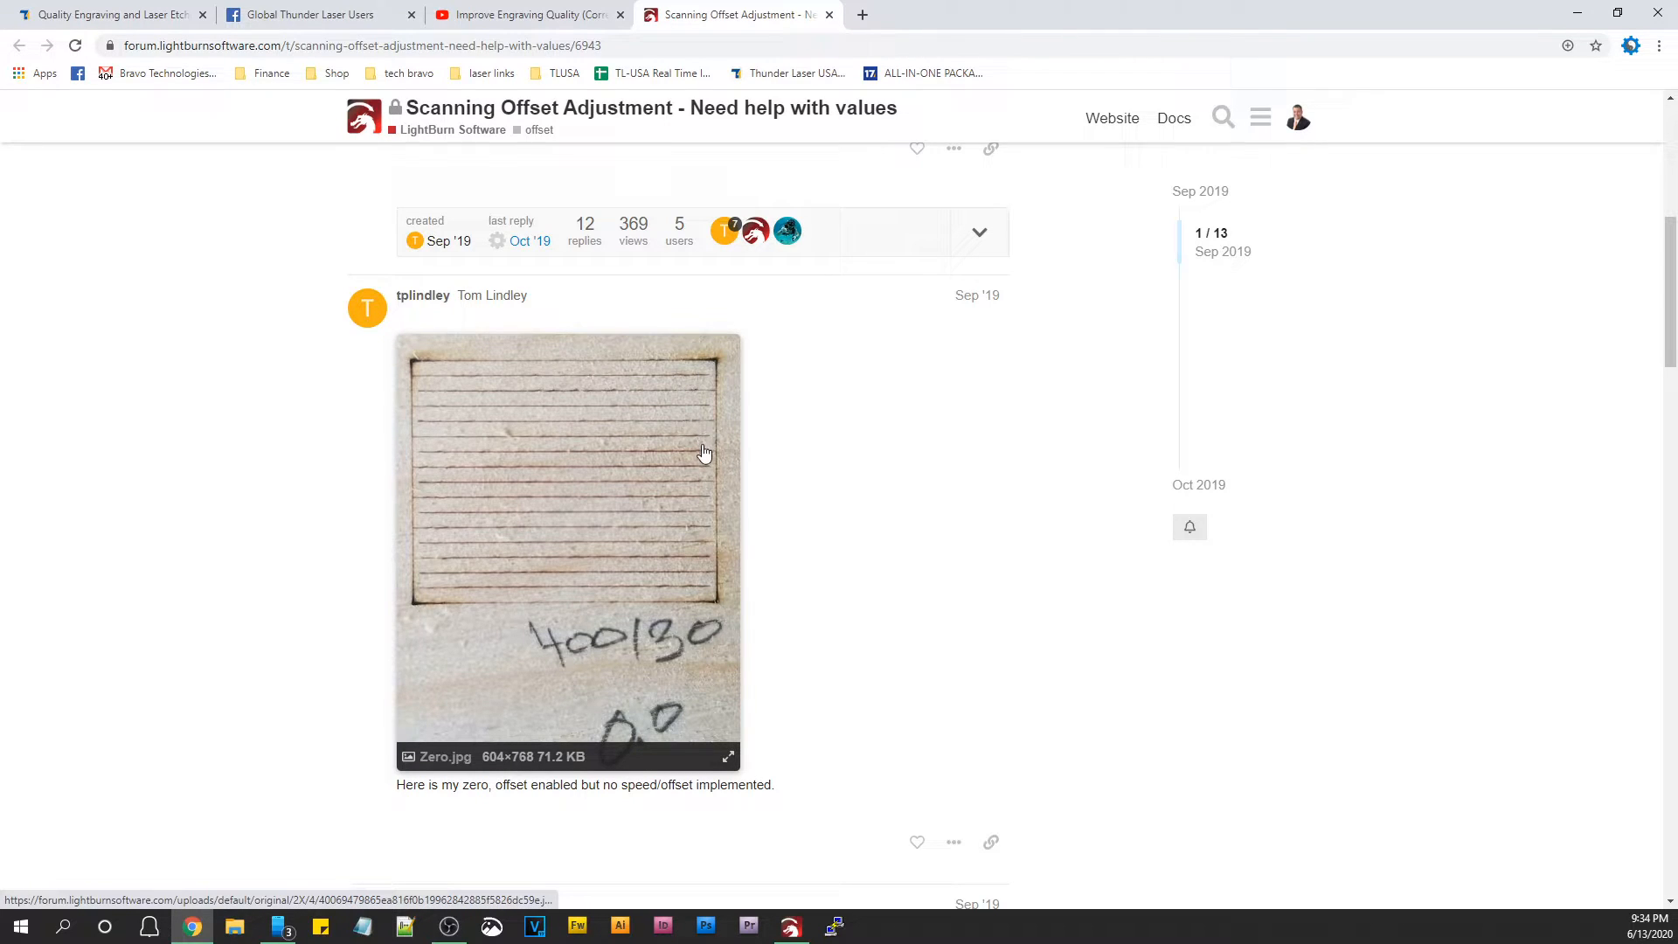
pyautogui.scroll(-3)
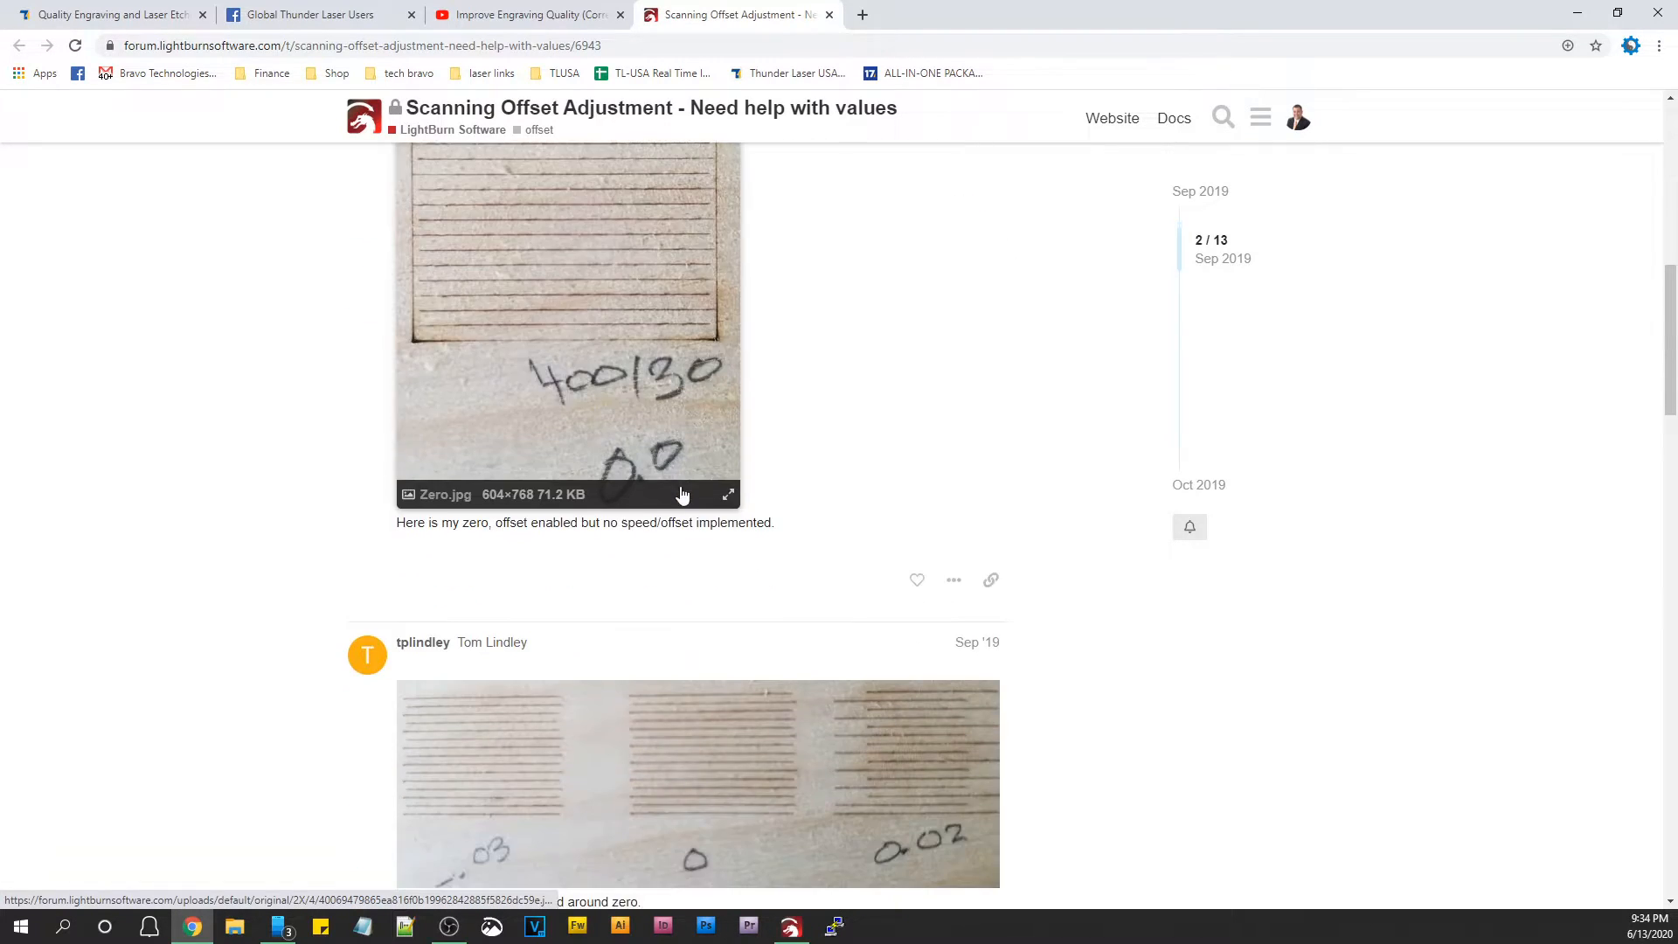
pyautogui.scroll(-3)
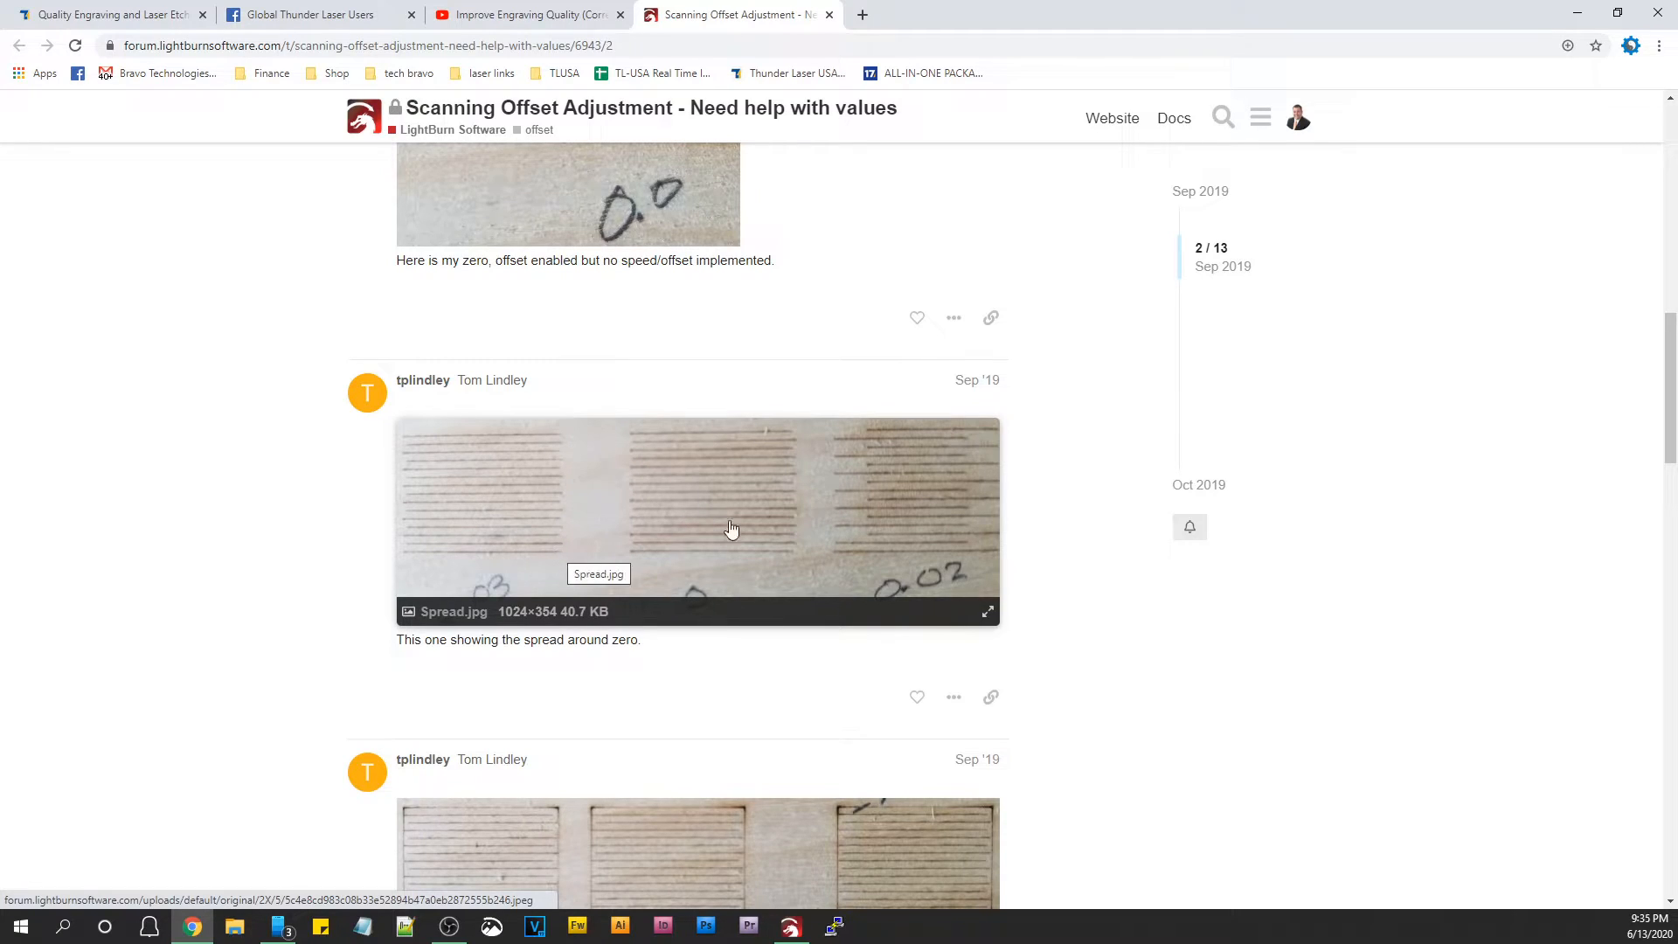
pyautogui.scroll(-3)
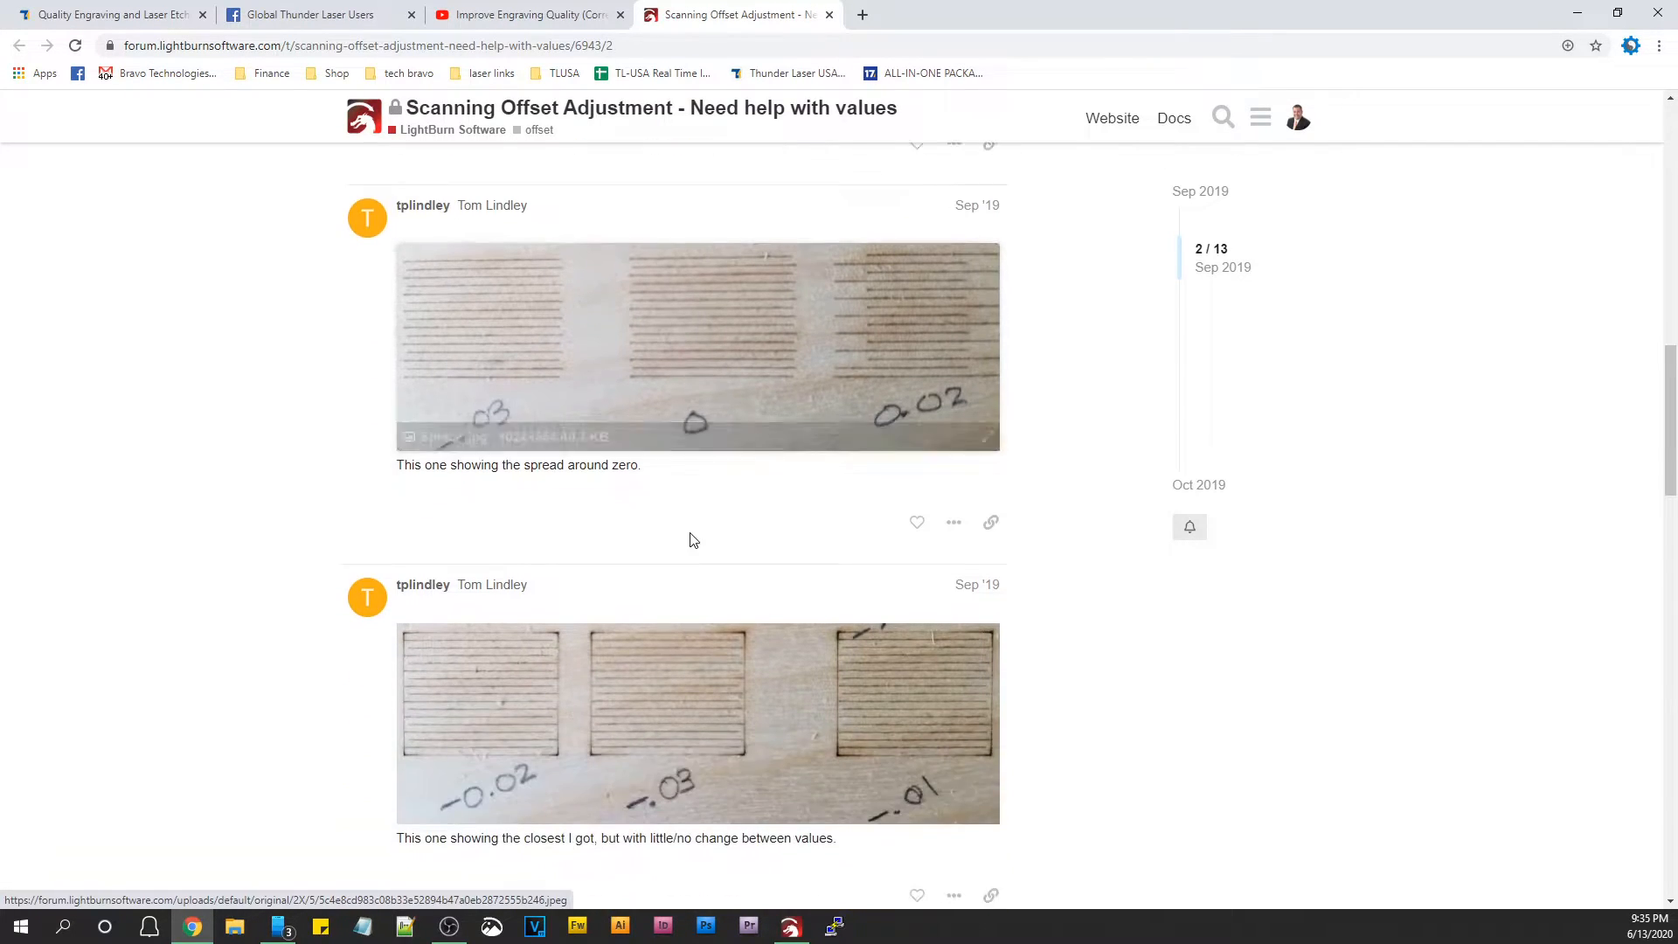
pyautogui.scroll(-3)
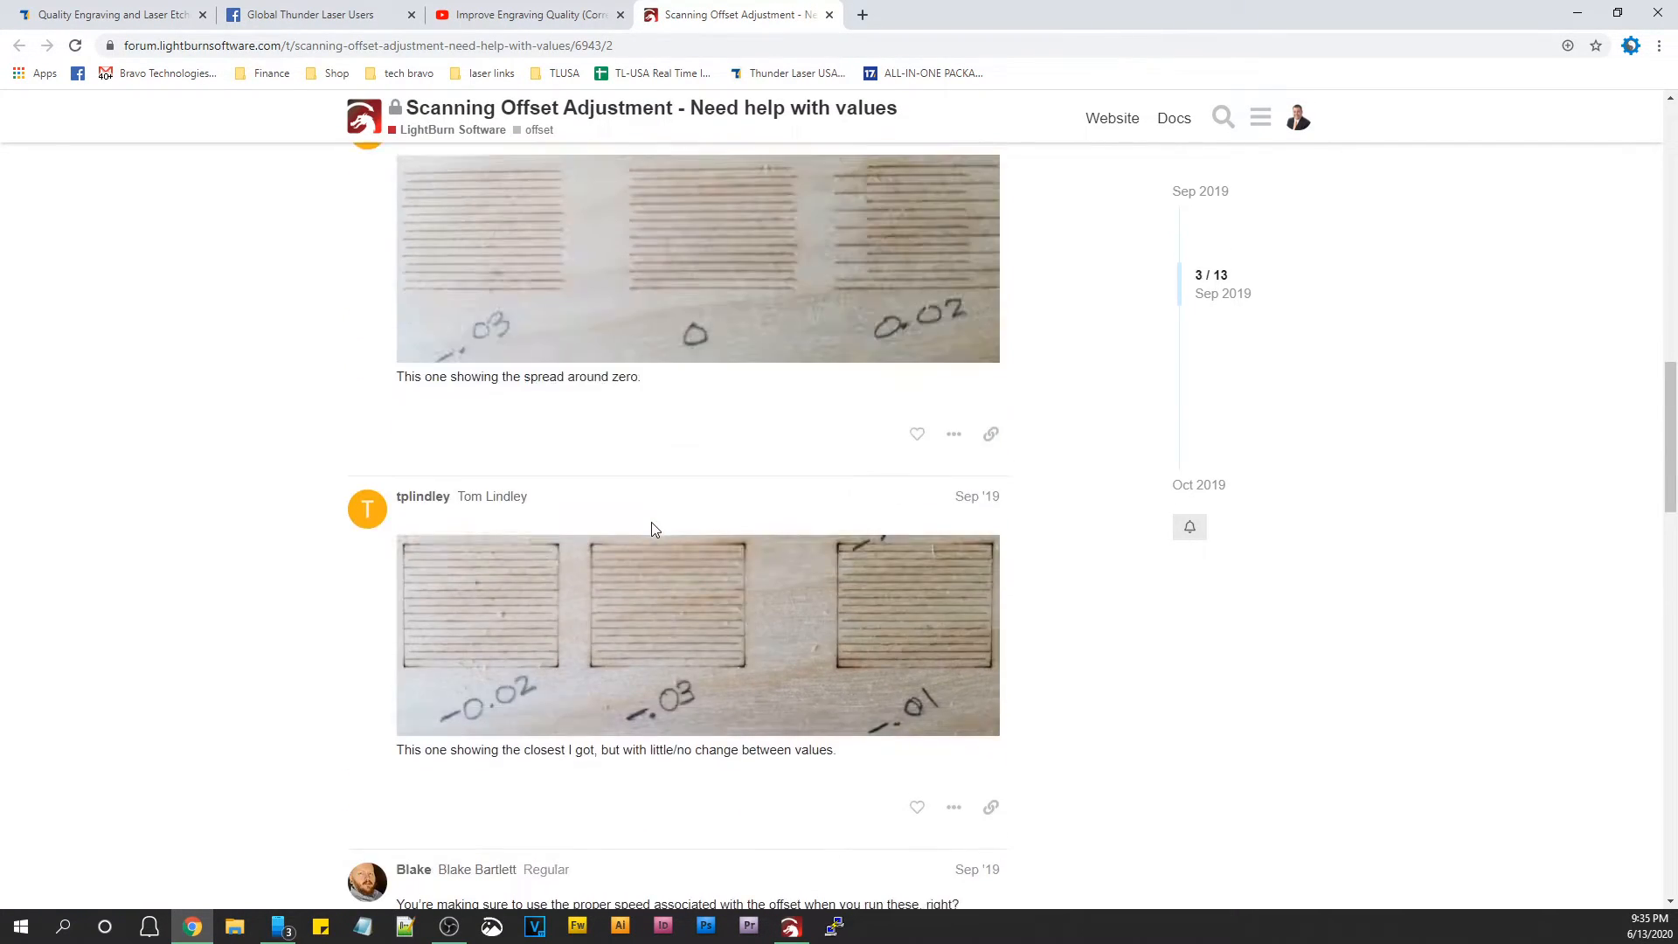
pyautogui.scroll(3)
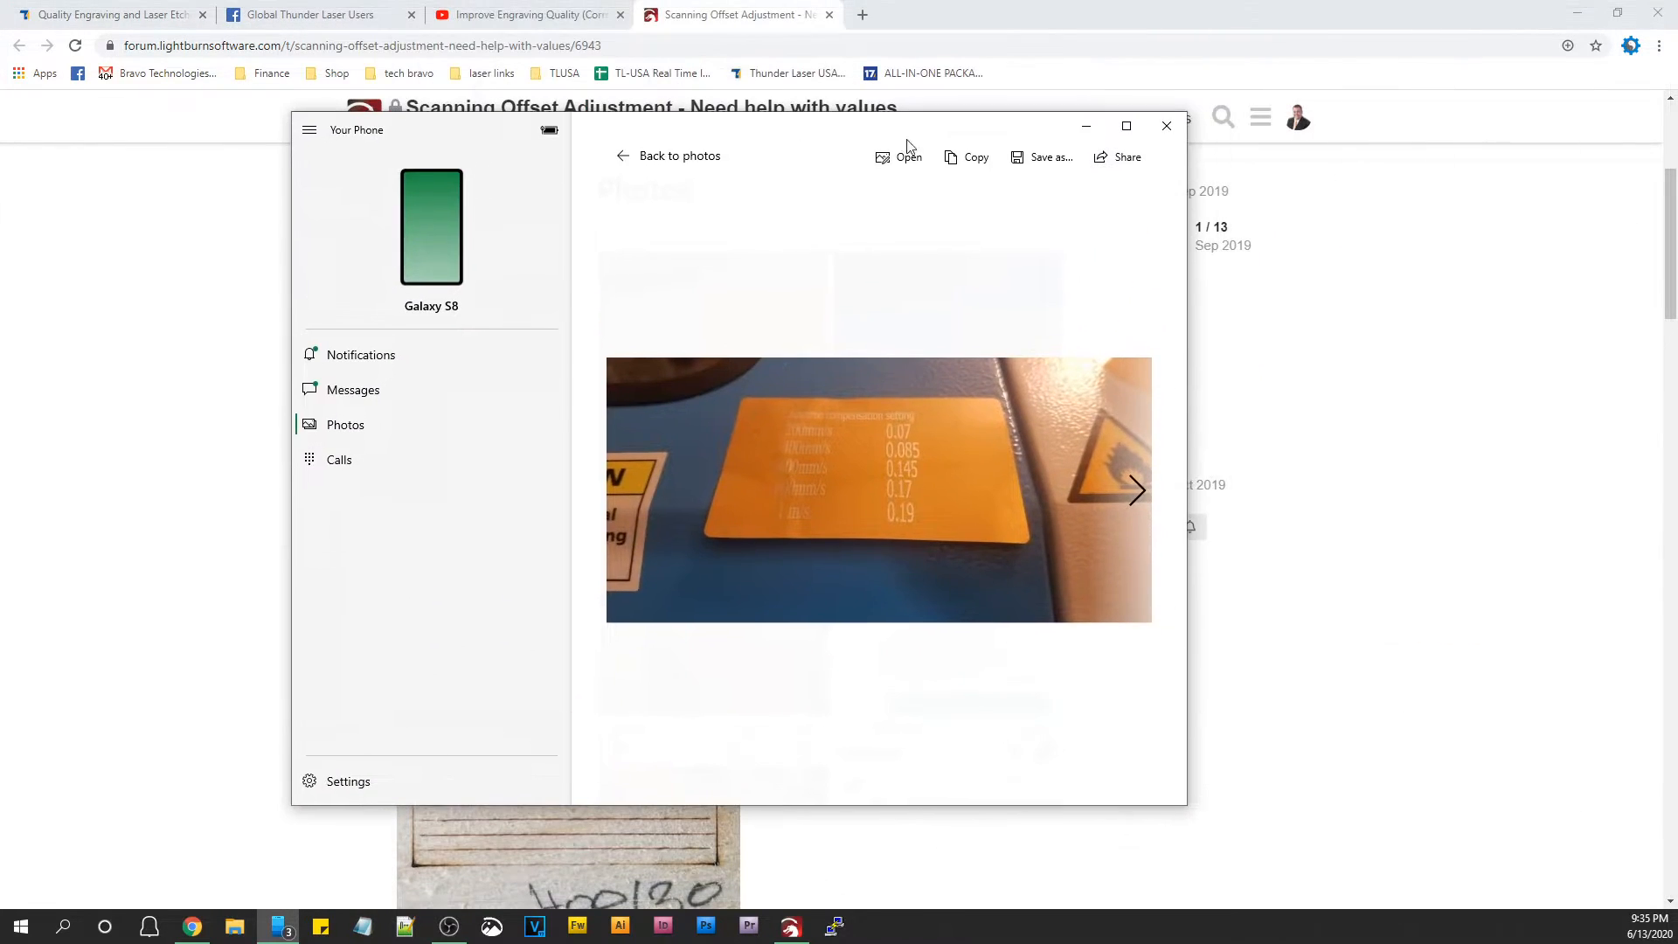
# Enlarge the reverse compensation card photo showing offsets for 200 mm/s to 1 m/s.
pyautogui.click(1126, 126)
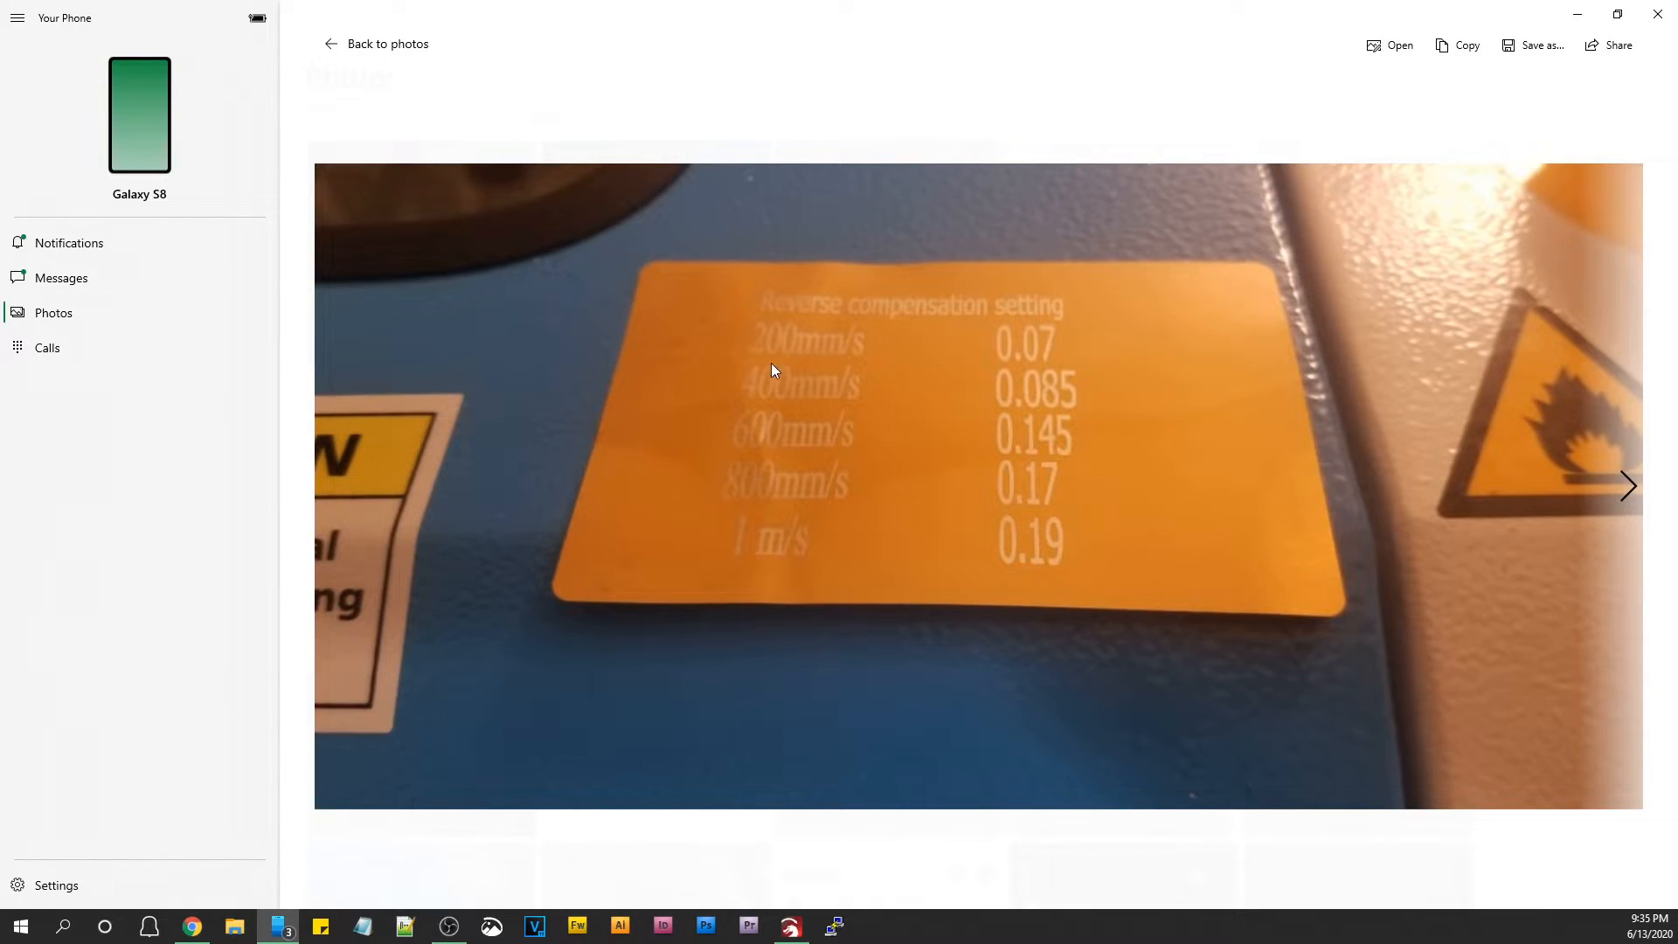
pyautogui.moveTo(843, 369)
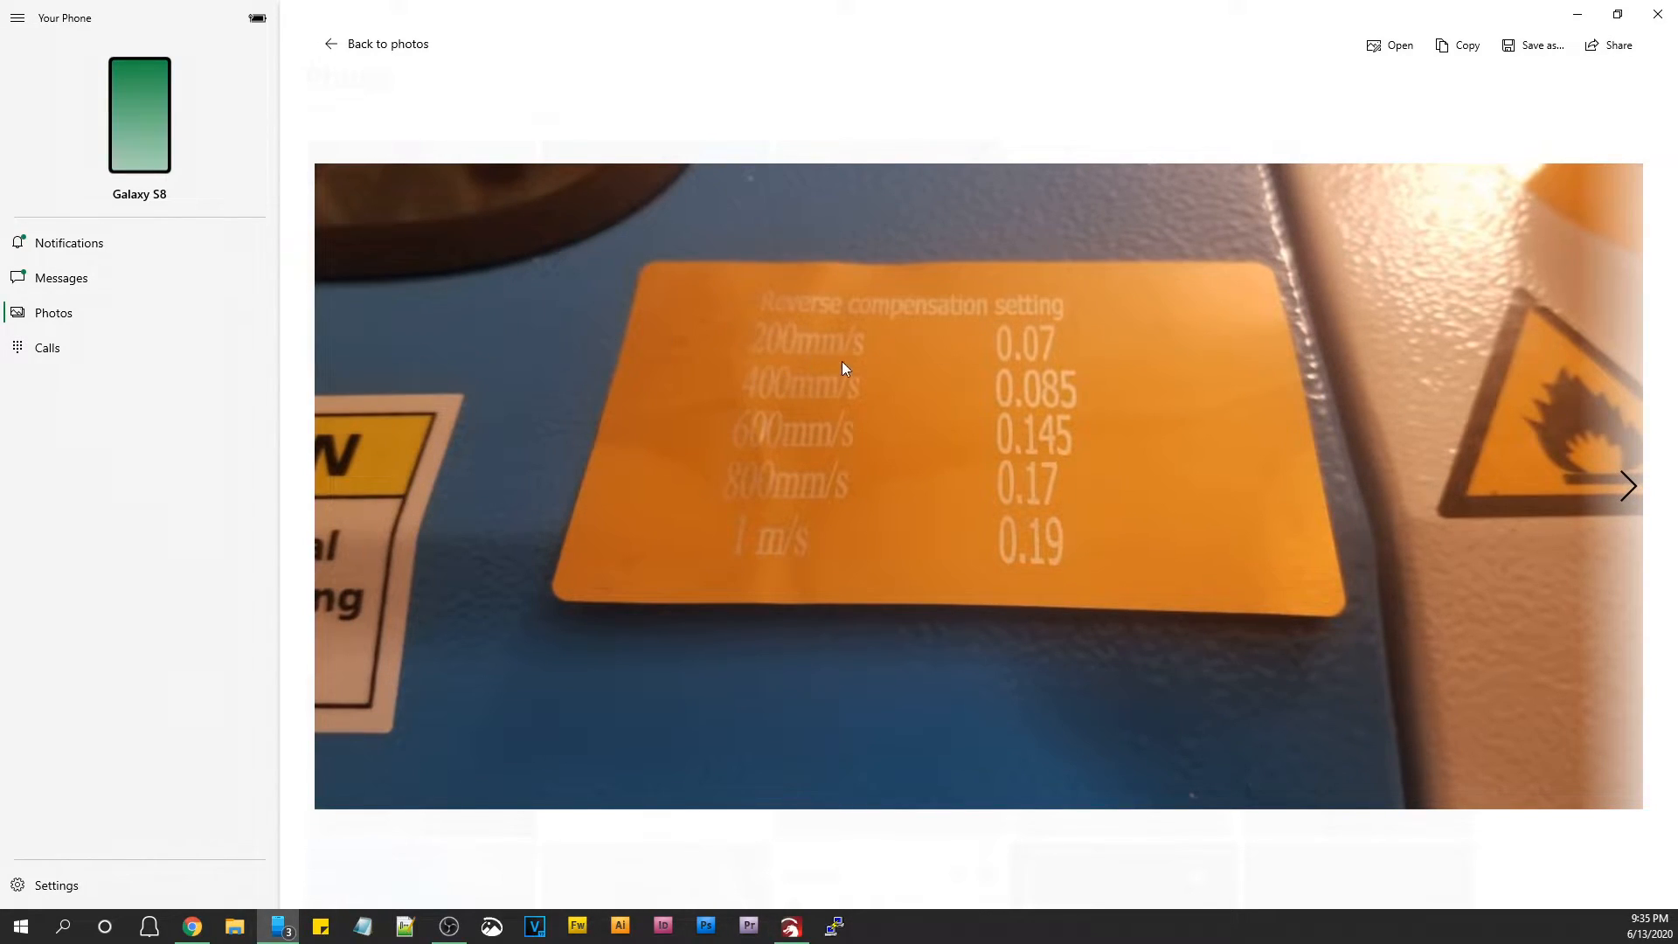
pyautogui.moveTo(701, 482)
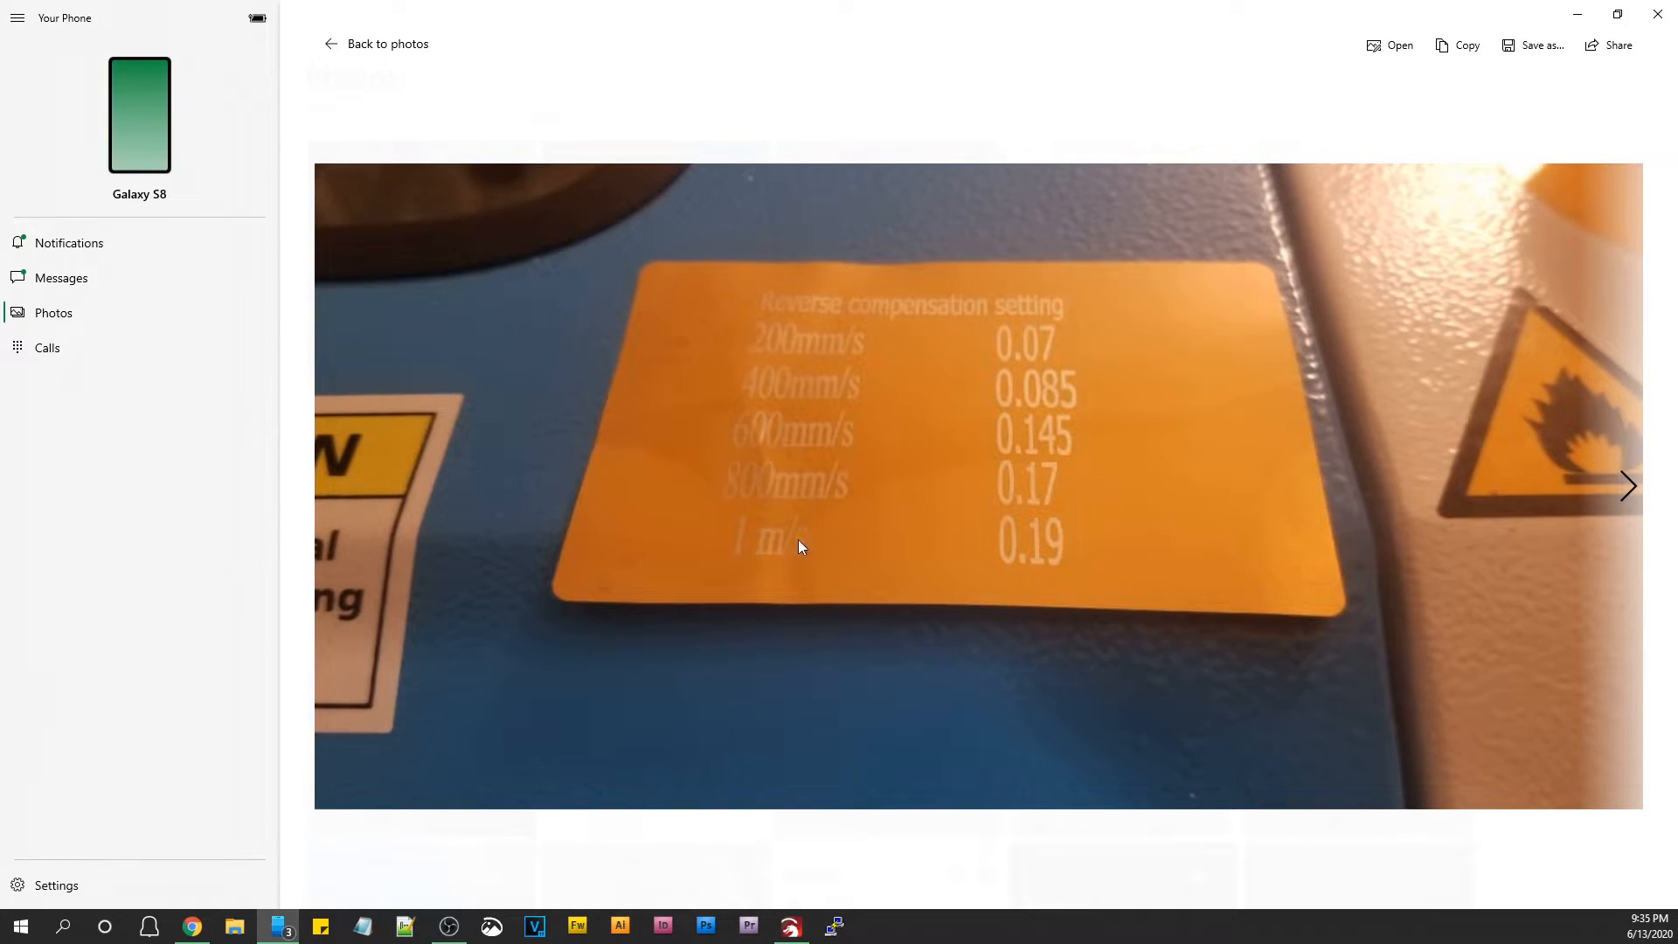
pyautogui.moveTo(783, 357)
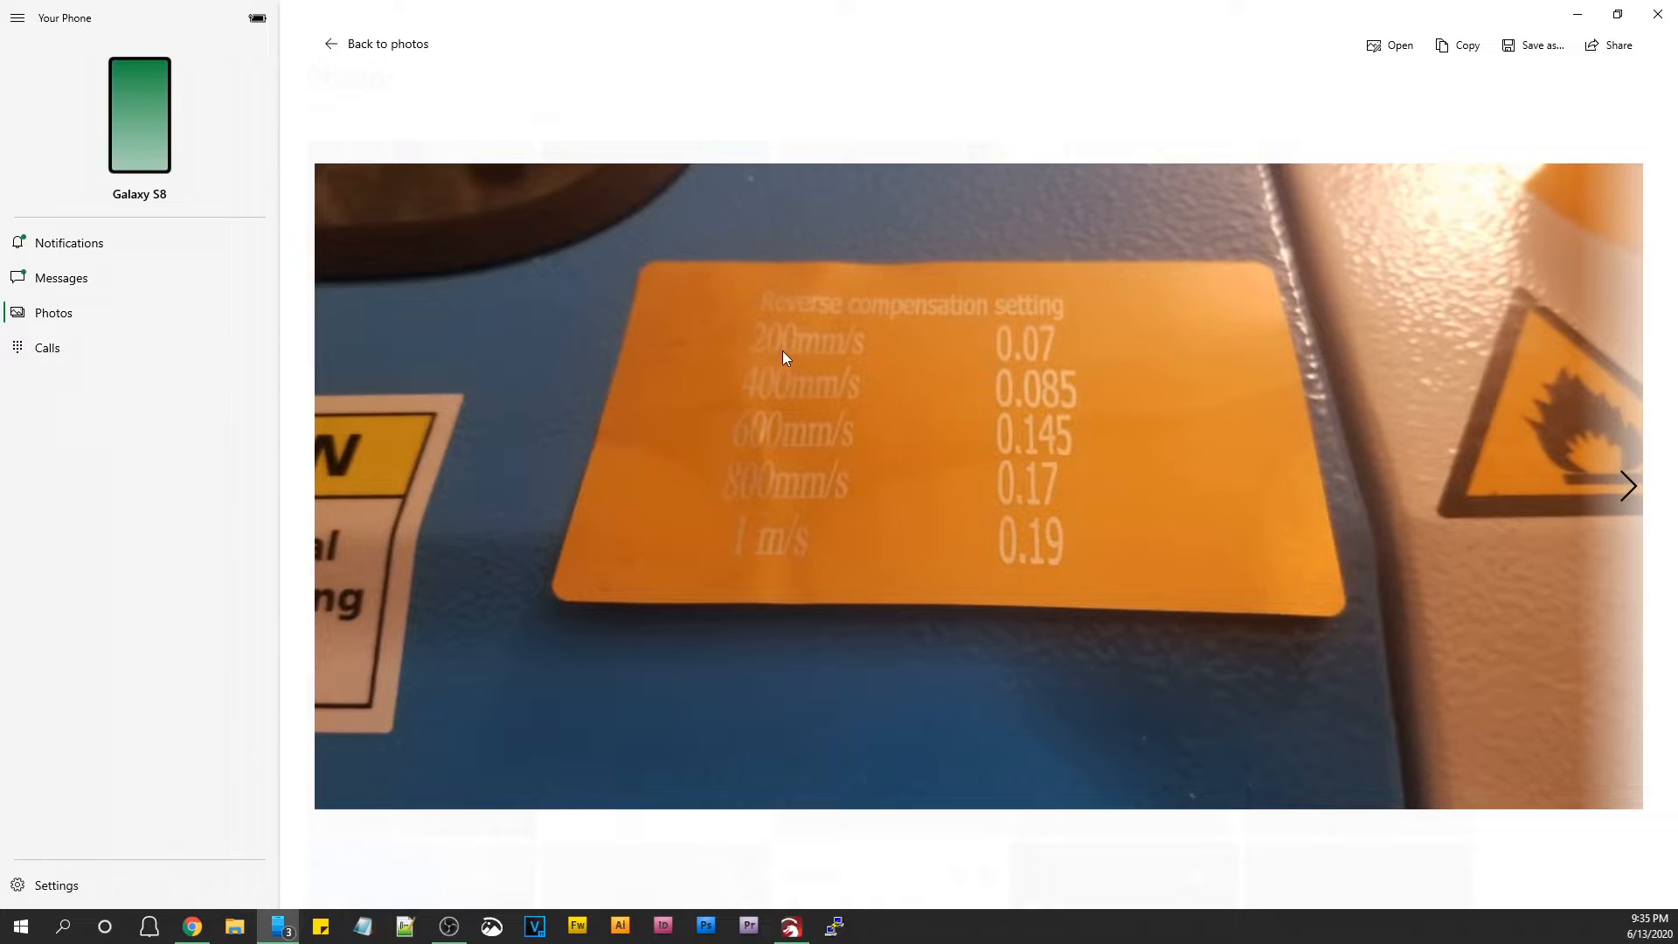
pyautogui.moveTo(942, 253)
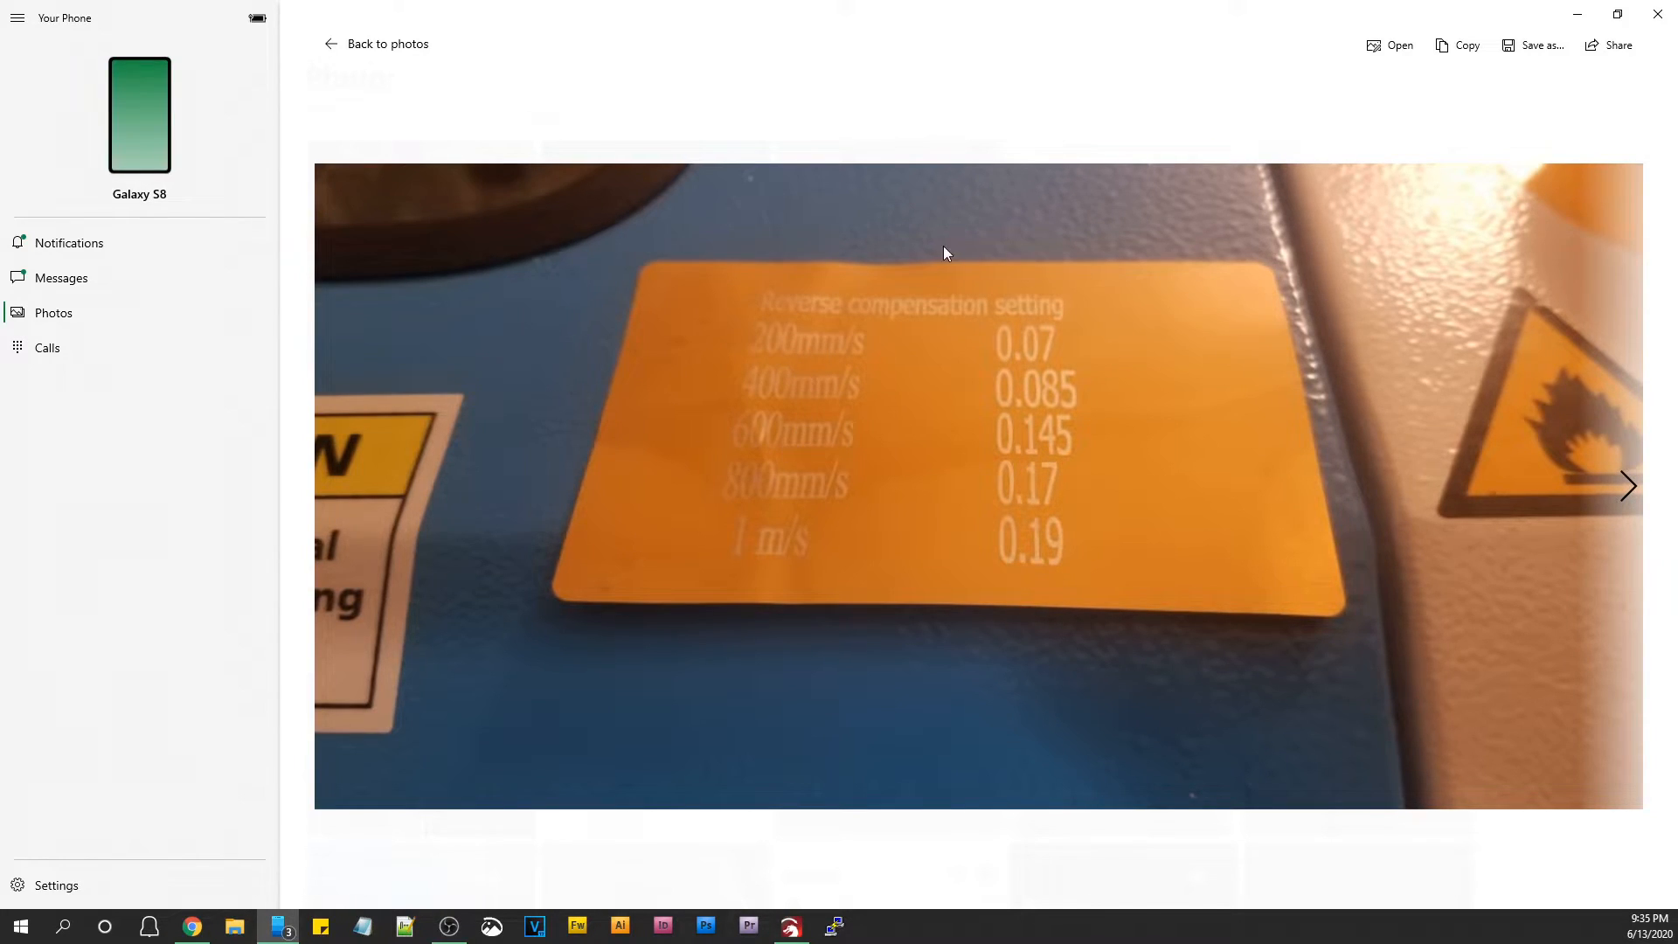
pyautogui.moveTo(828, 380)
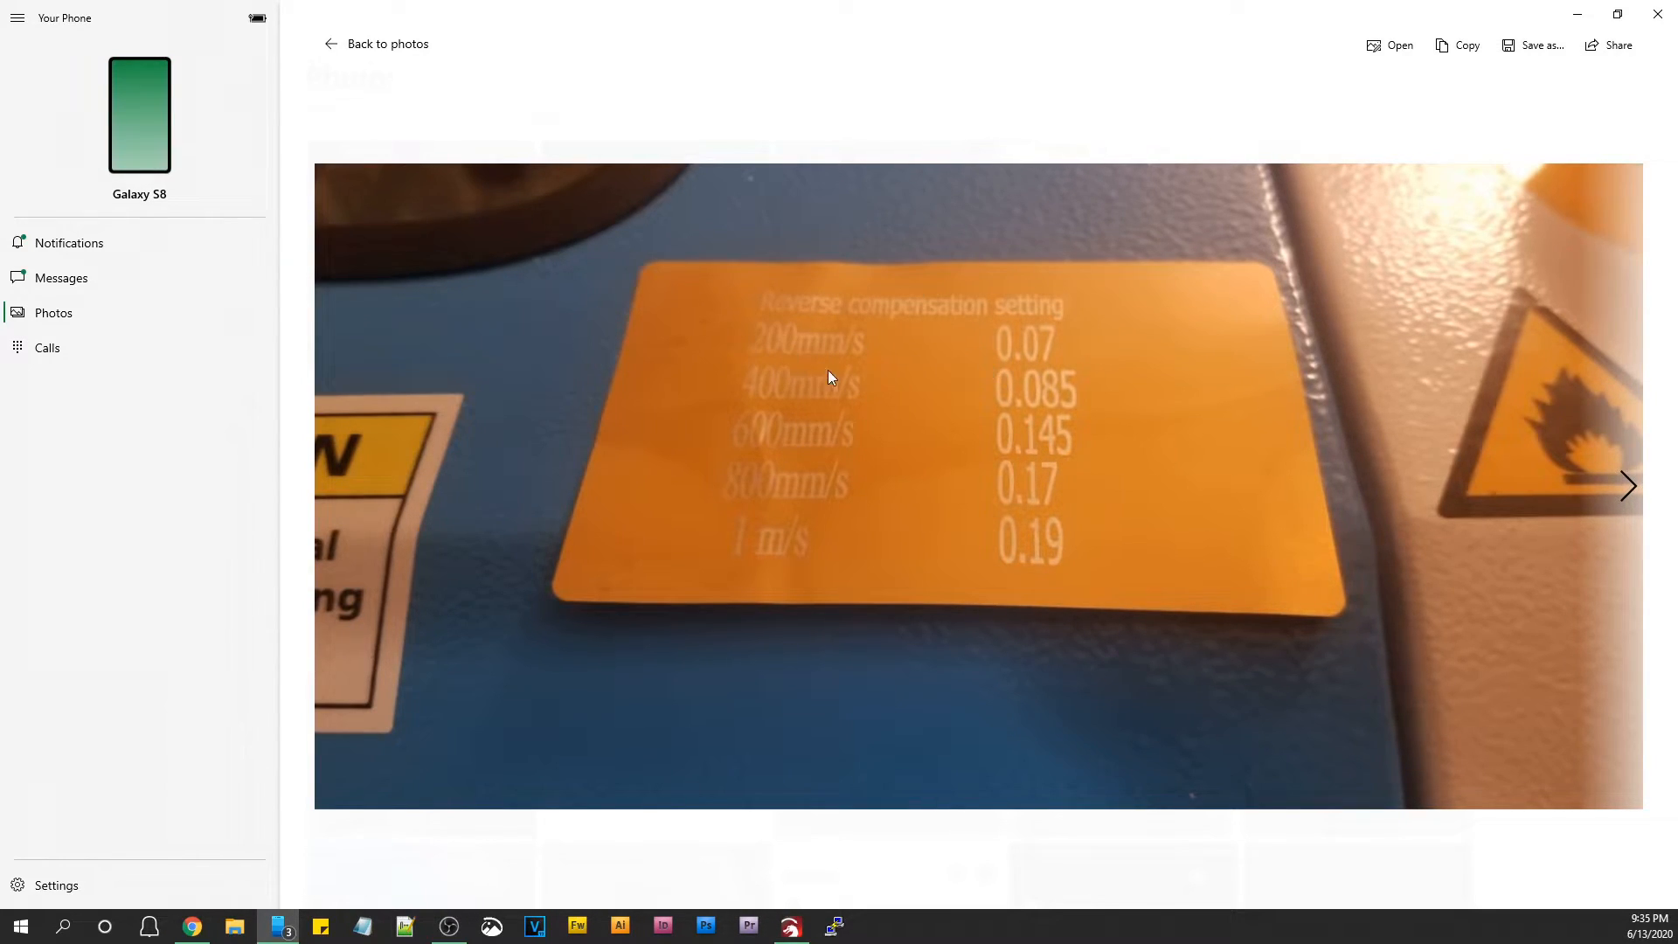
pyautogui.moveTo(794, 351)
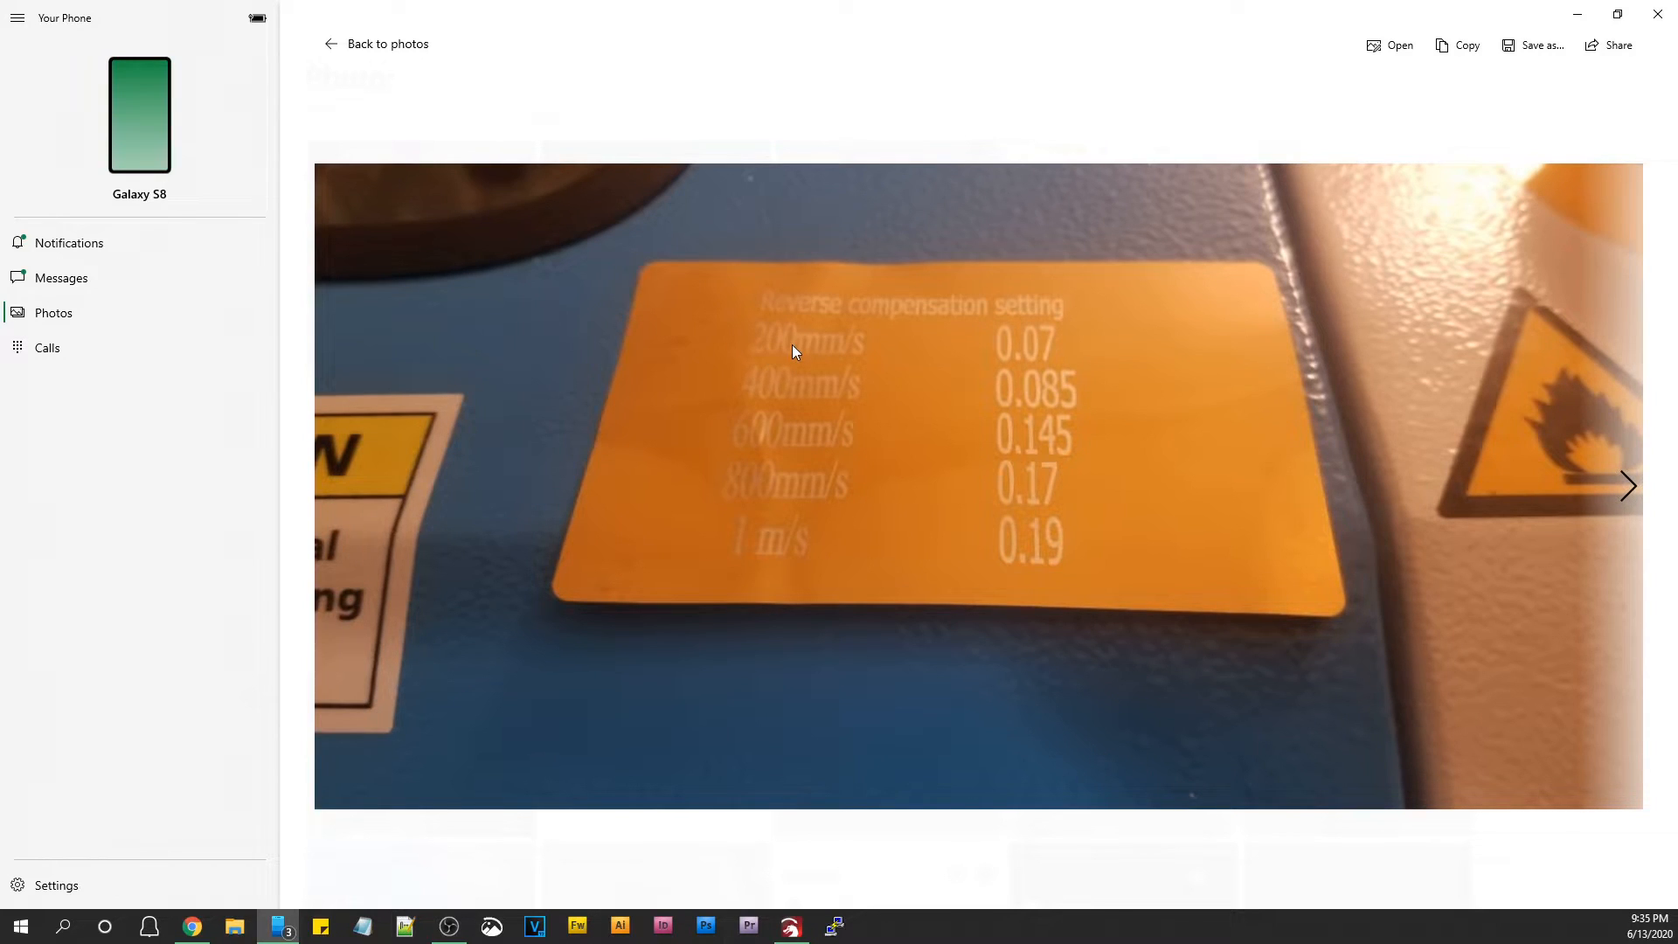
pyautogui.moveTo(750, 404)
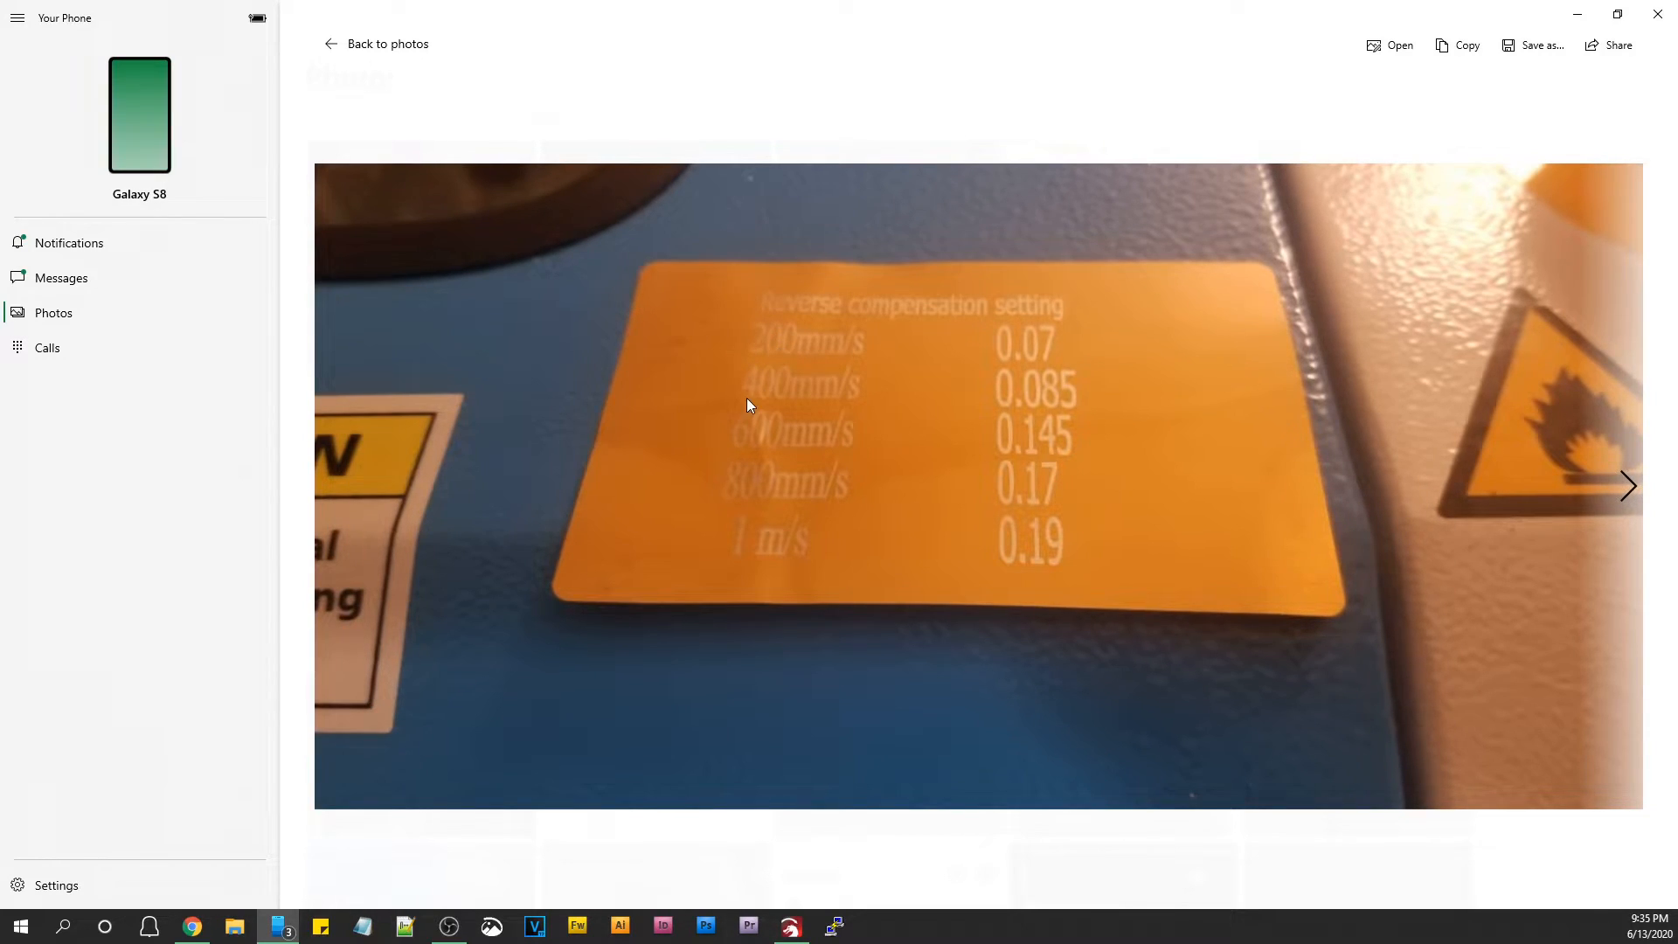
pyautogui.moveTo(736, 514)
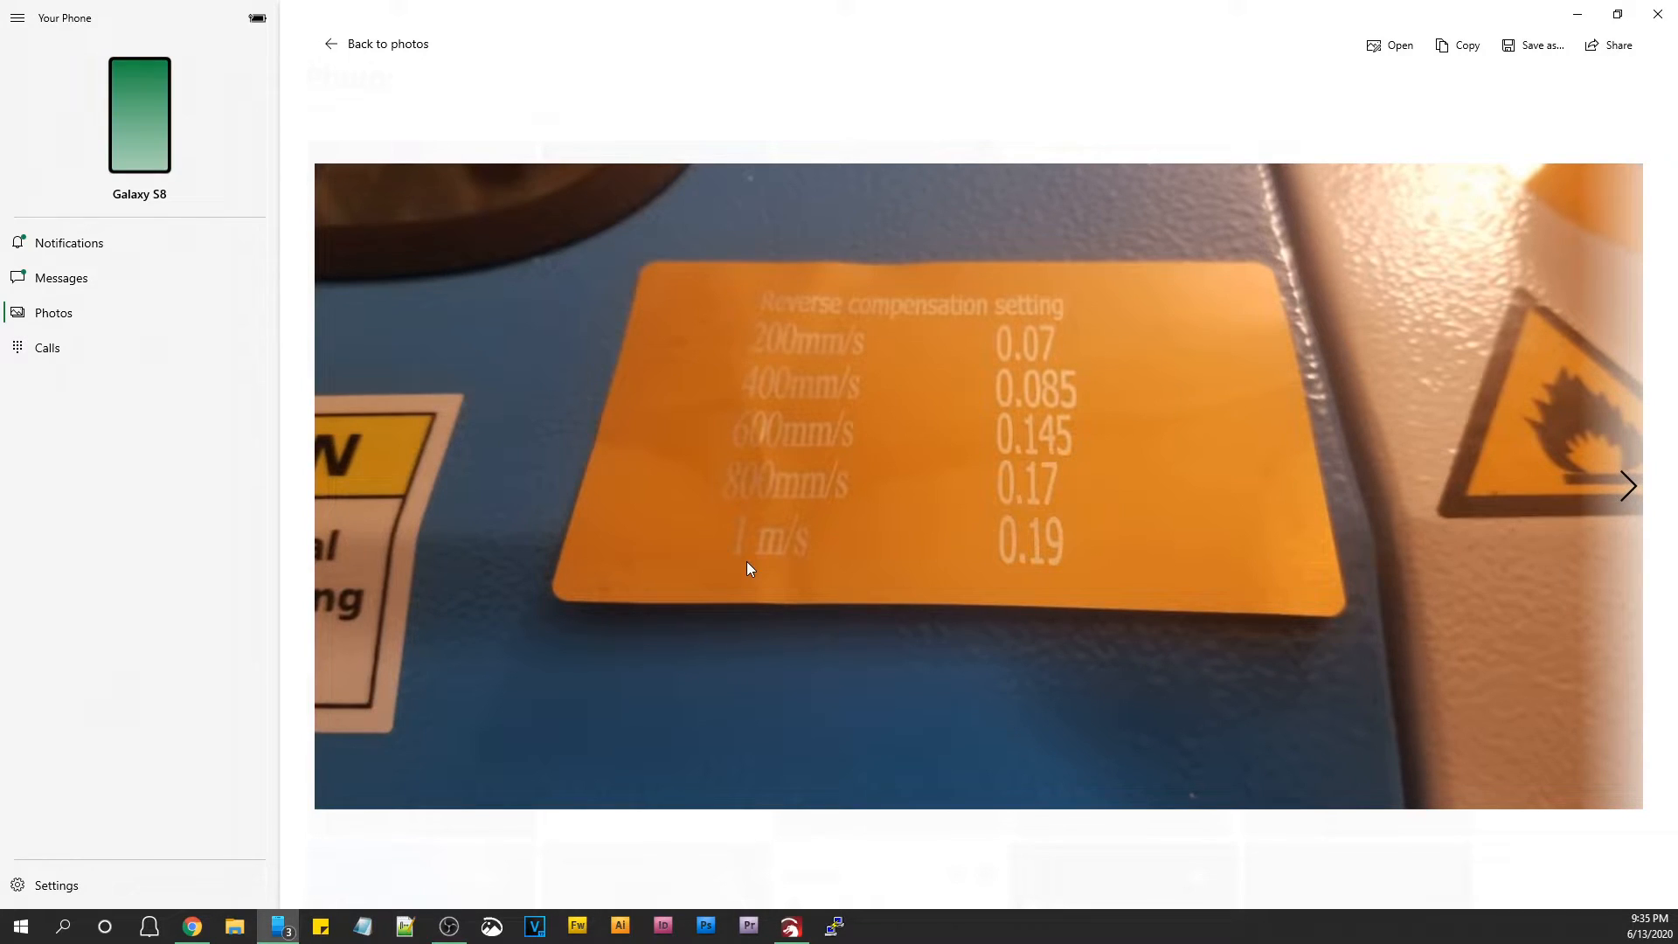
pyautogui.moveTo(745, 565)
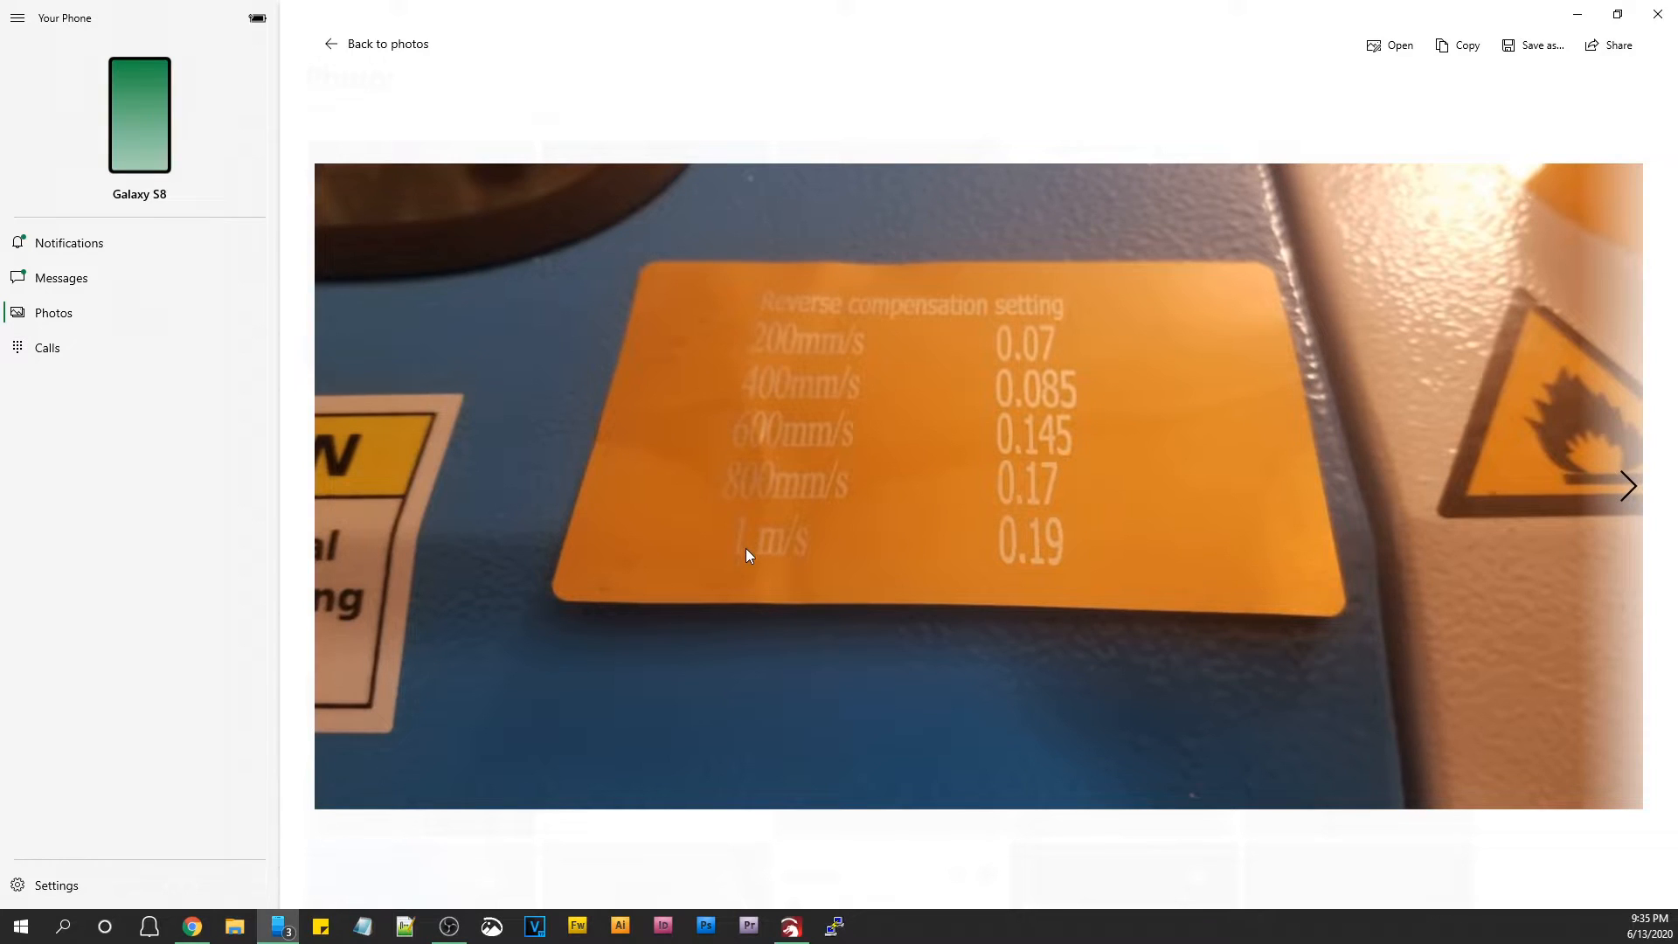
pyautogui.moveTo(742, 570)
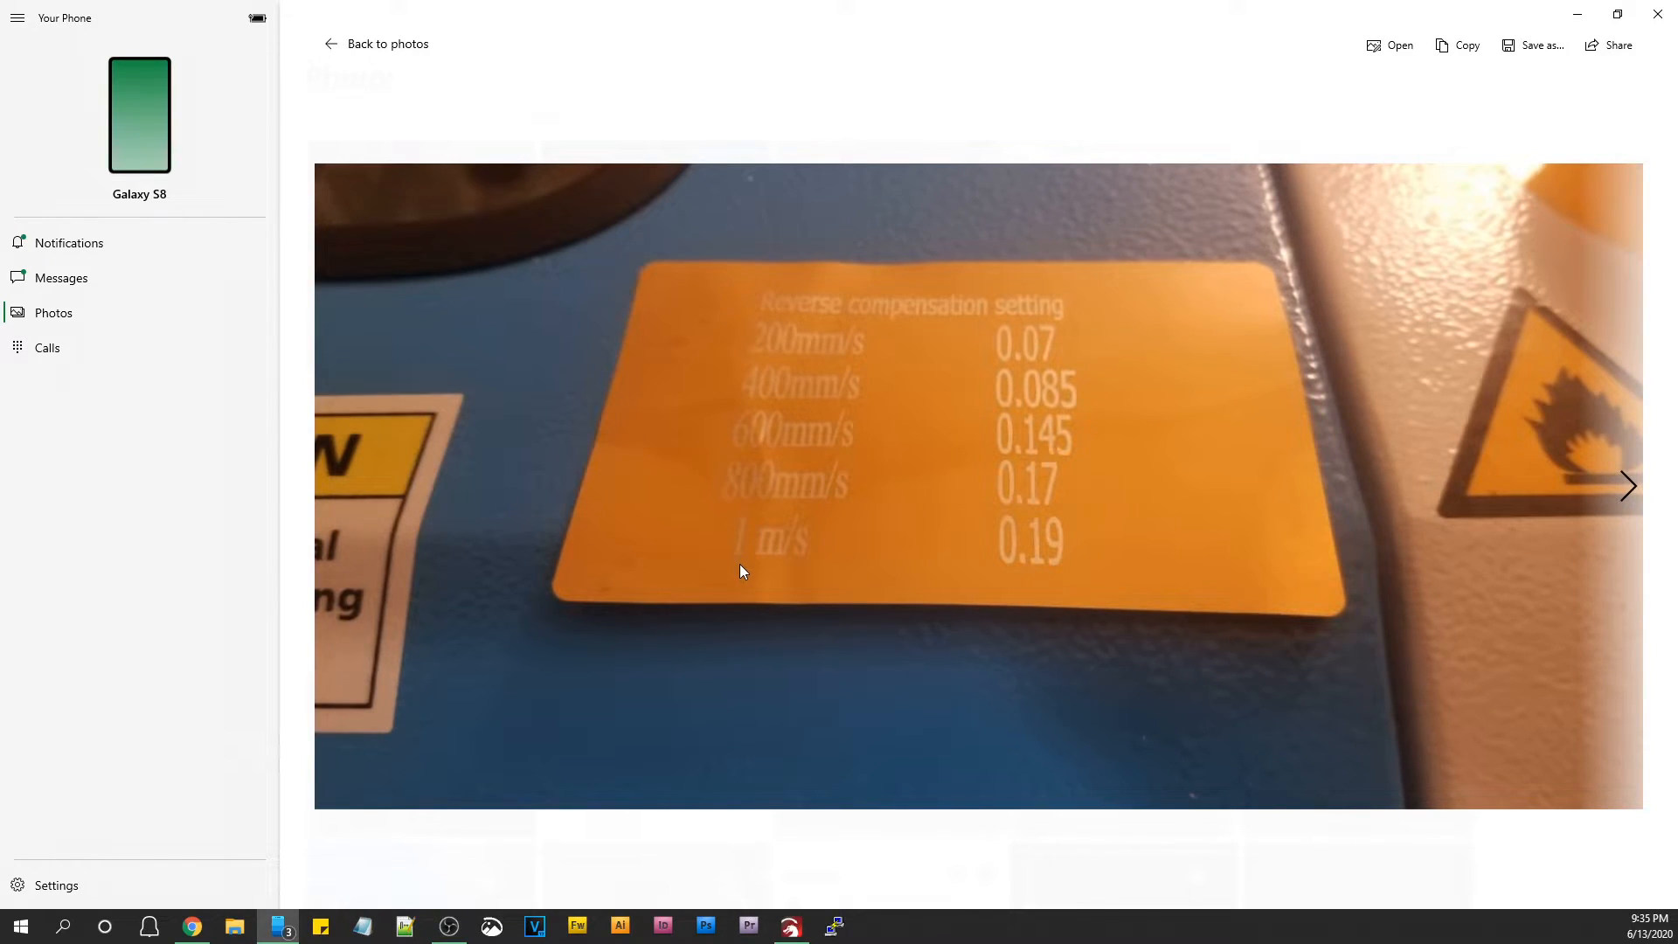
pyautogui.moveTo(1149, 327)
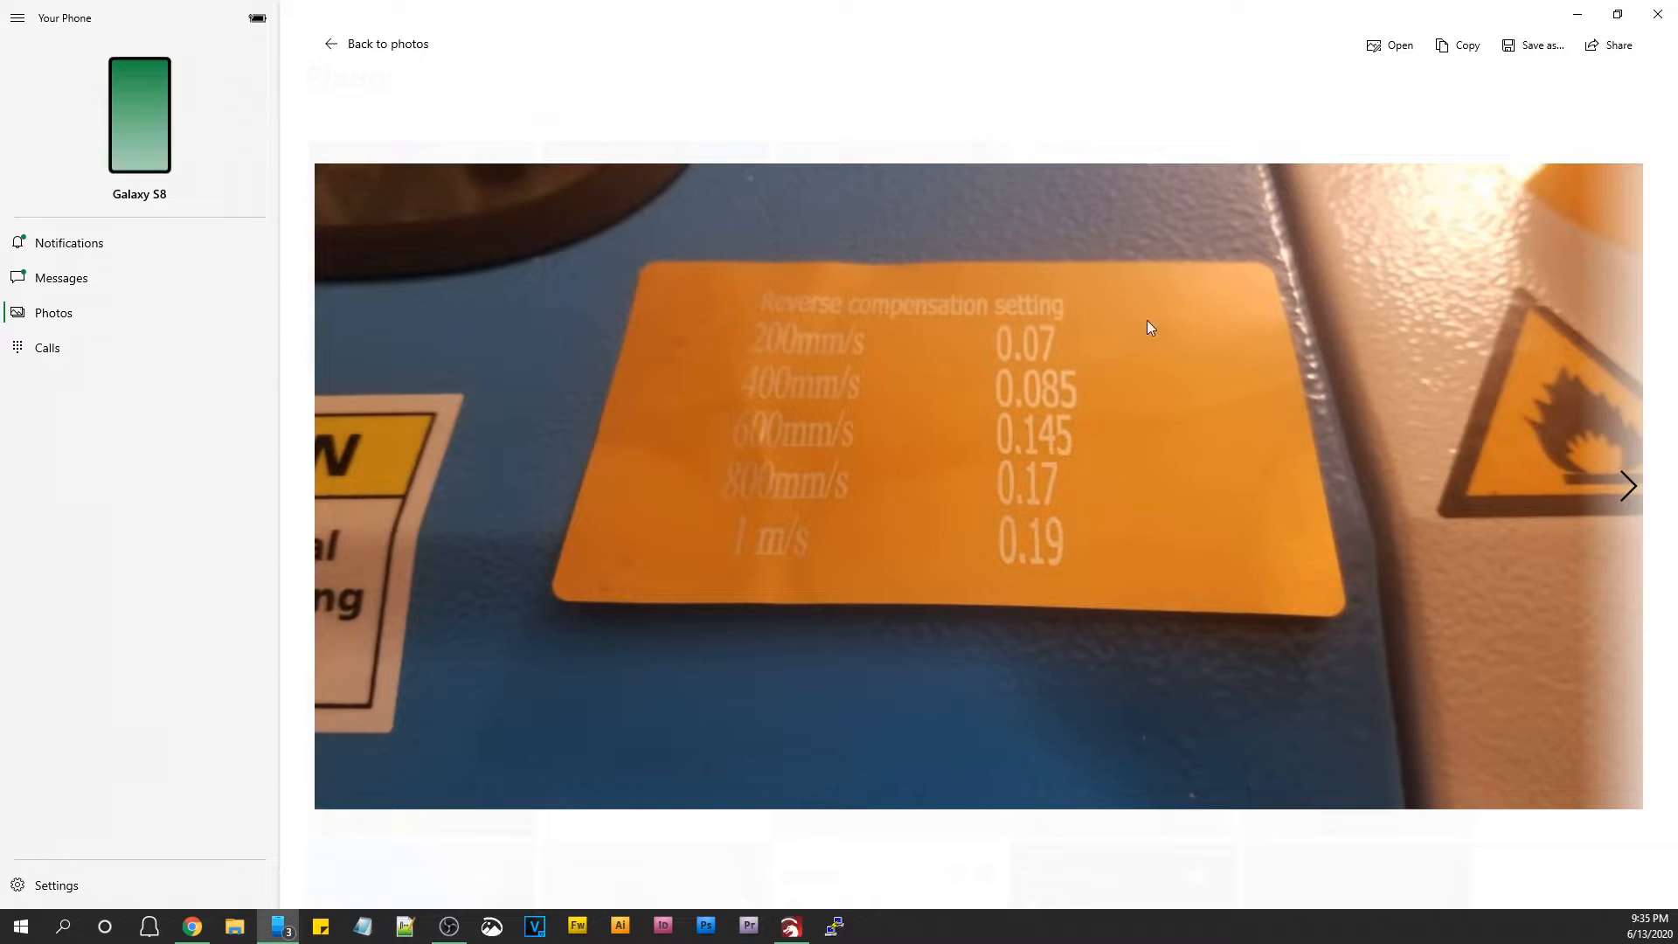
pyautogui.moveTo(1577, 14)
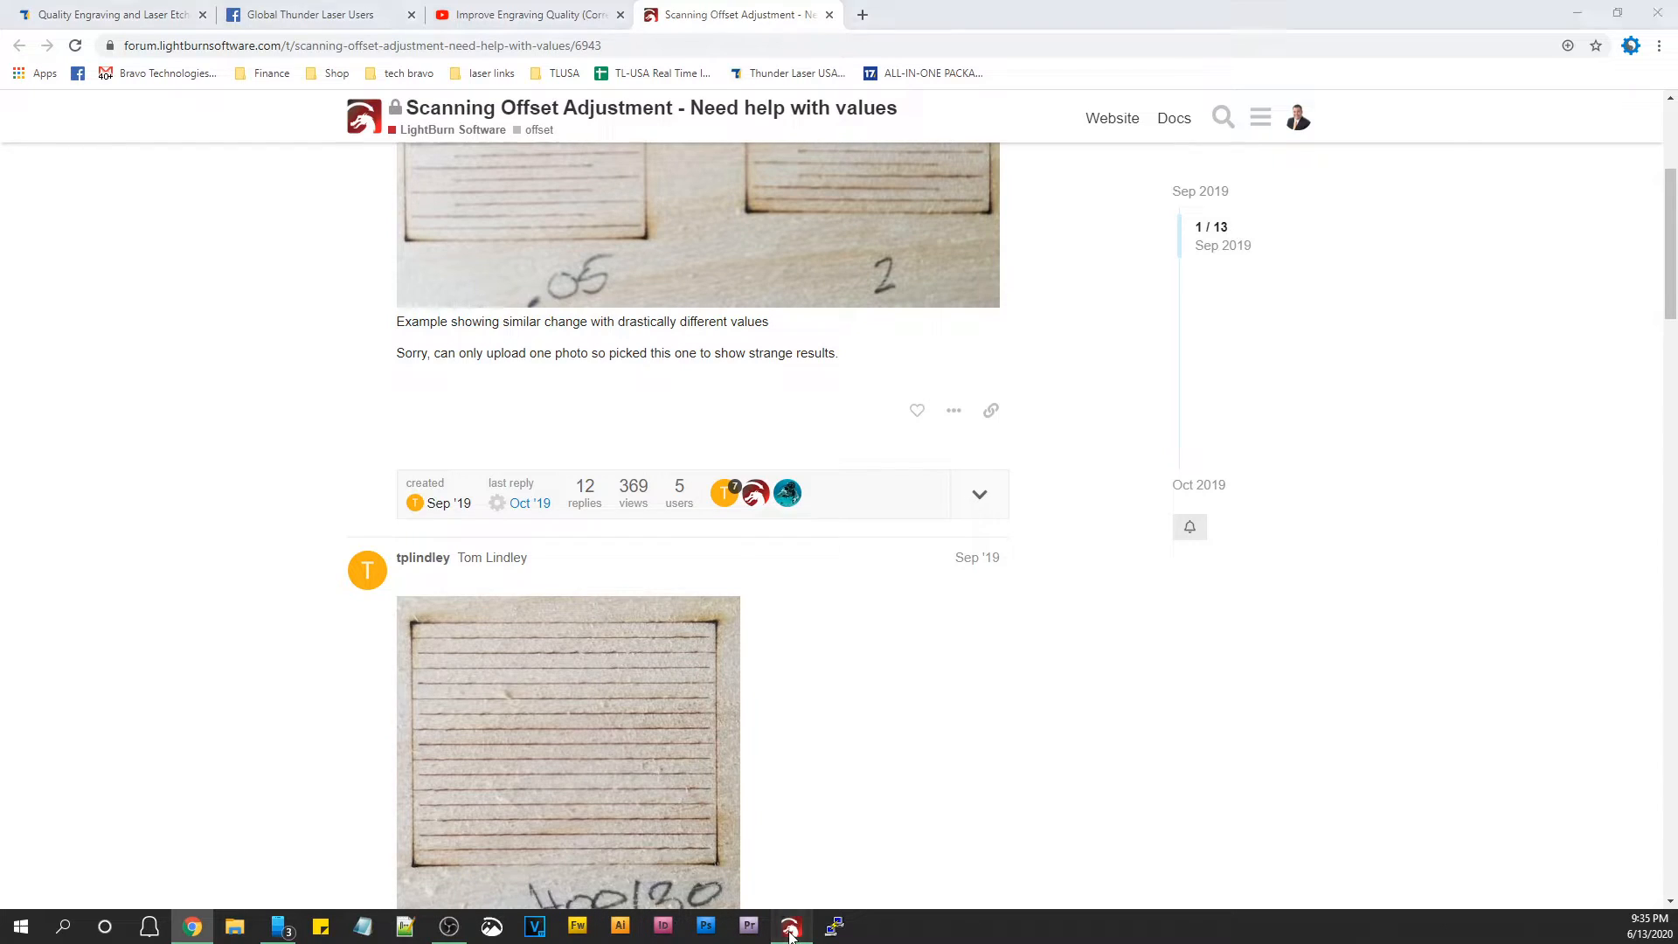
# In LightBurn Device Settings, delete the default 100.0 mm/s scanning offset entry.
pyautogui.click(791, 927)
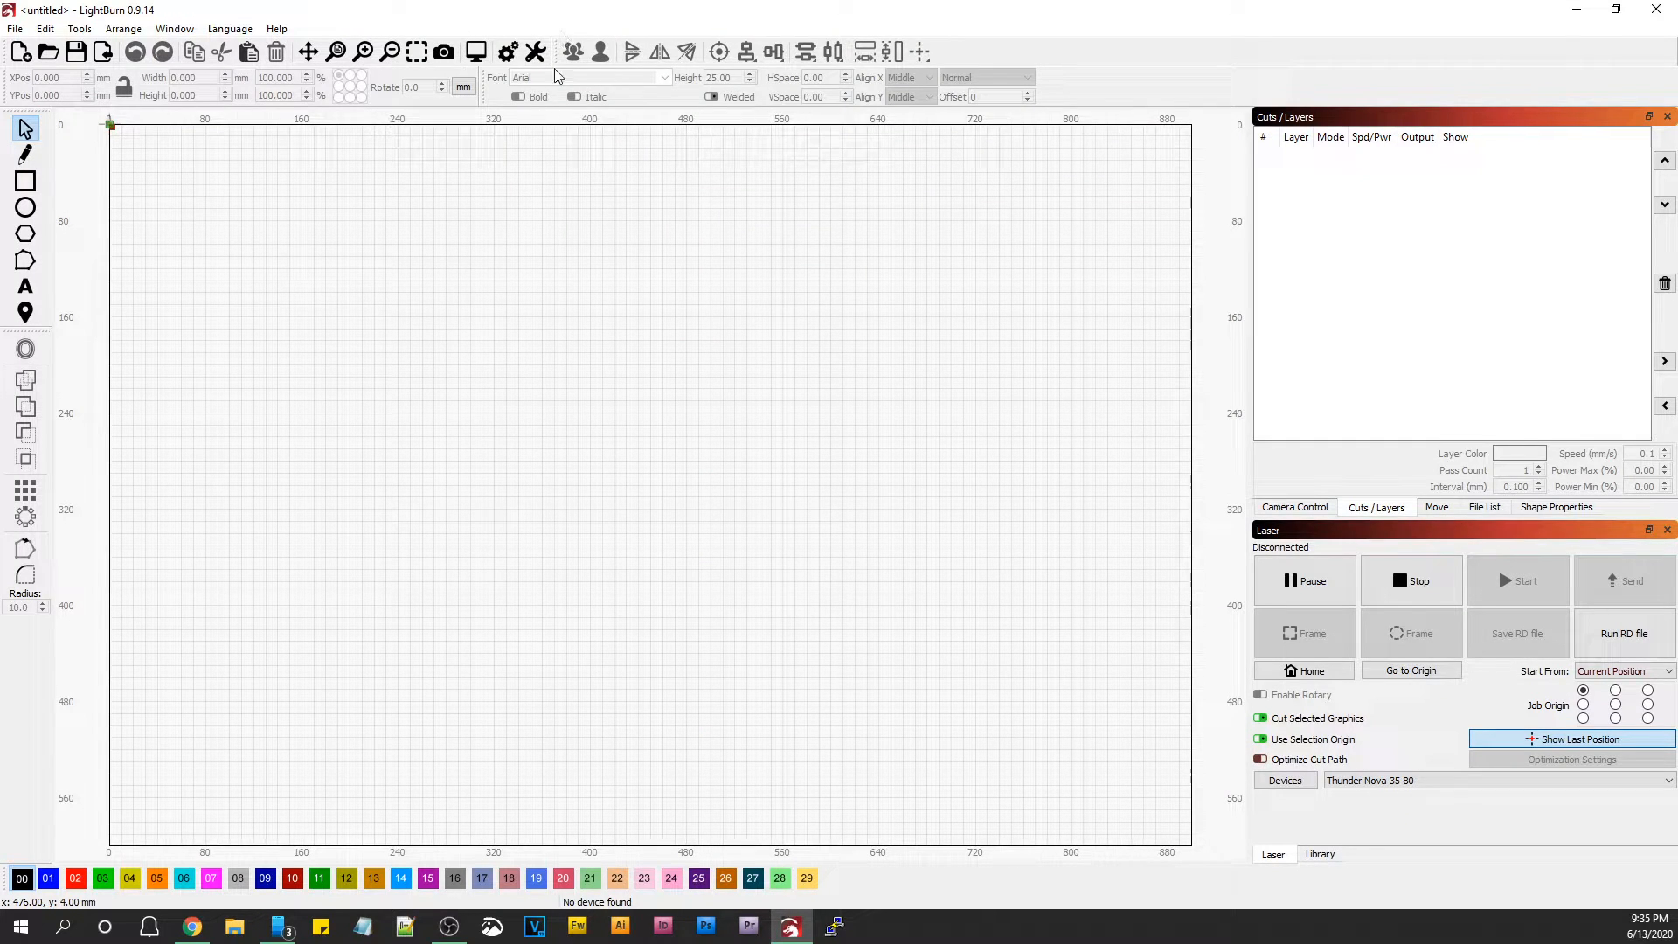
pyautogui.moveTo(535, 50)
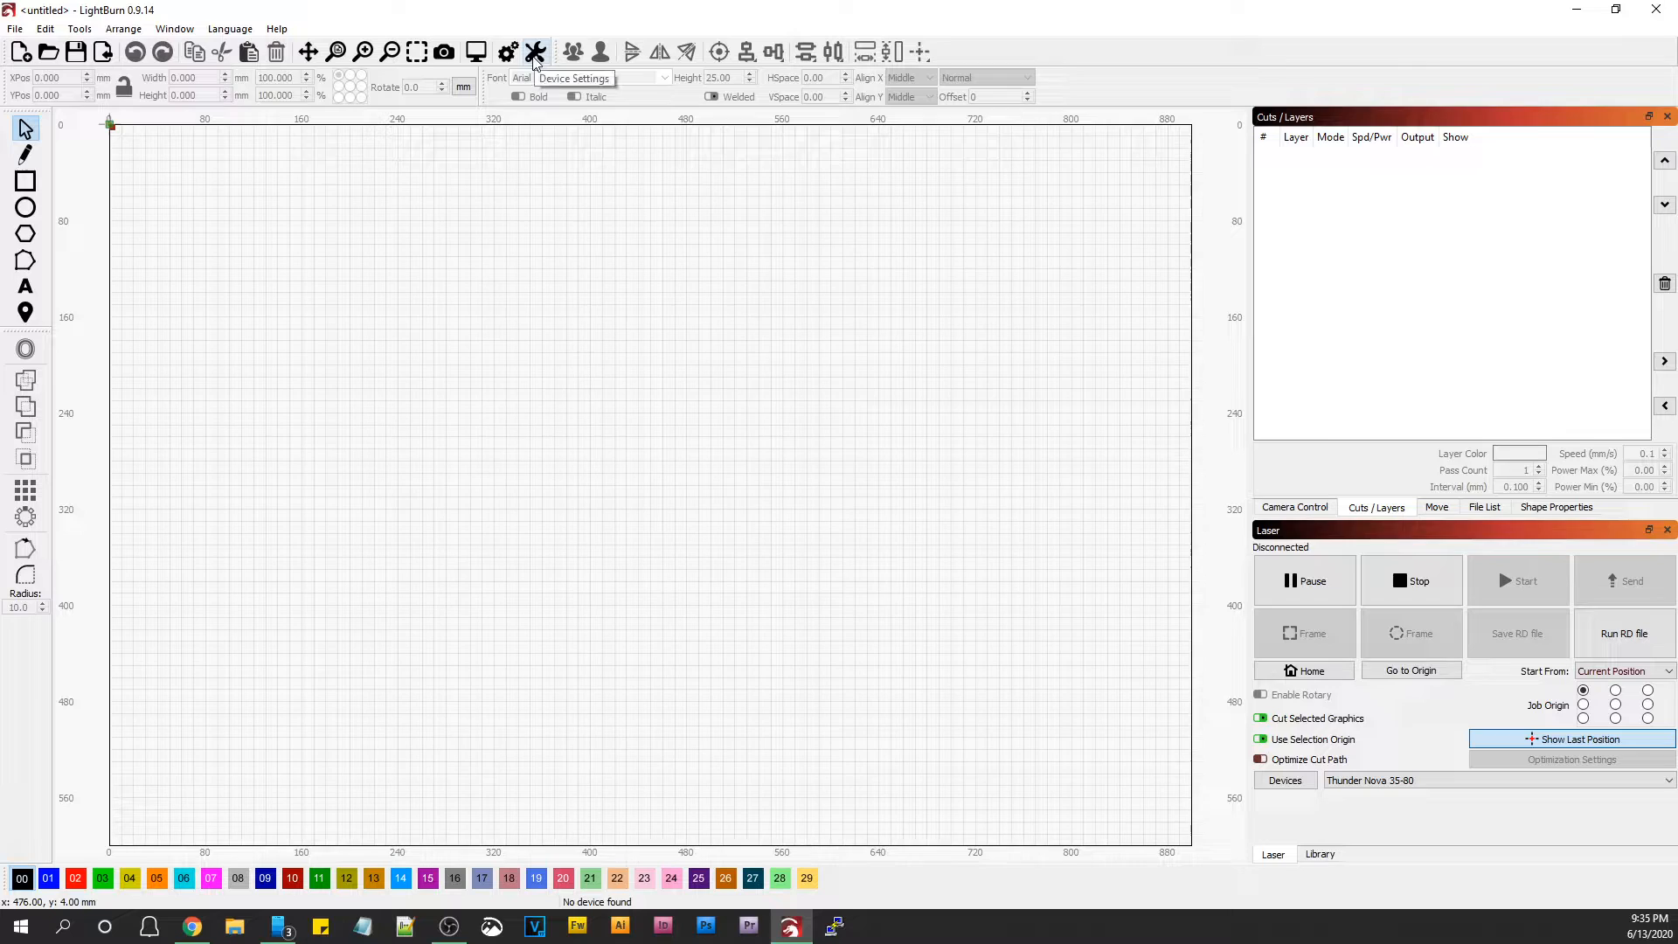
pyautogui.click(535, 51)
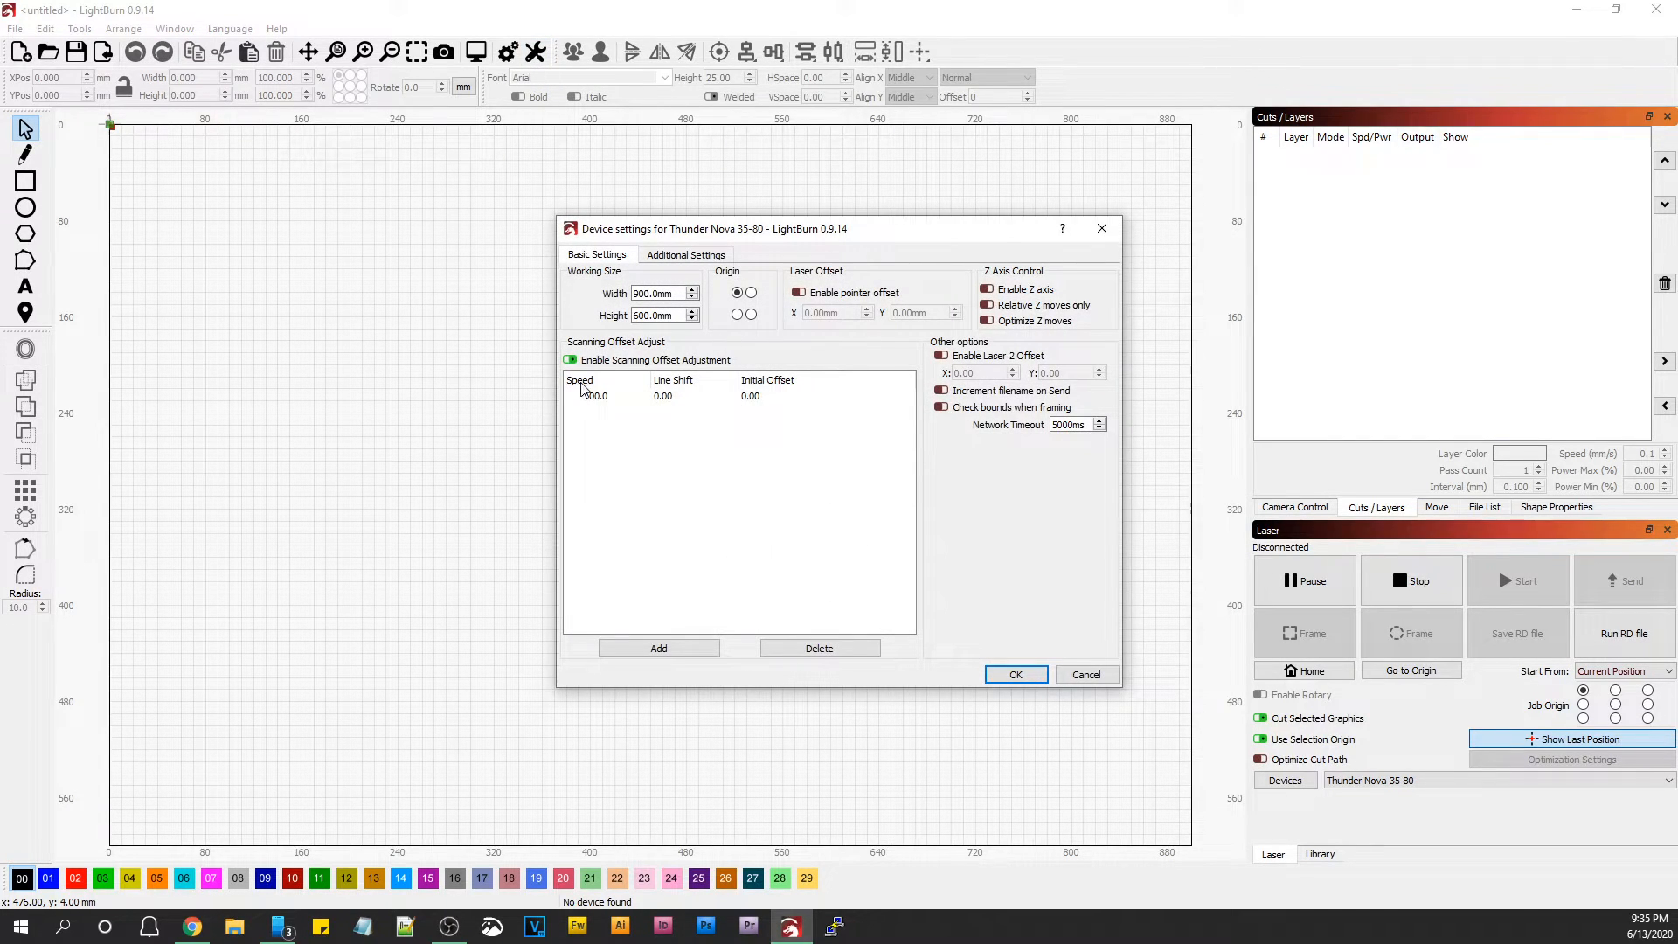
pyautogui.click(569, 360)
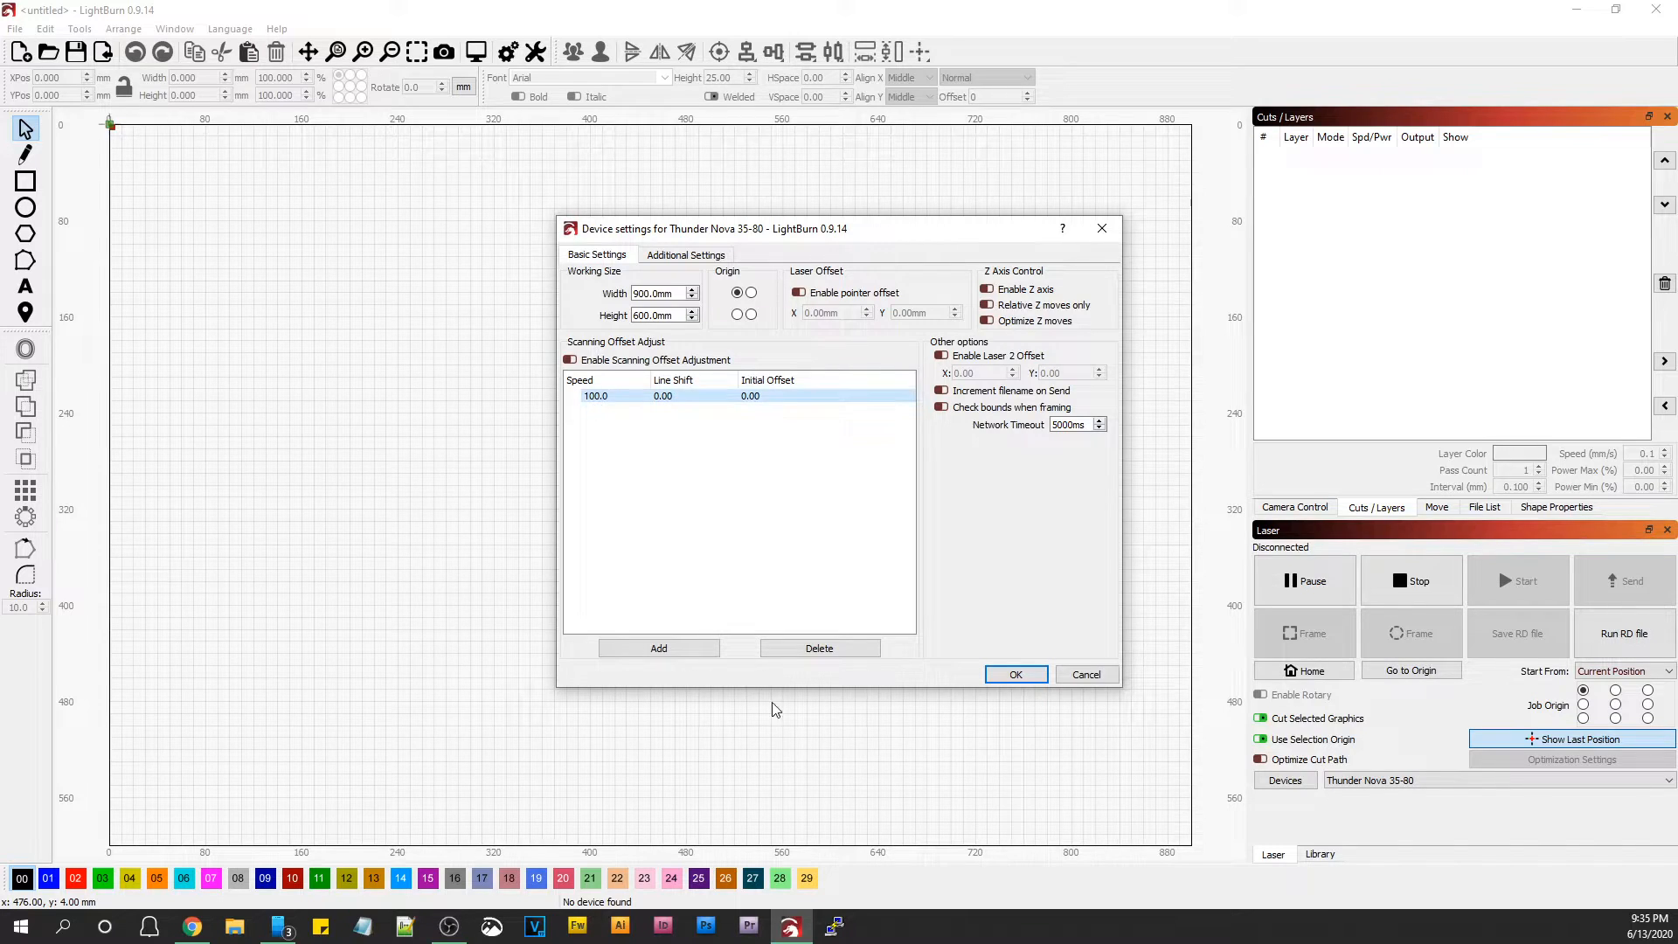
pyautogui.click(818, 647)
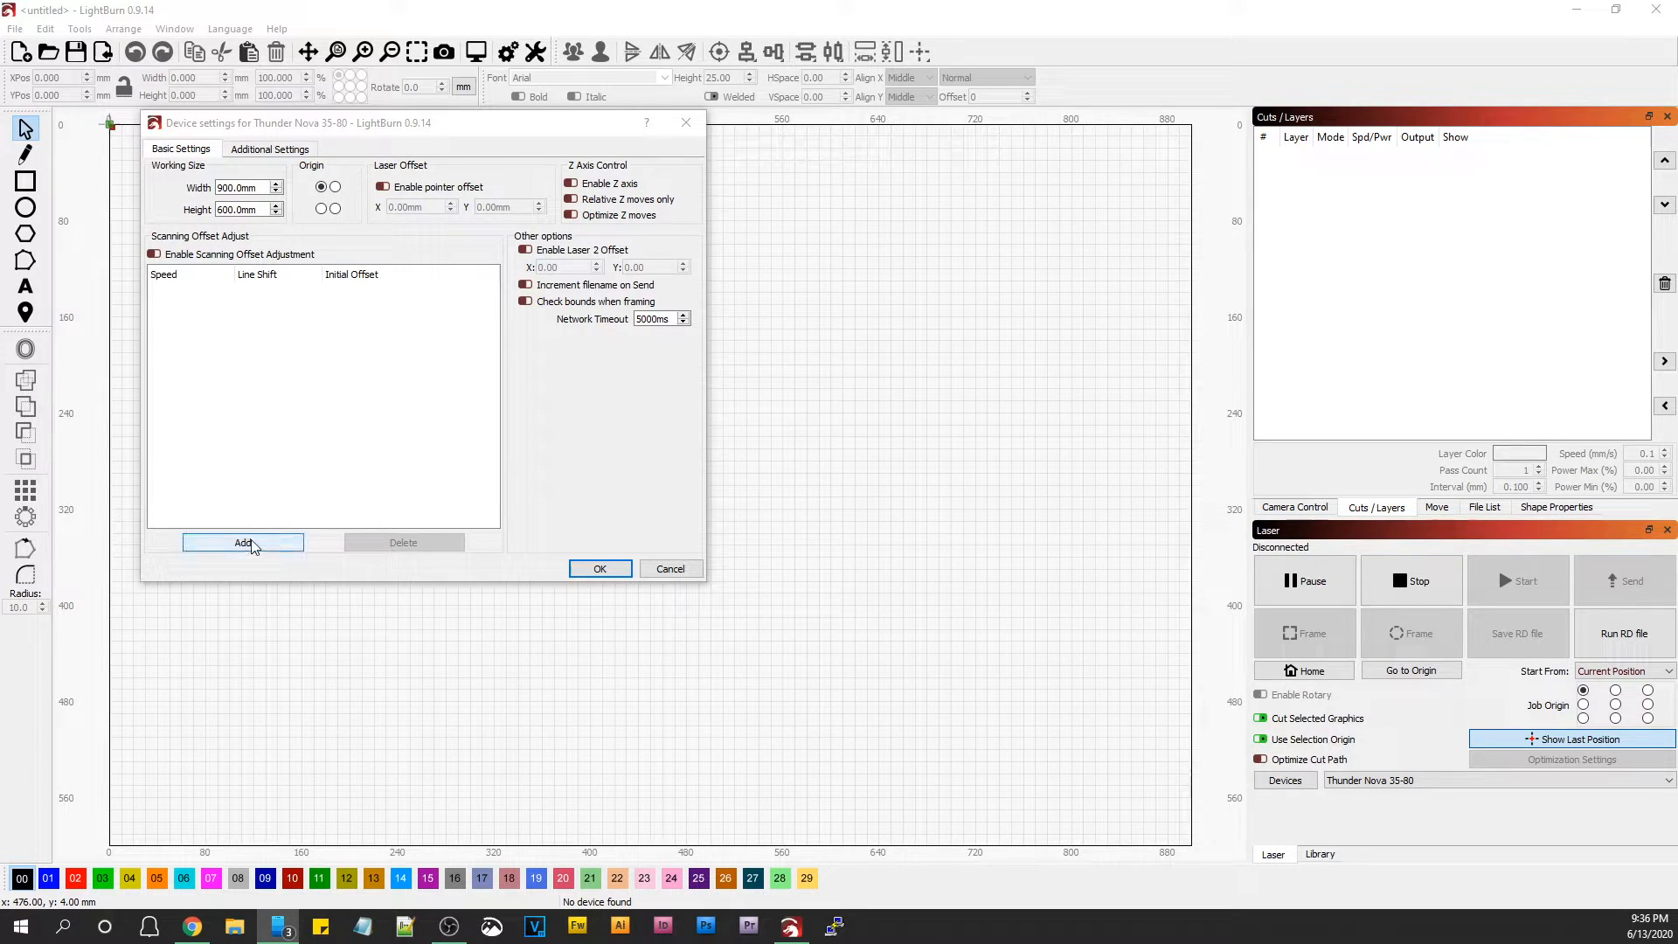
# Add scanning offset entries for 200, 400 and 600 mm/s with line shifts from the card (0.07 at 200).
pyautogui.click(241, 542)
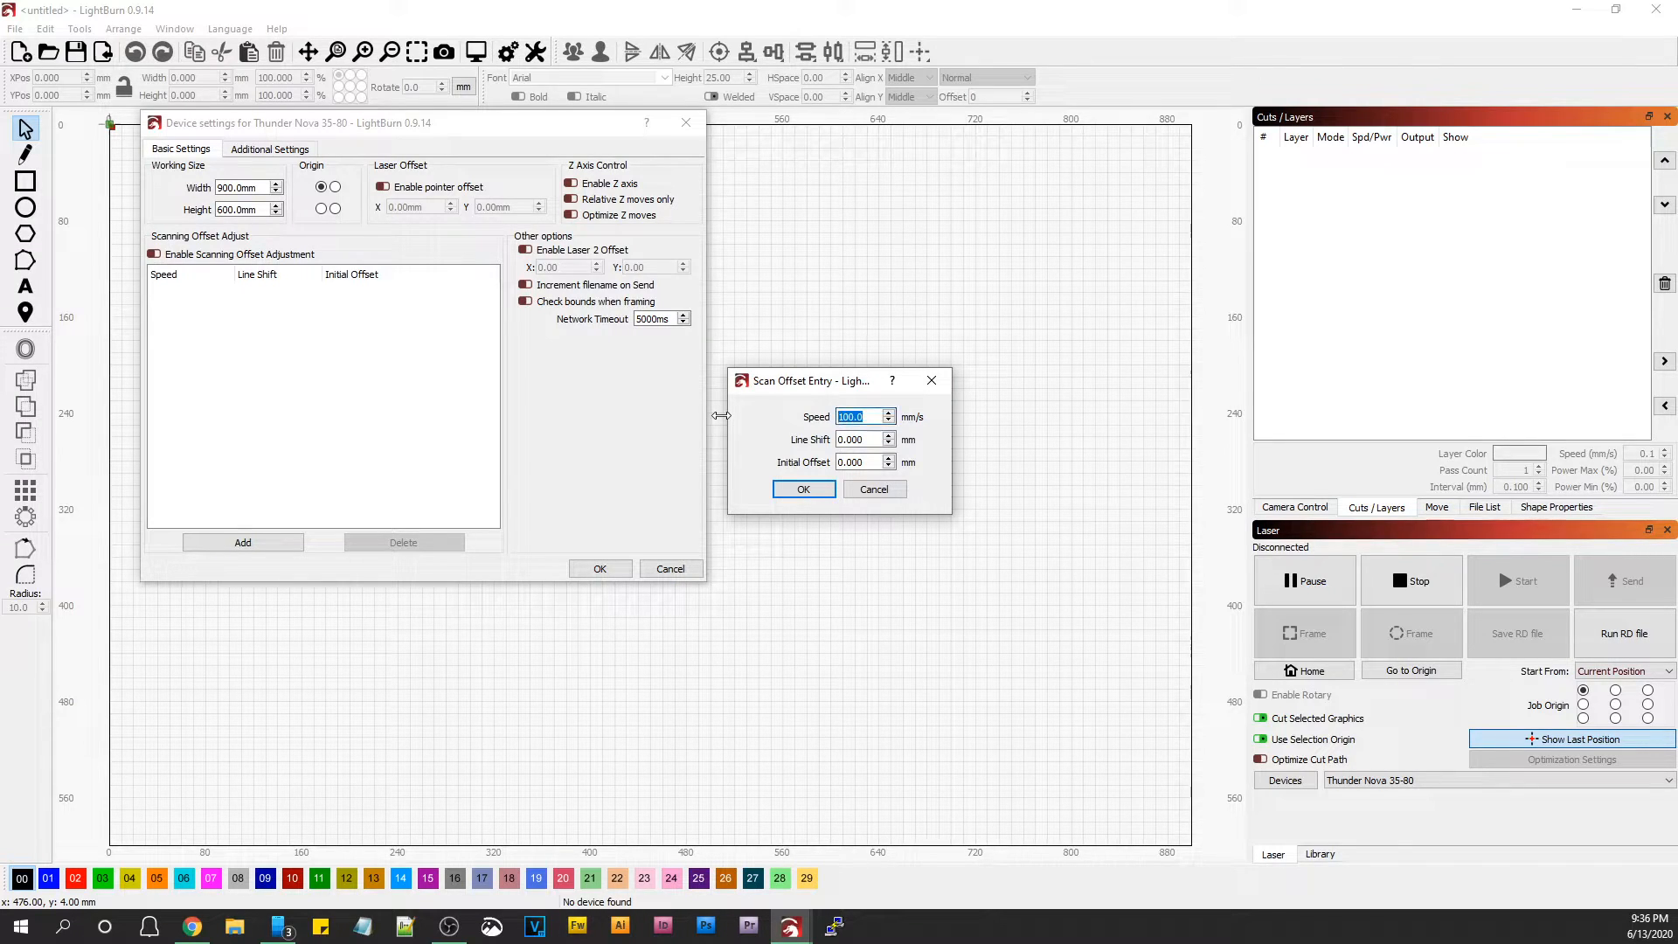
pyautogui.write('200')
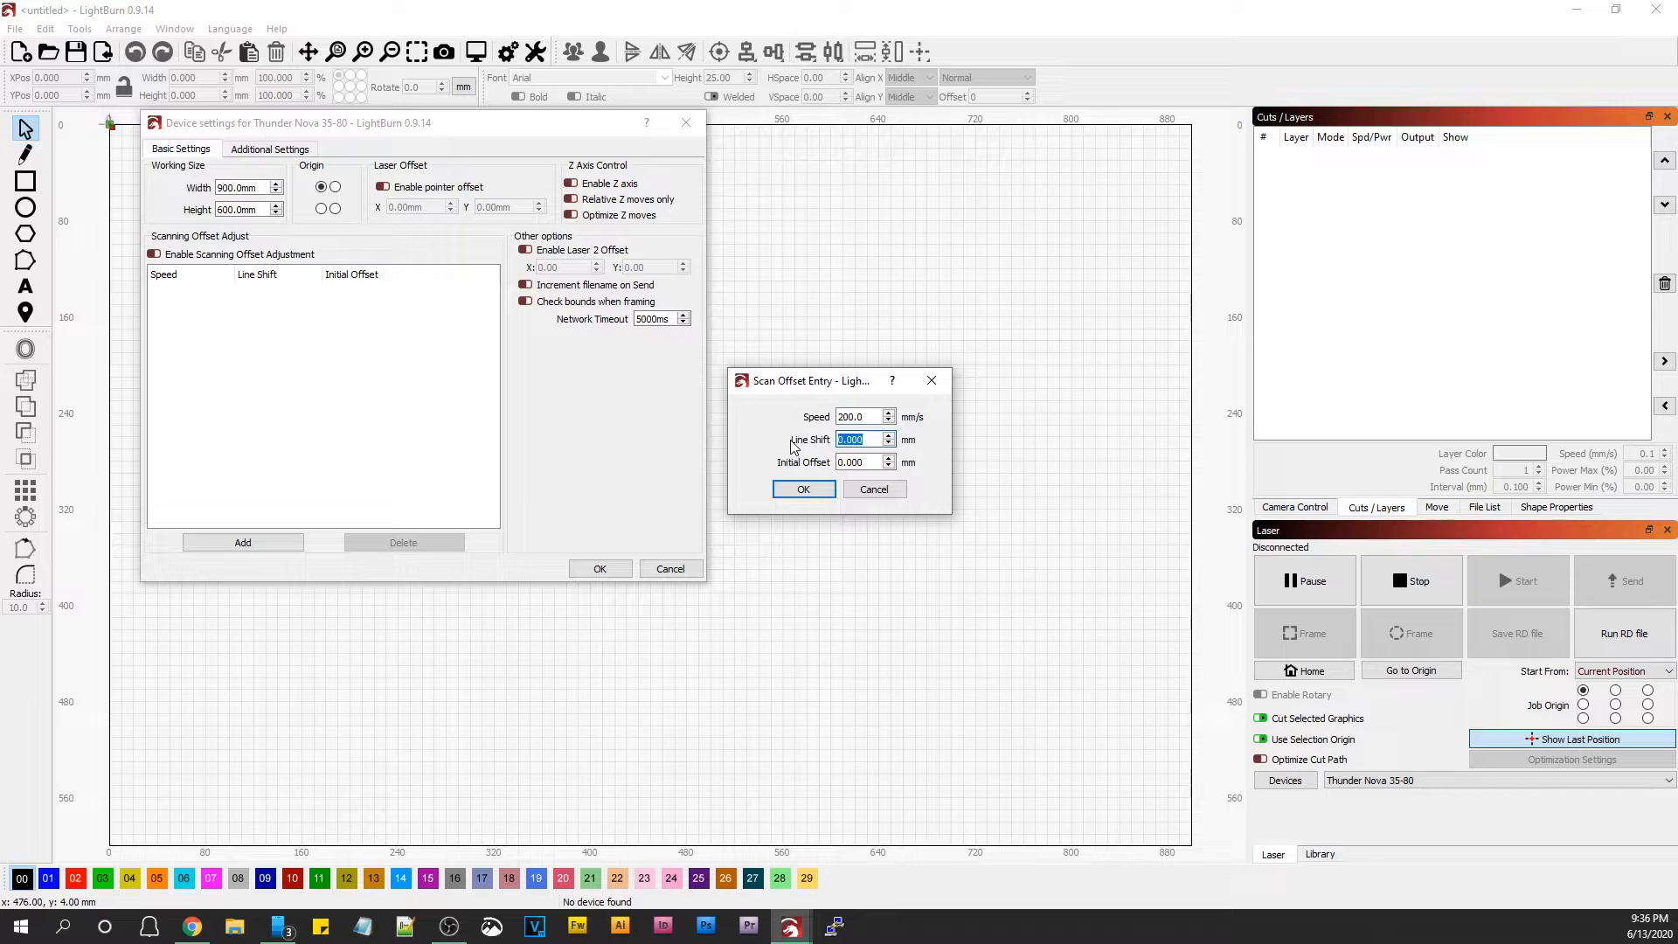
pyautogui.write('.07')
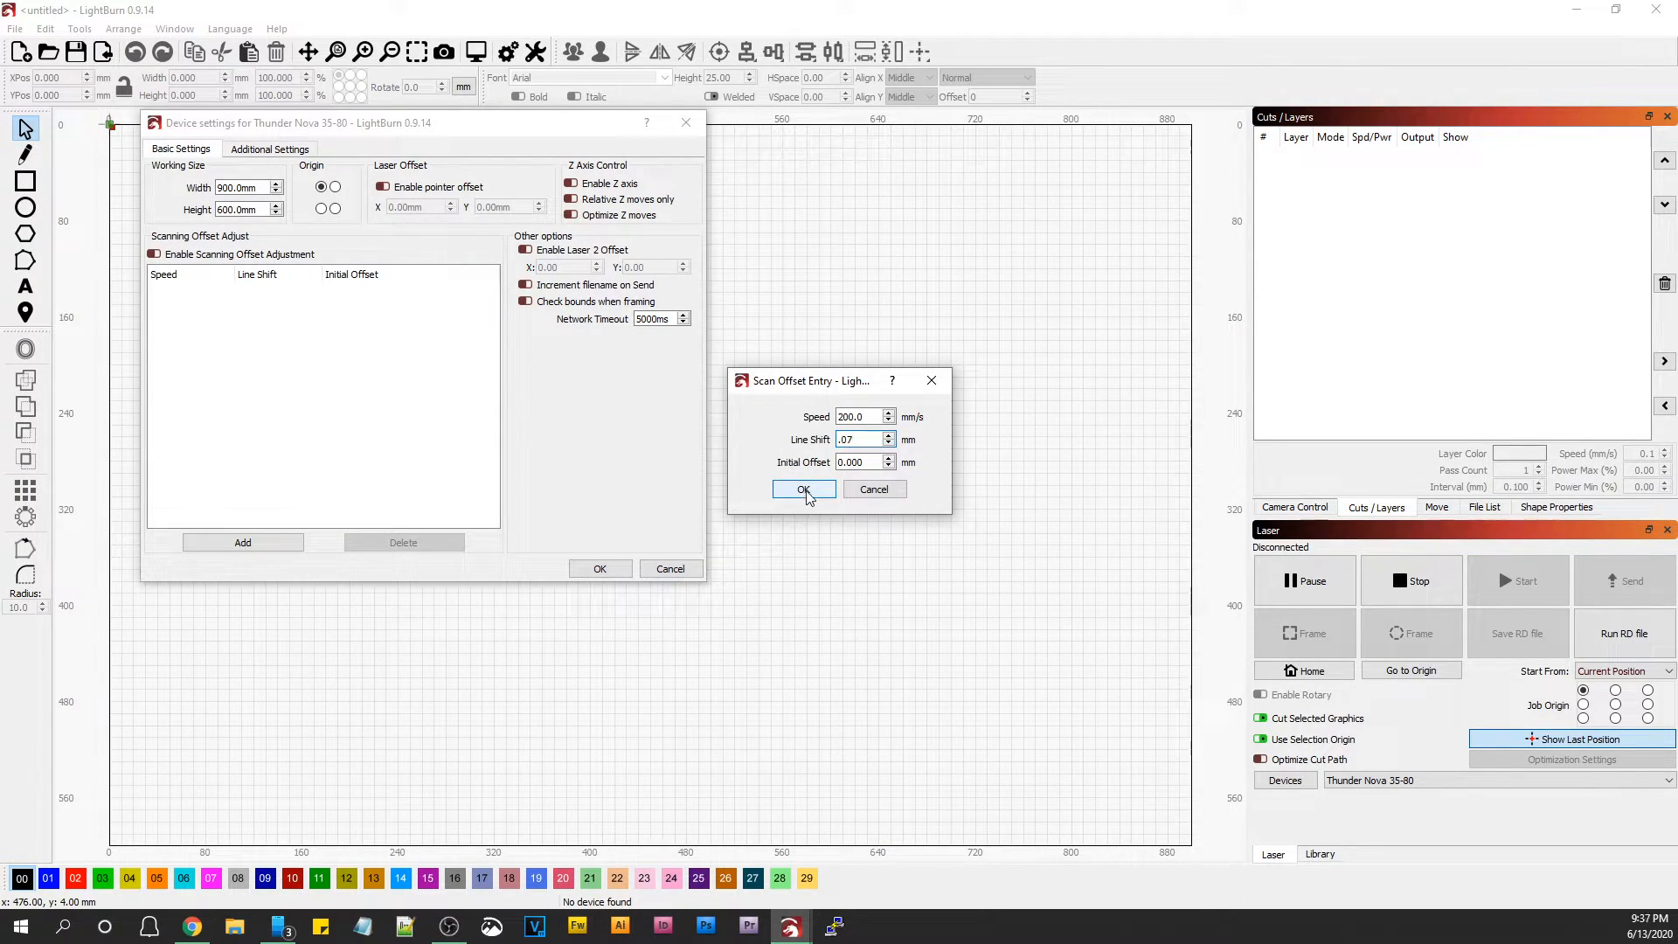
pyautogui.click(804, 490)
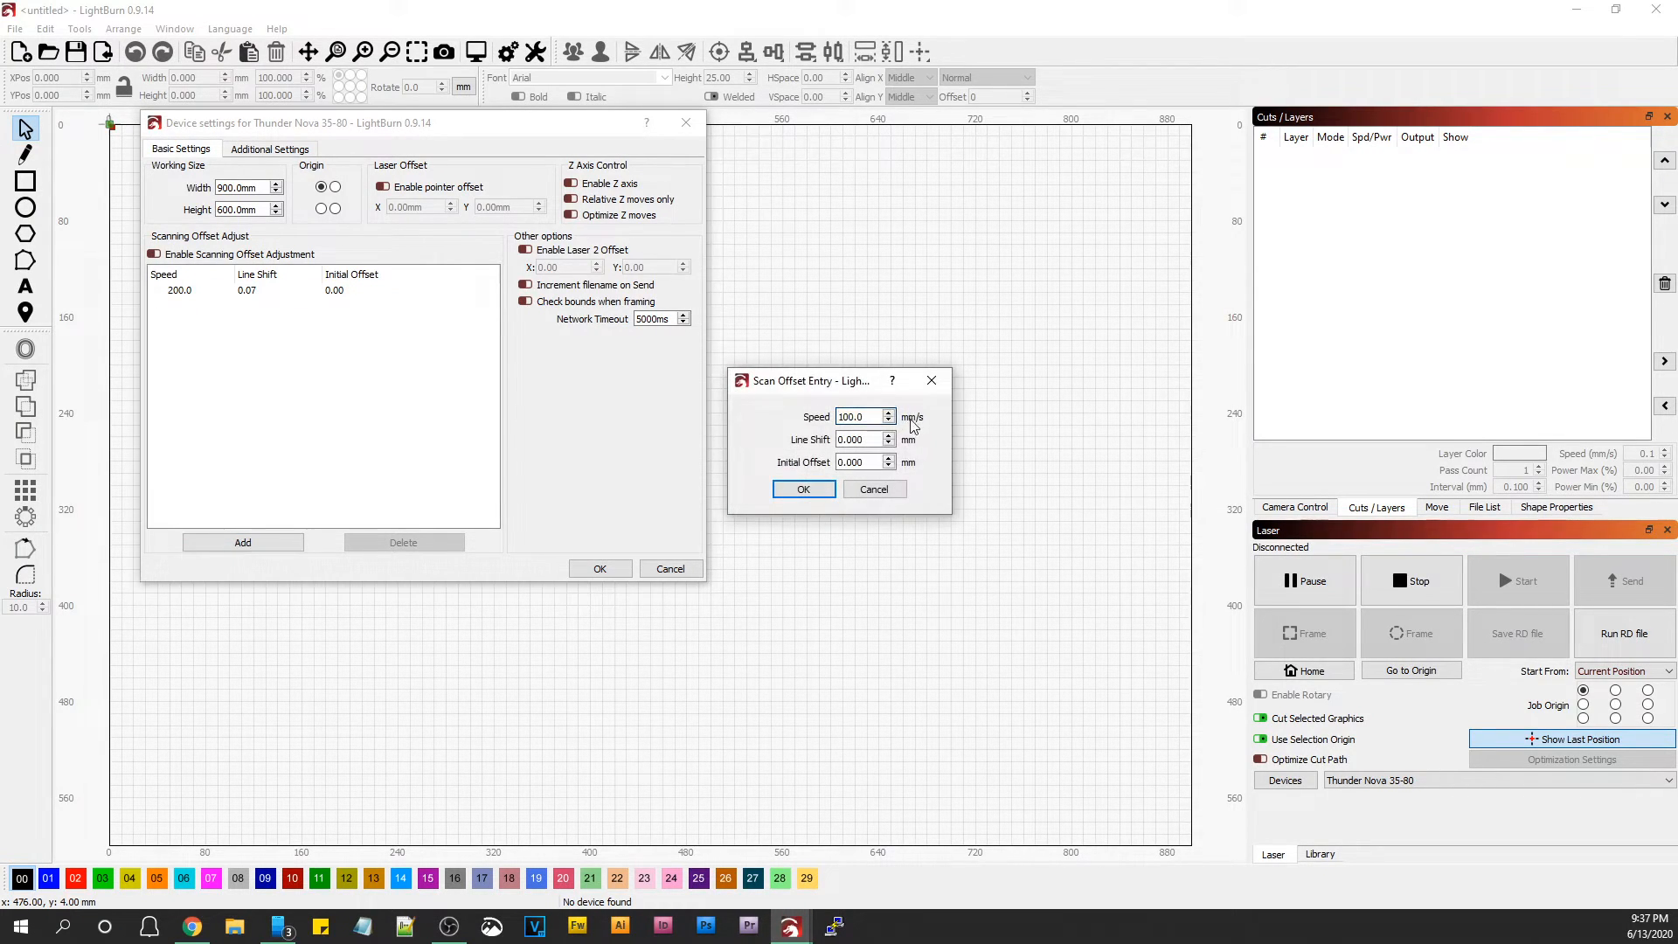
pyautogui.tripleClick(856, 416)
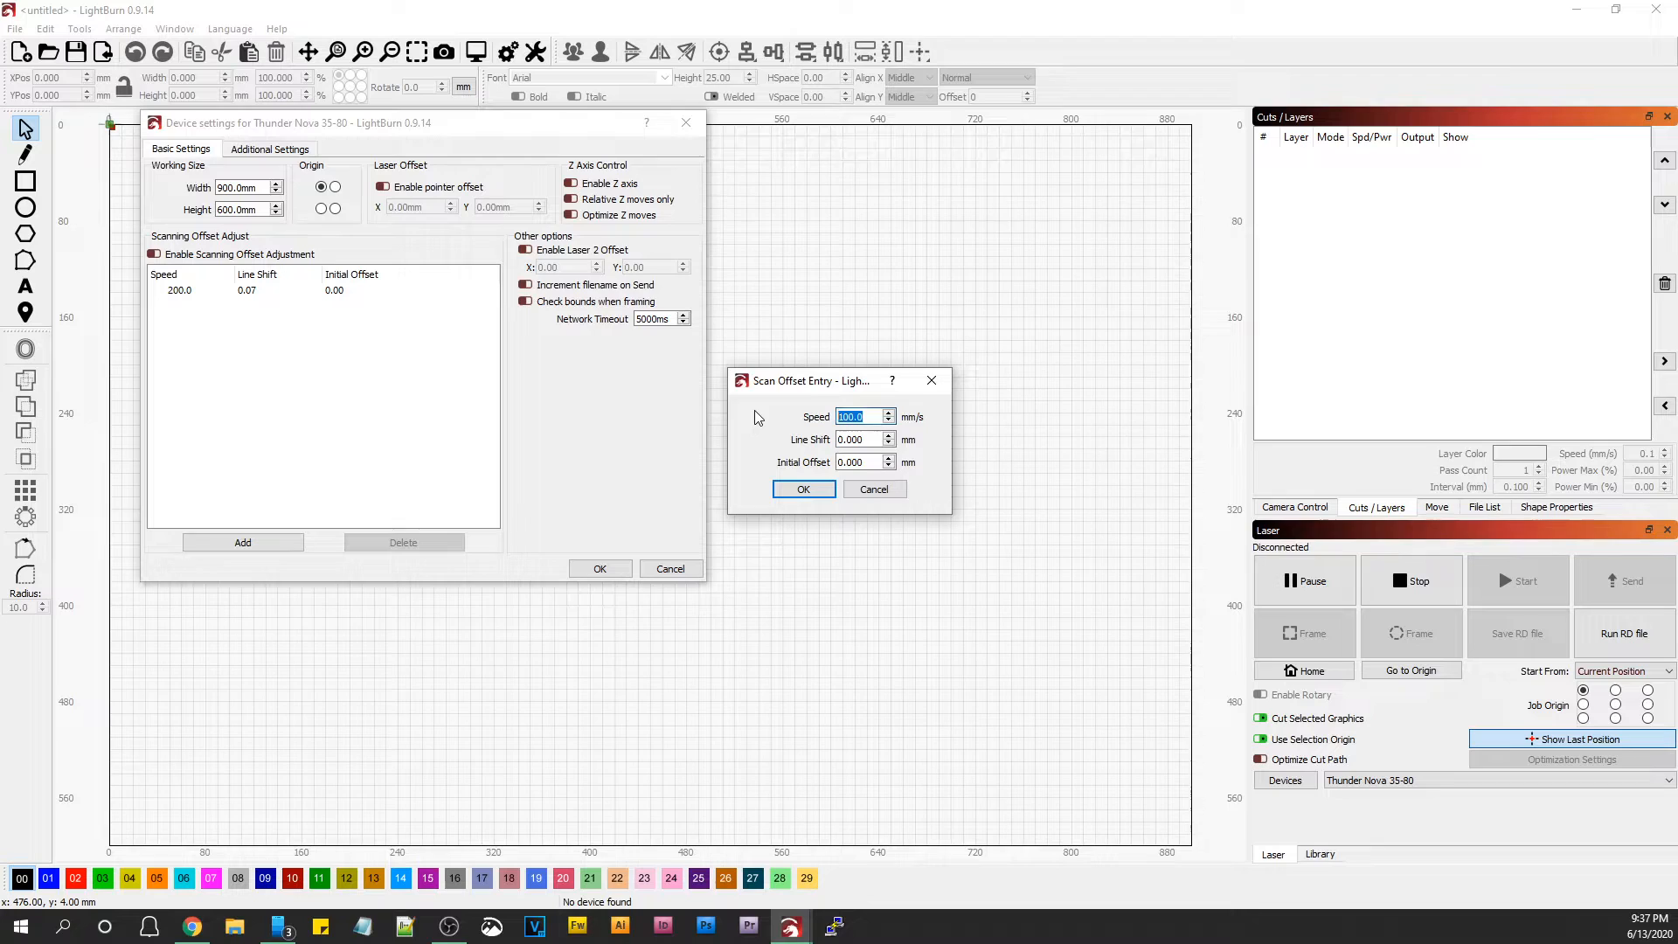
pyautogui.write('400')
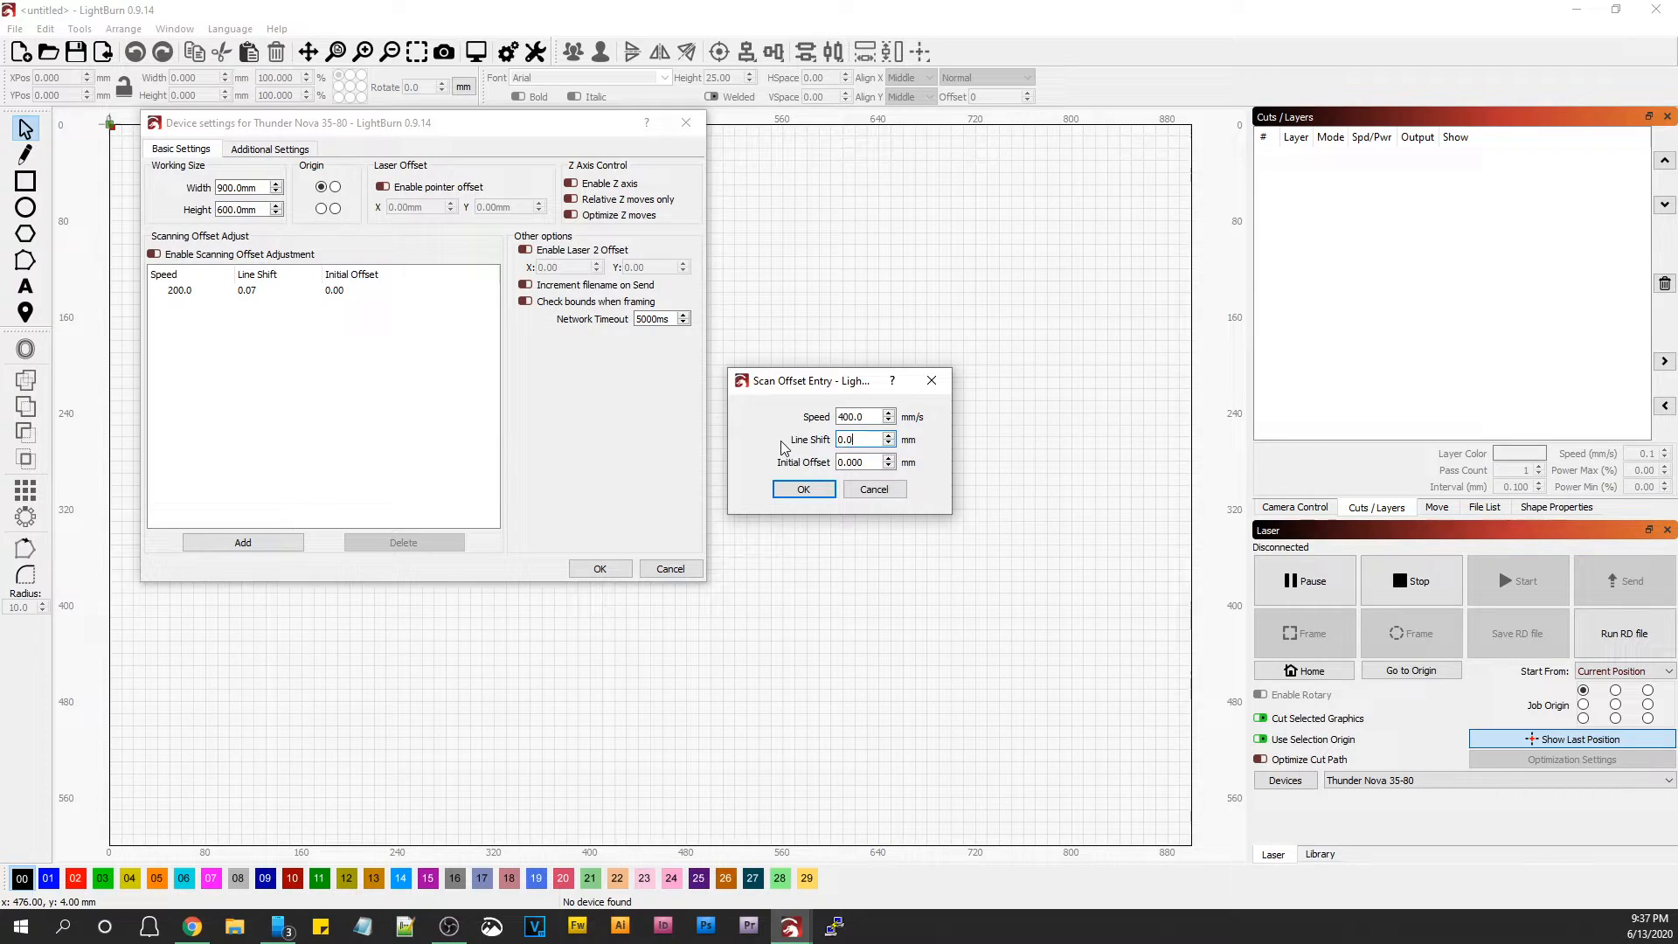
pyautogui.click(803, 490)
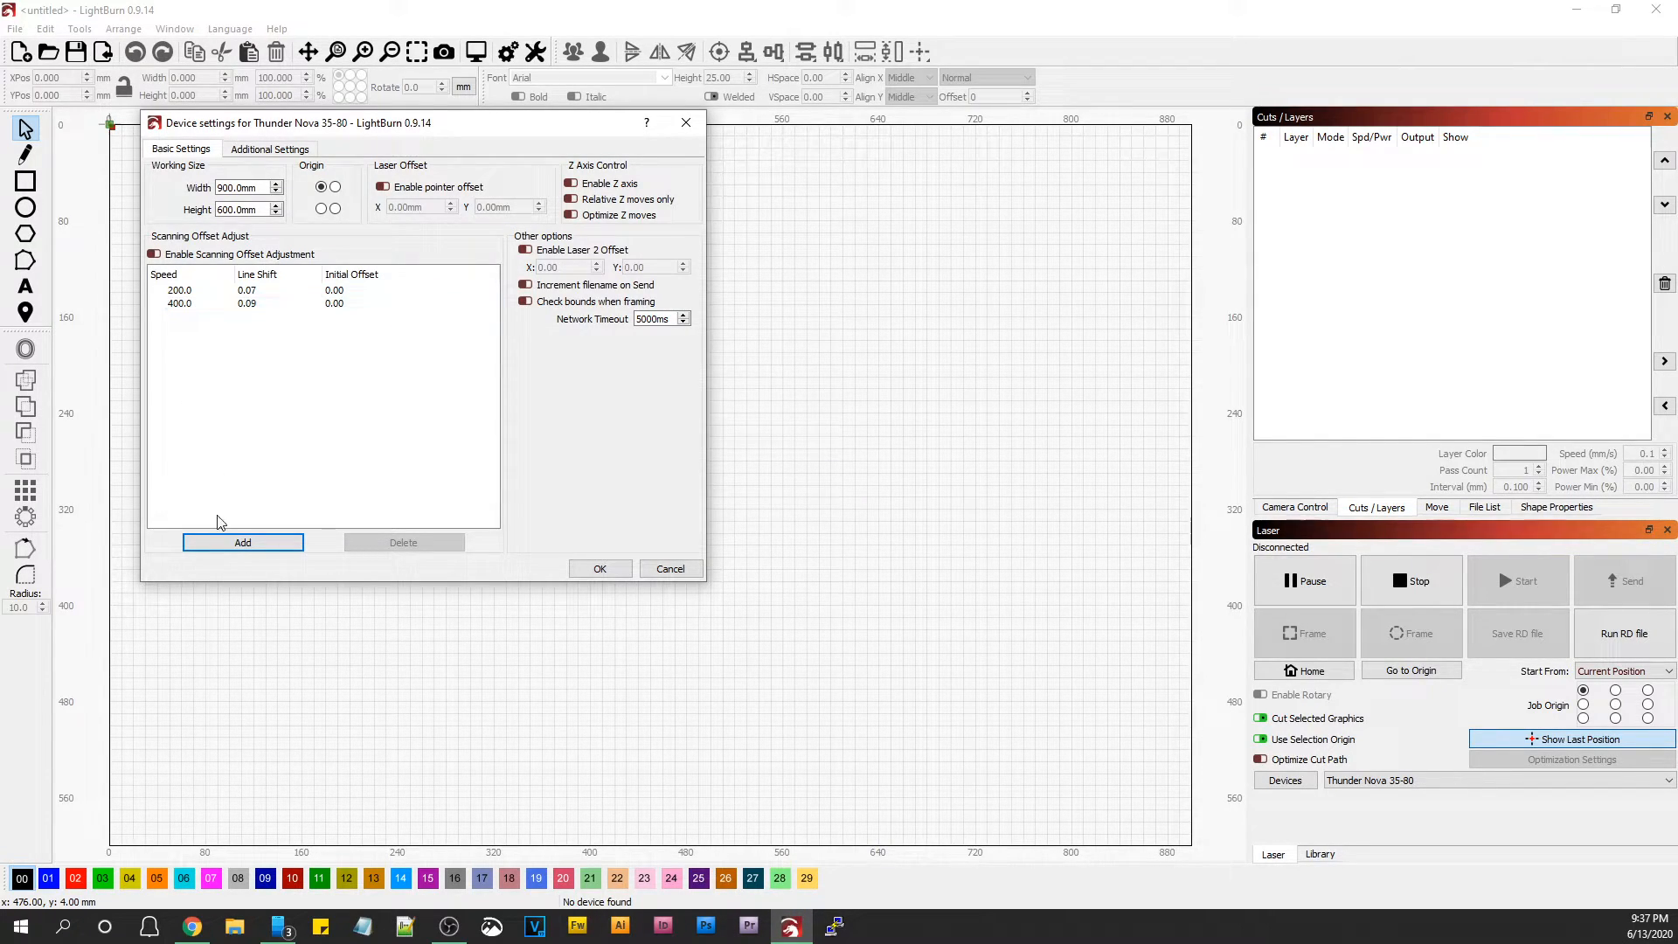
pyautogui.click(241, 542)
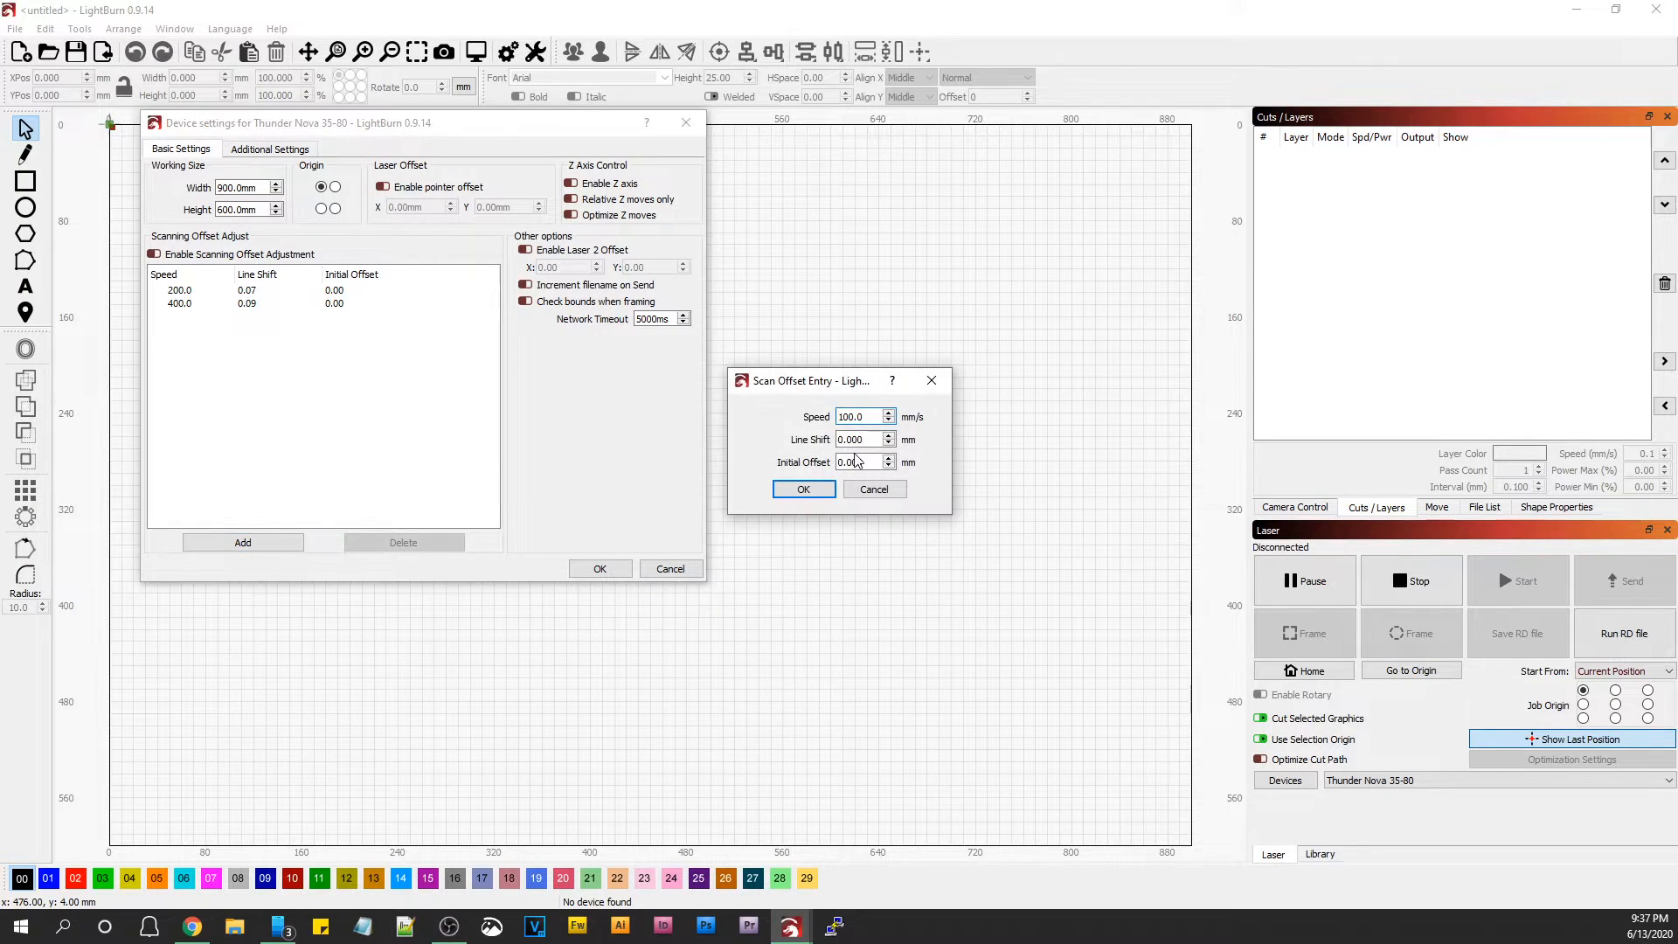
pyautogui.write('60')
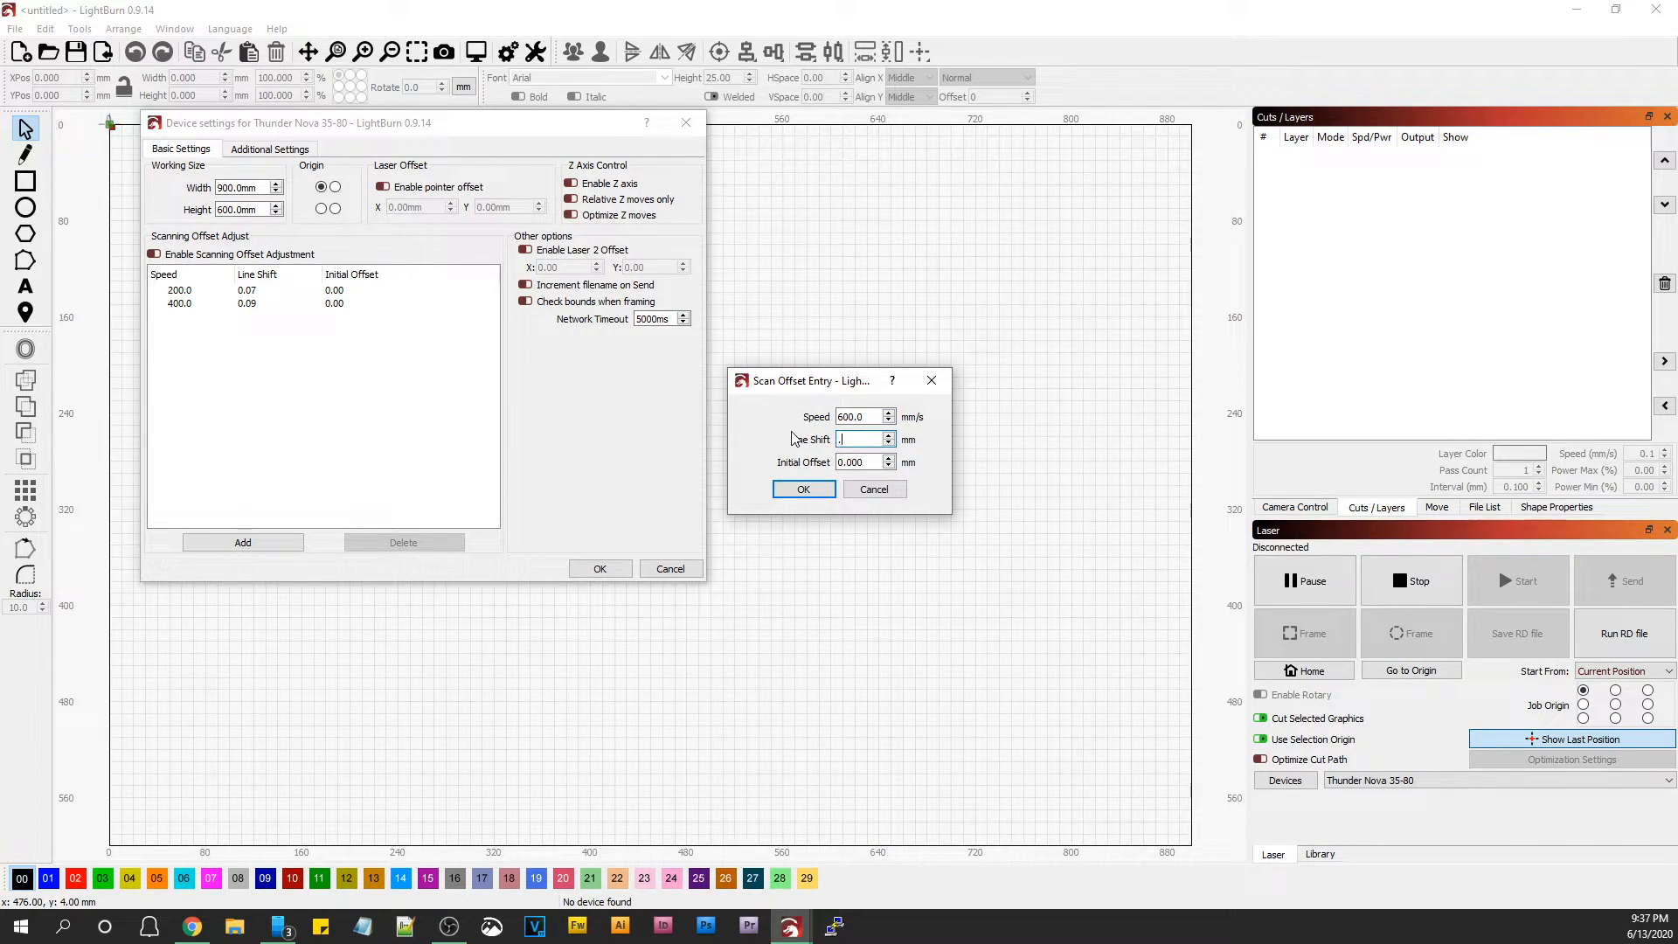
pyautogui.click(802, 489)
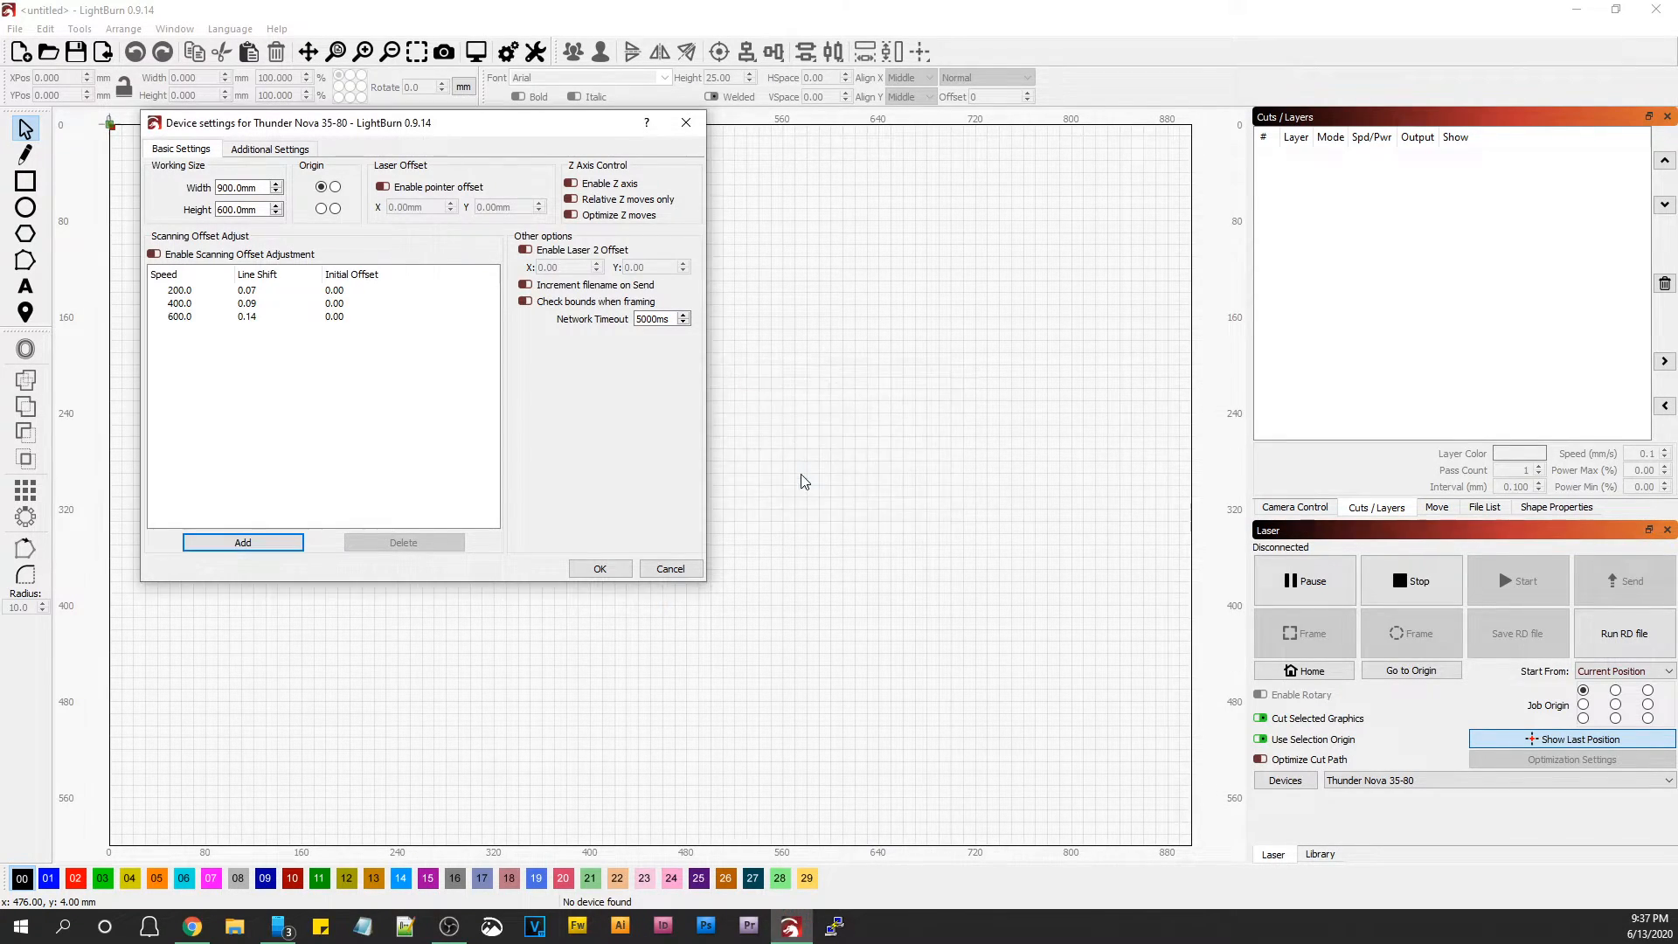
# Add scanning offset entries for 800 mm/s (line shift 0.17) and 1000 mm/s (0.19).
pyautogui.click(241, 542)
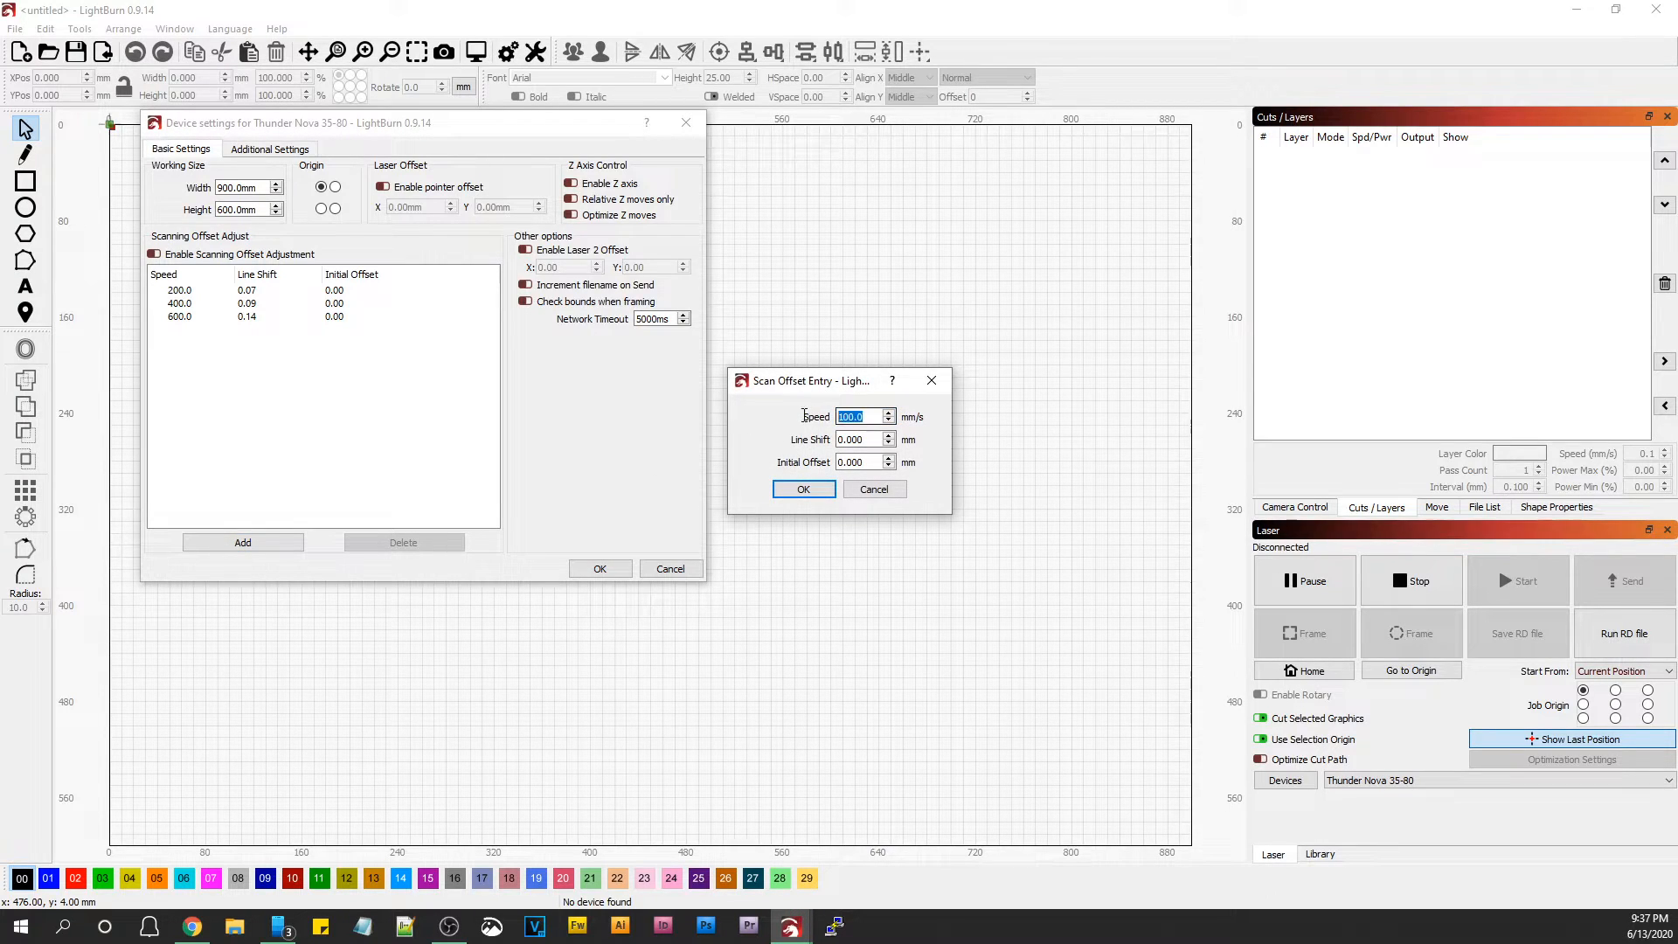
pyautogui.write('800')
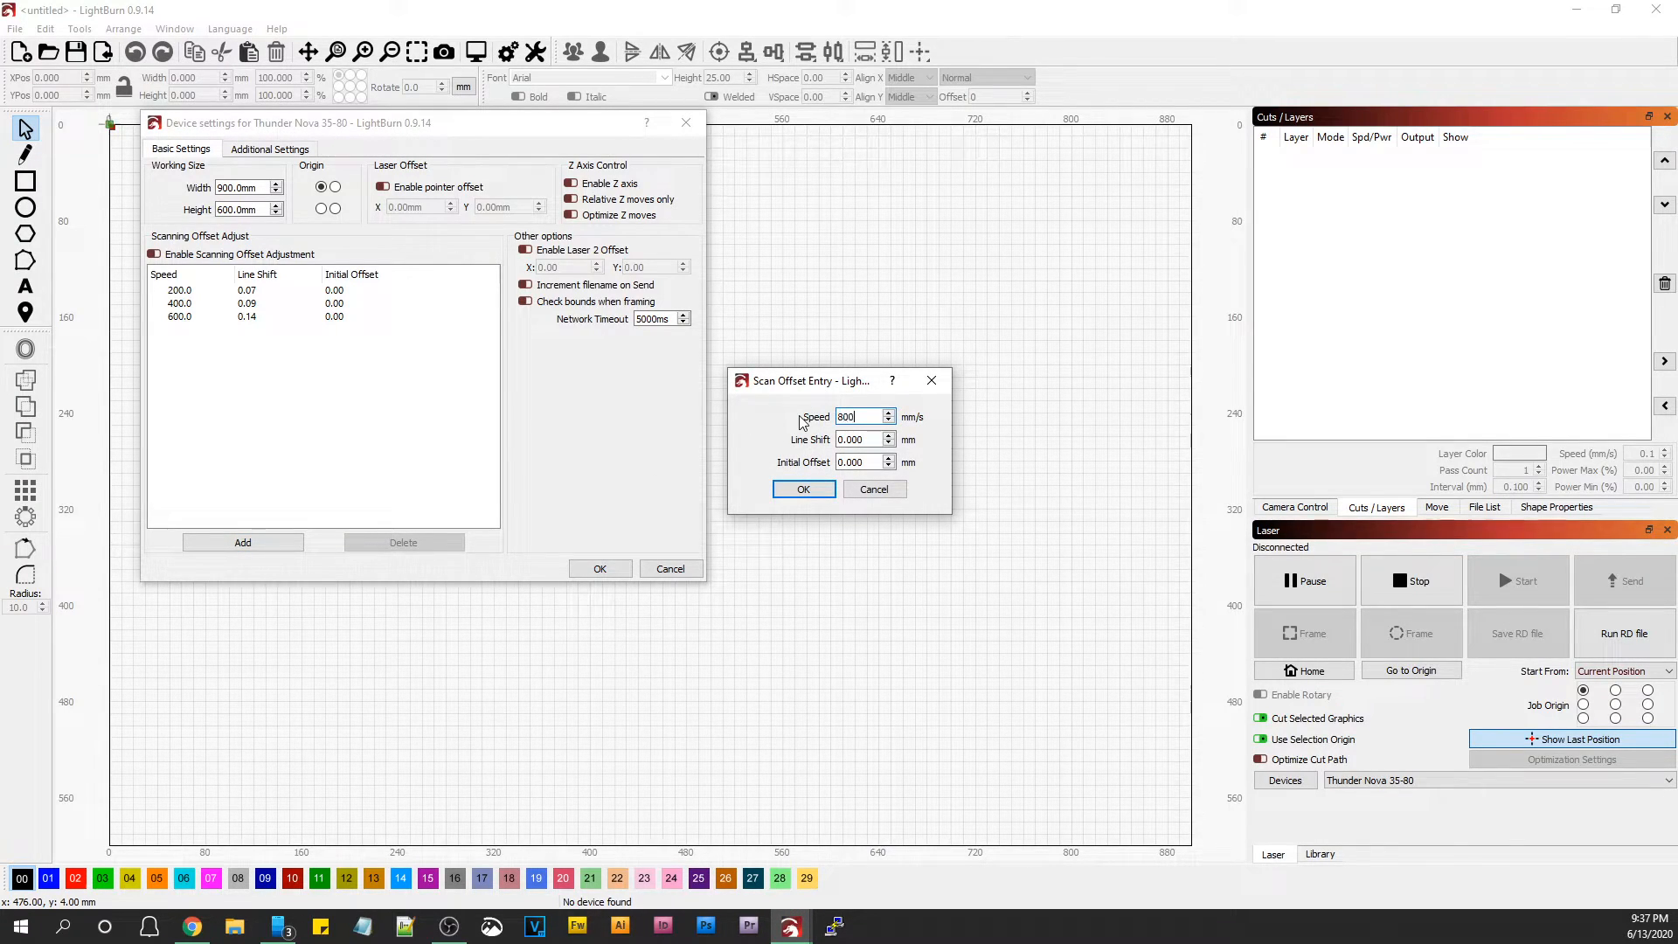
pyautogui.click(857, 439)
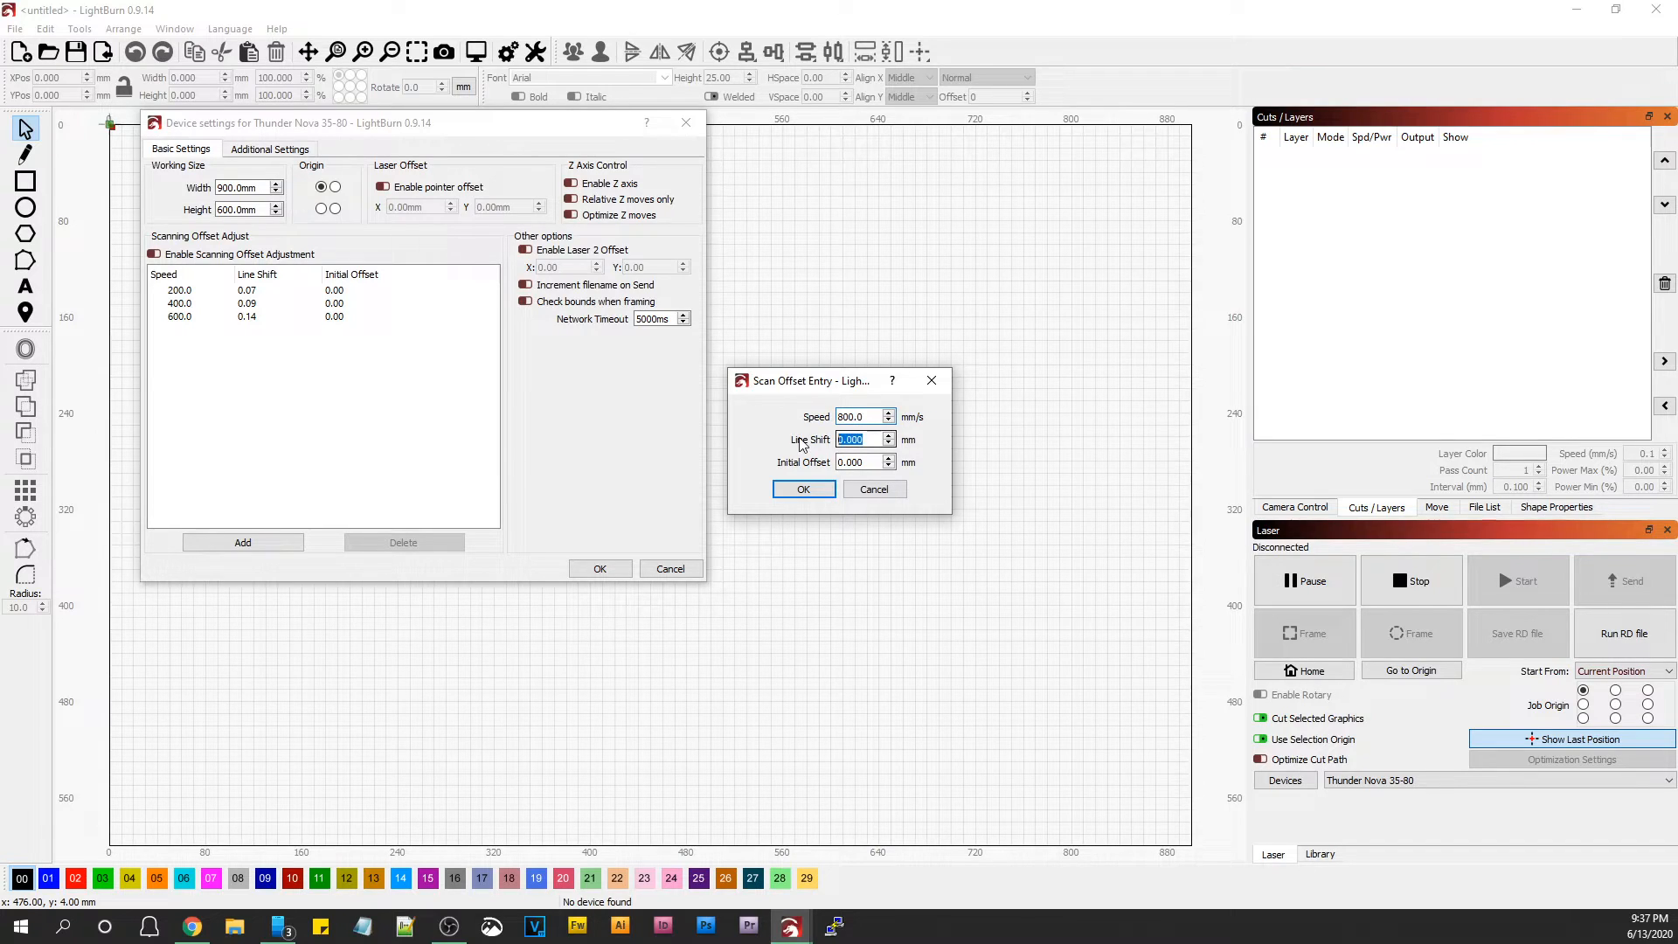
pyautogui.write('.17')
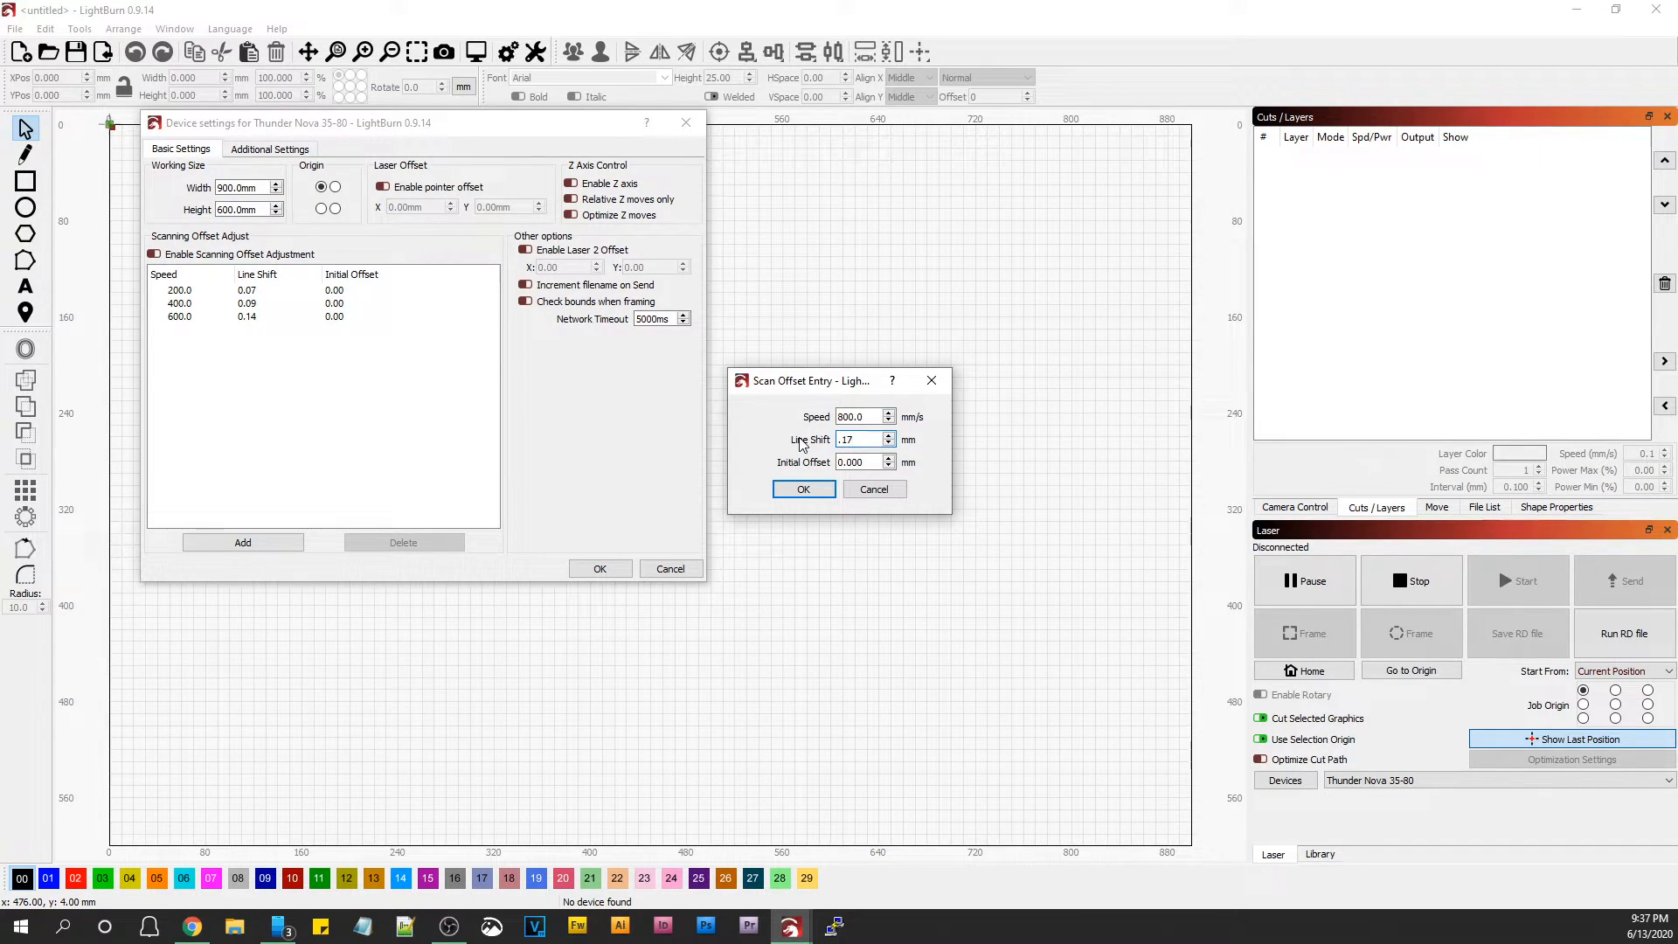
pyautogui.click(802, 490)
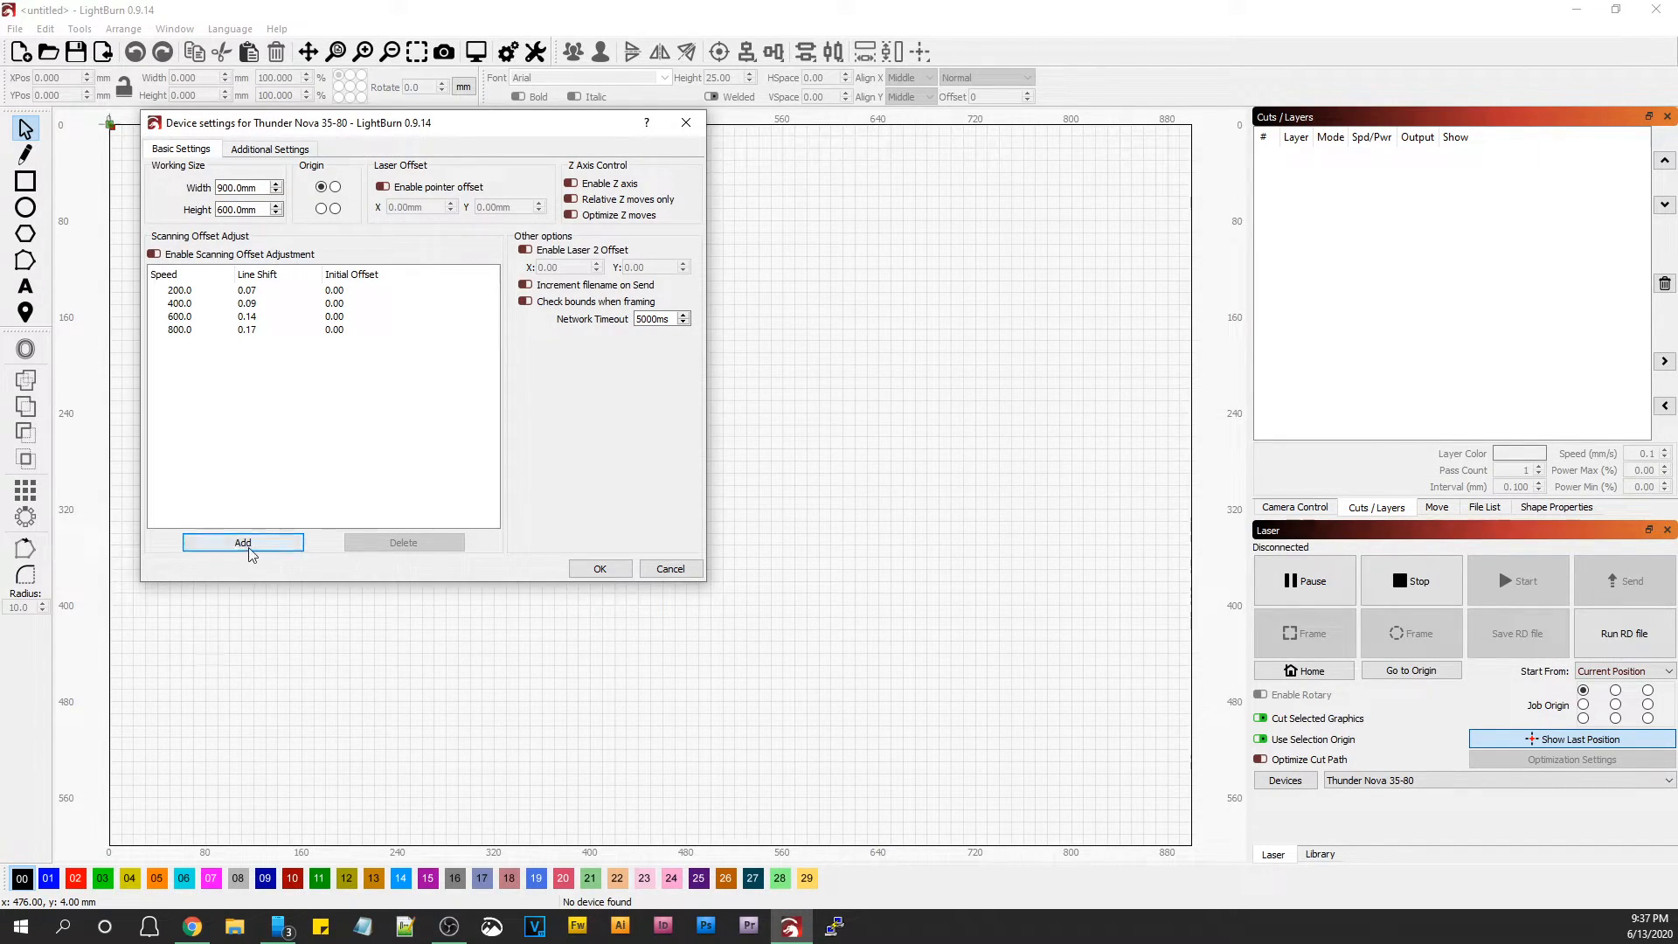
pyautogui.click(242, 542)
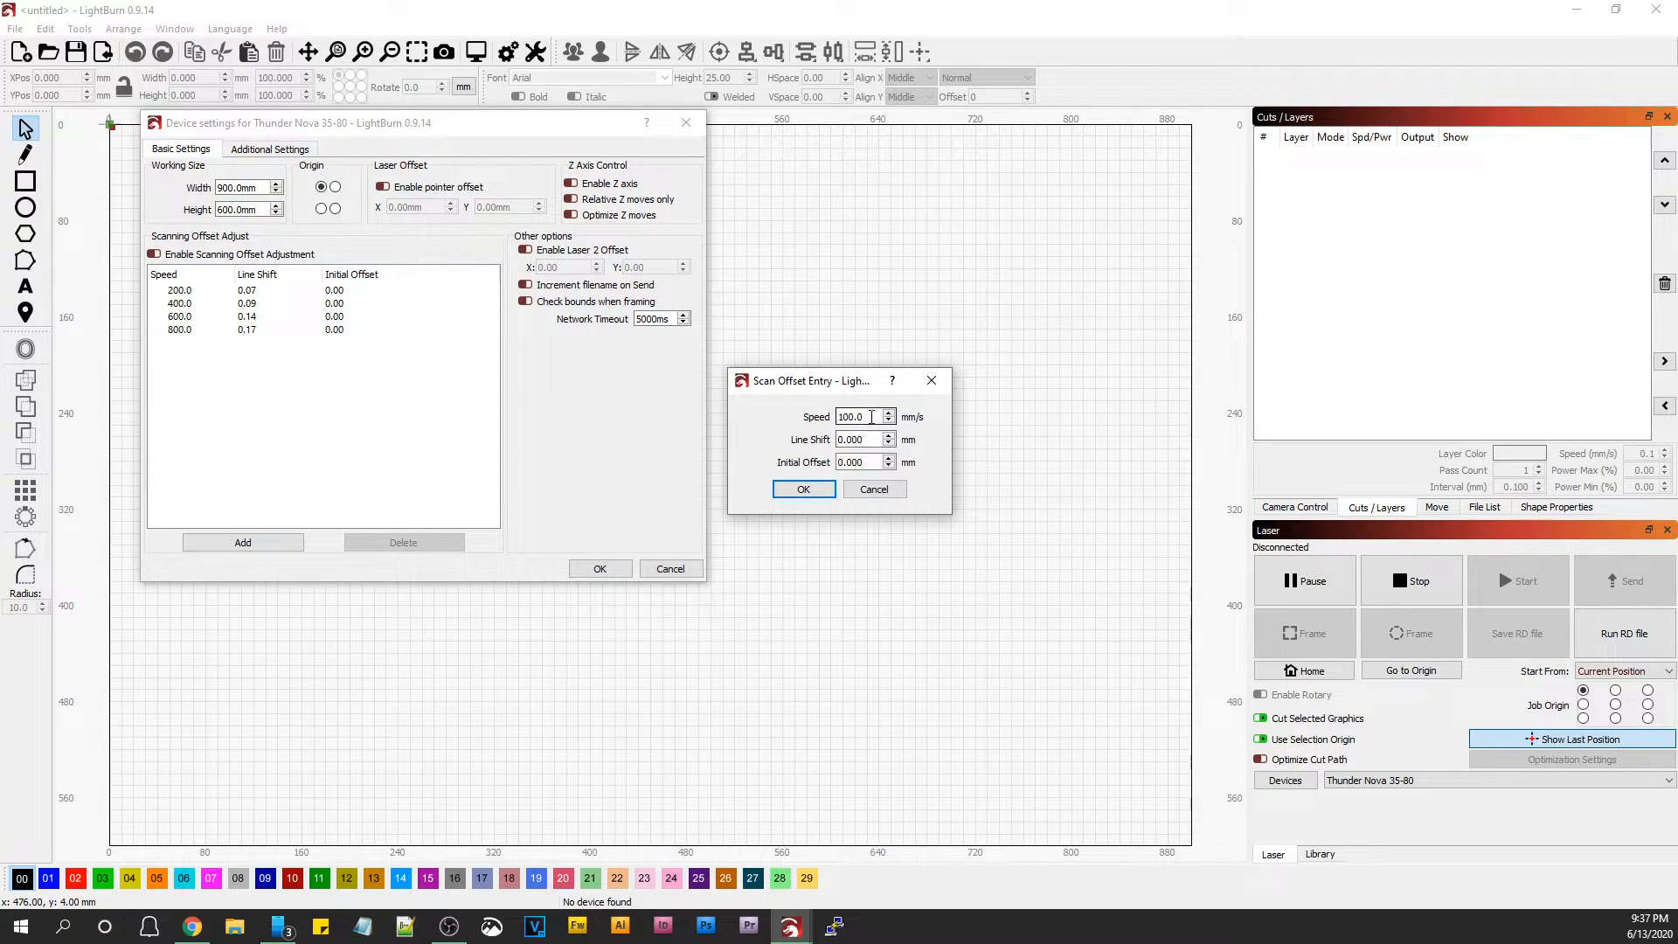
pyautogui.tripleClick(857, 416)
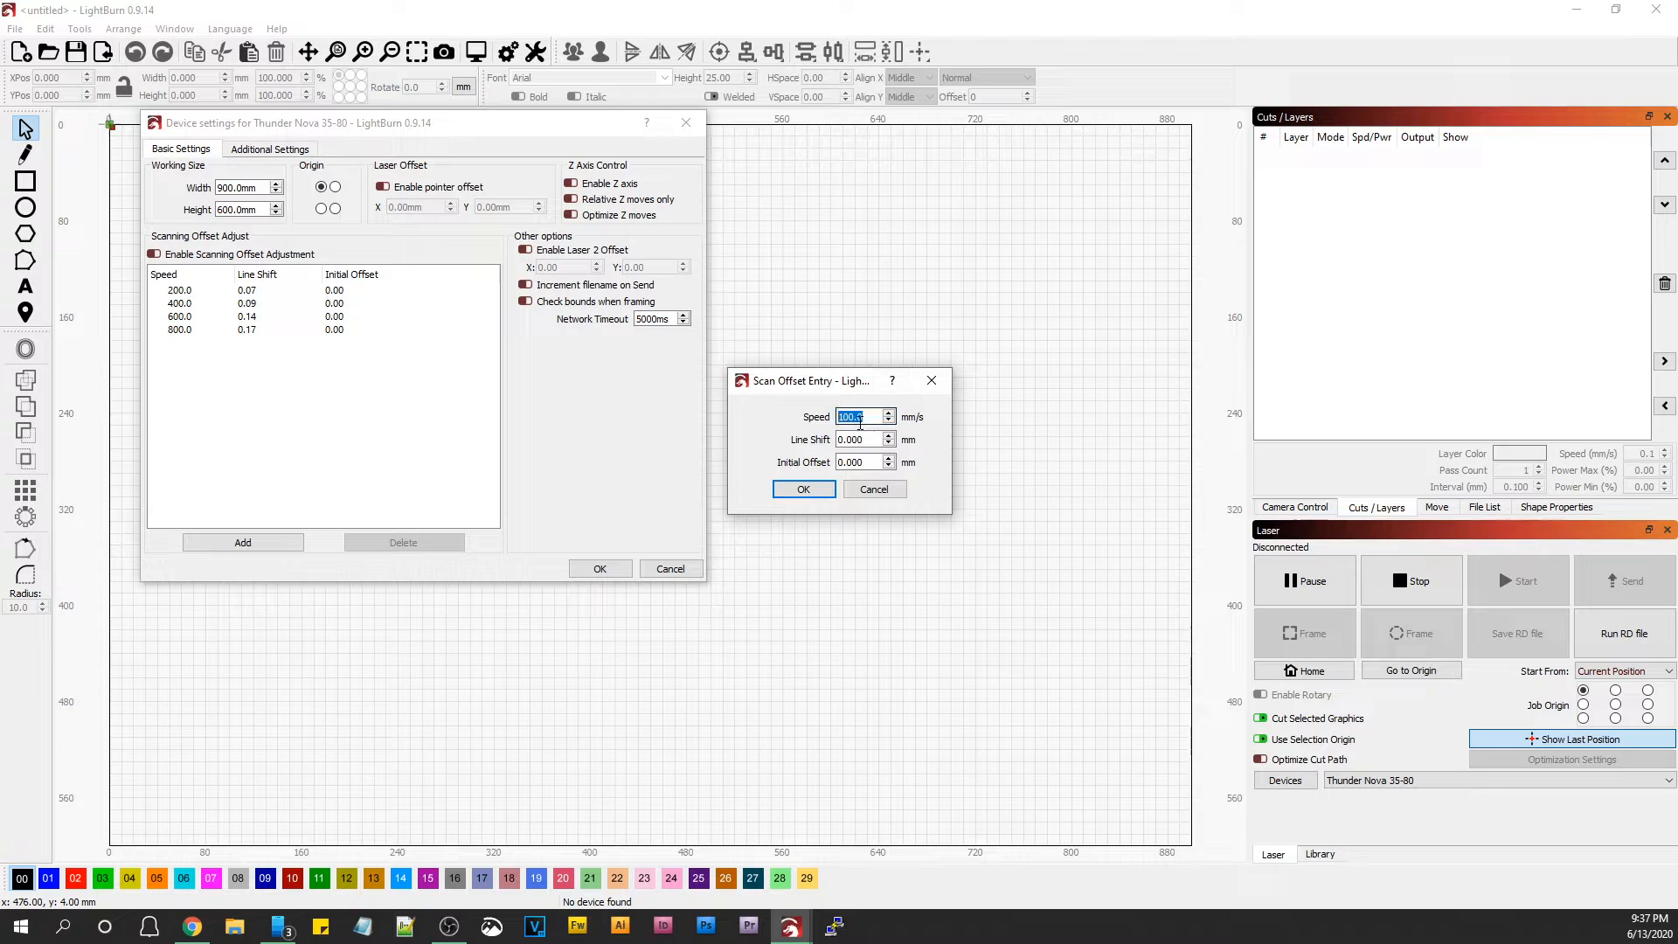
pyautogui.write('1000')
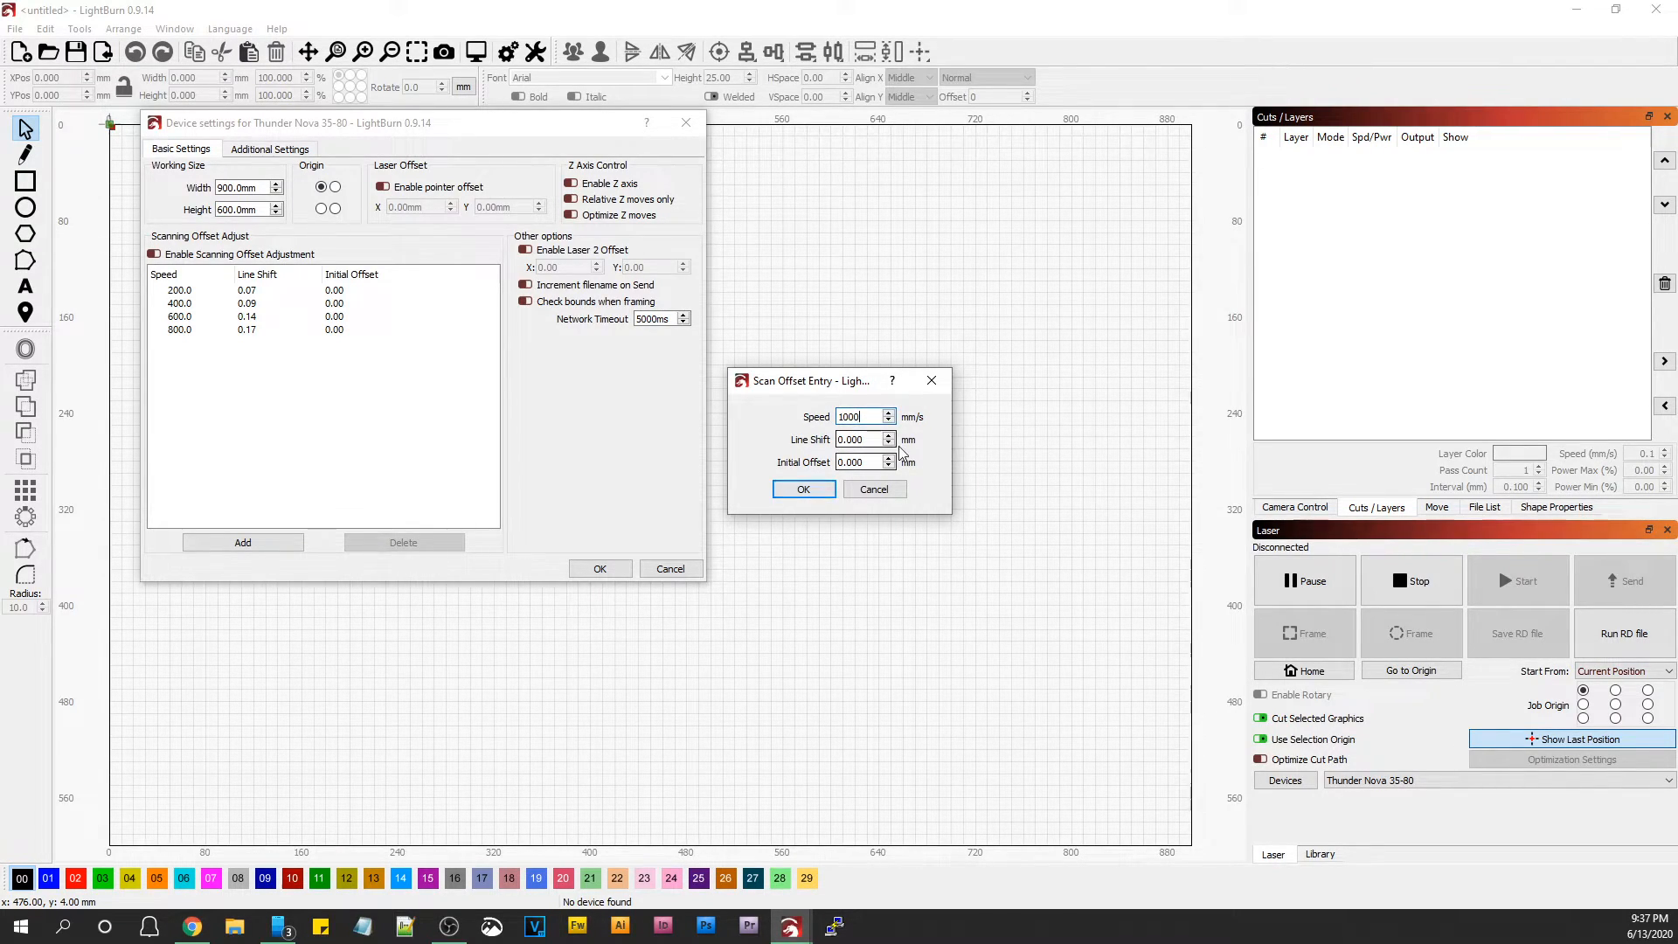
pyautogui.click(862, 440)
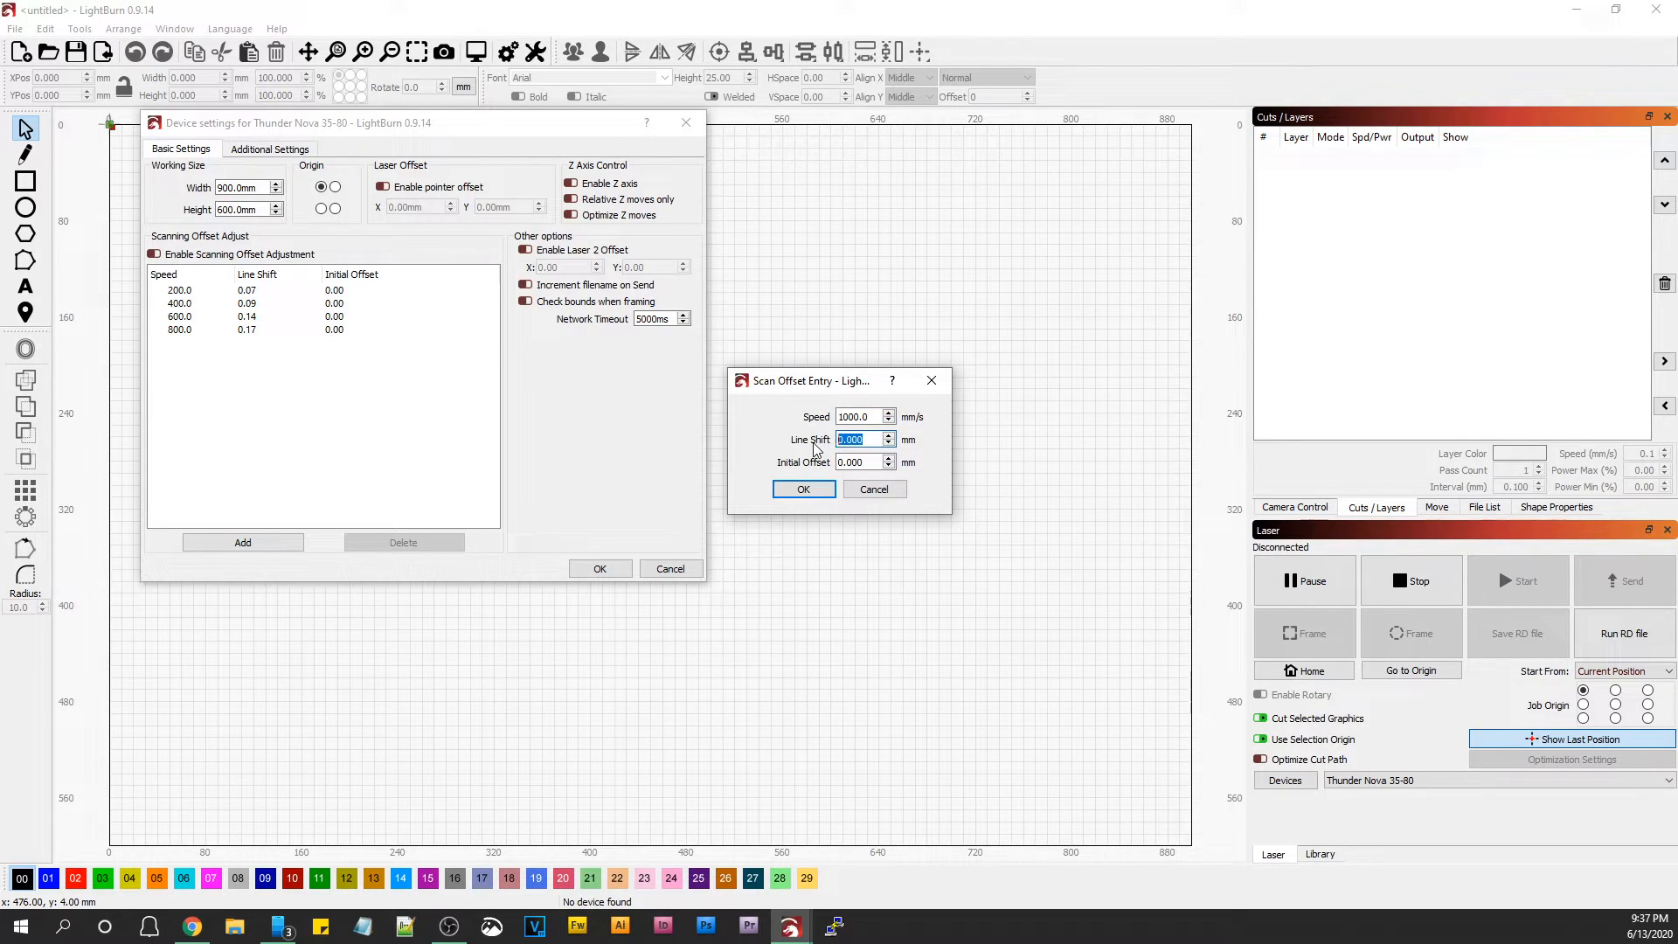
pyautogui.click(802, 489)
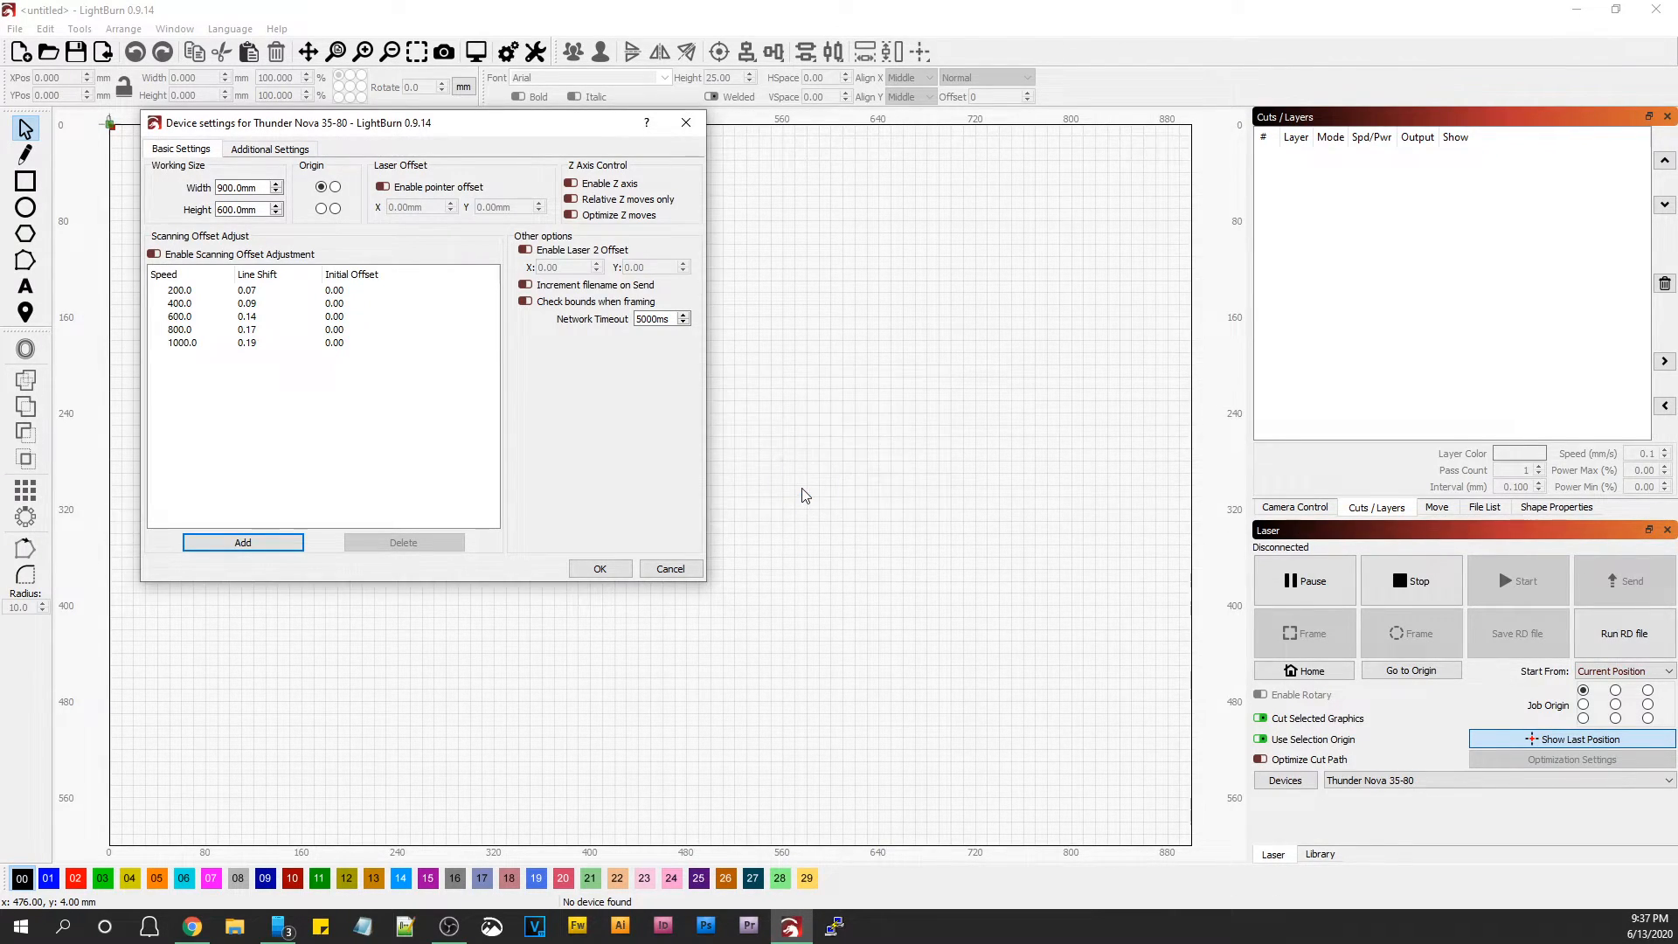
# Toggle Enable Scanning Offset Adjustment on and off, then confirm Device Settings keeping the five-row table.
pyautogui.click(251, 331)
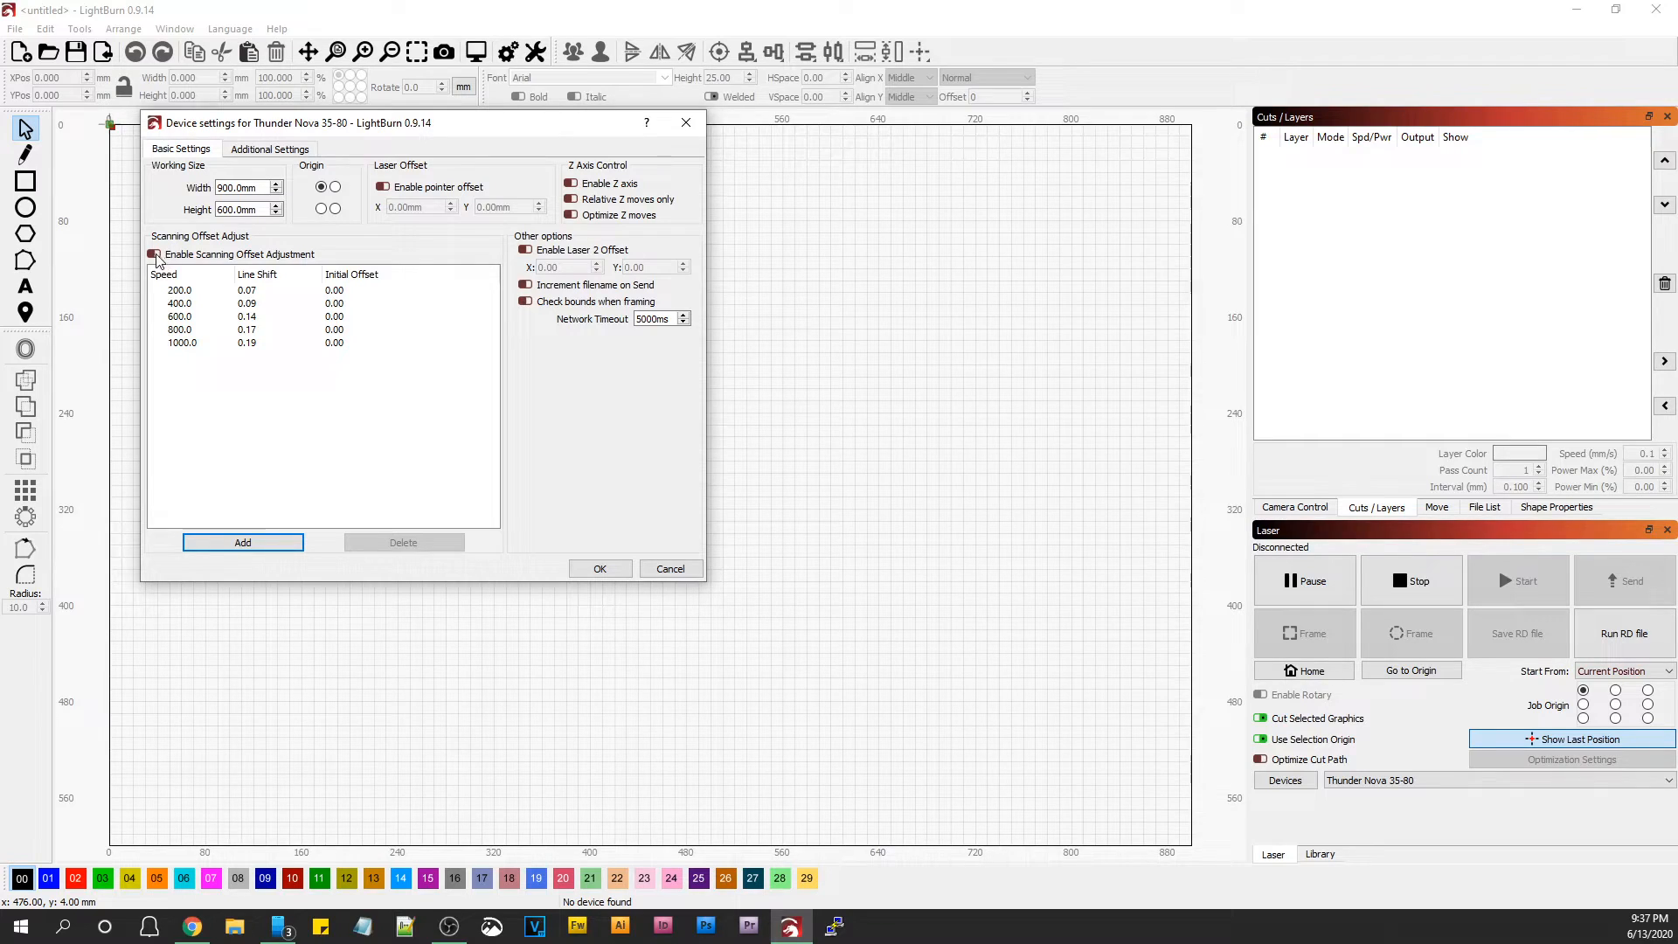
pyautogui.click(154, 253)
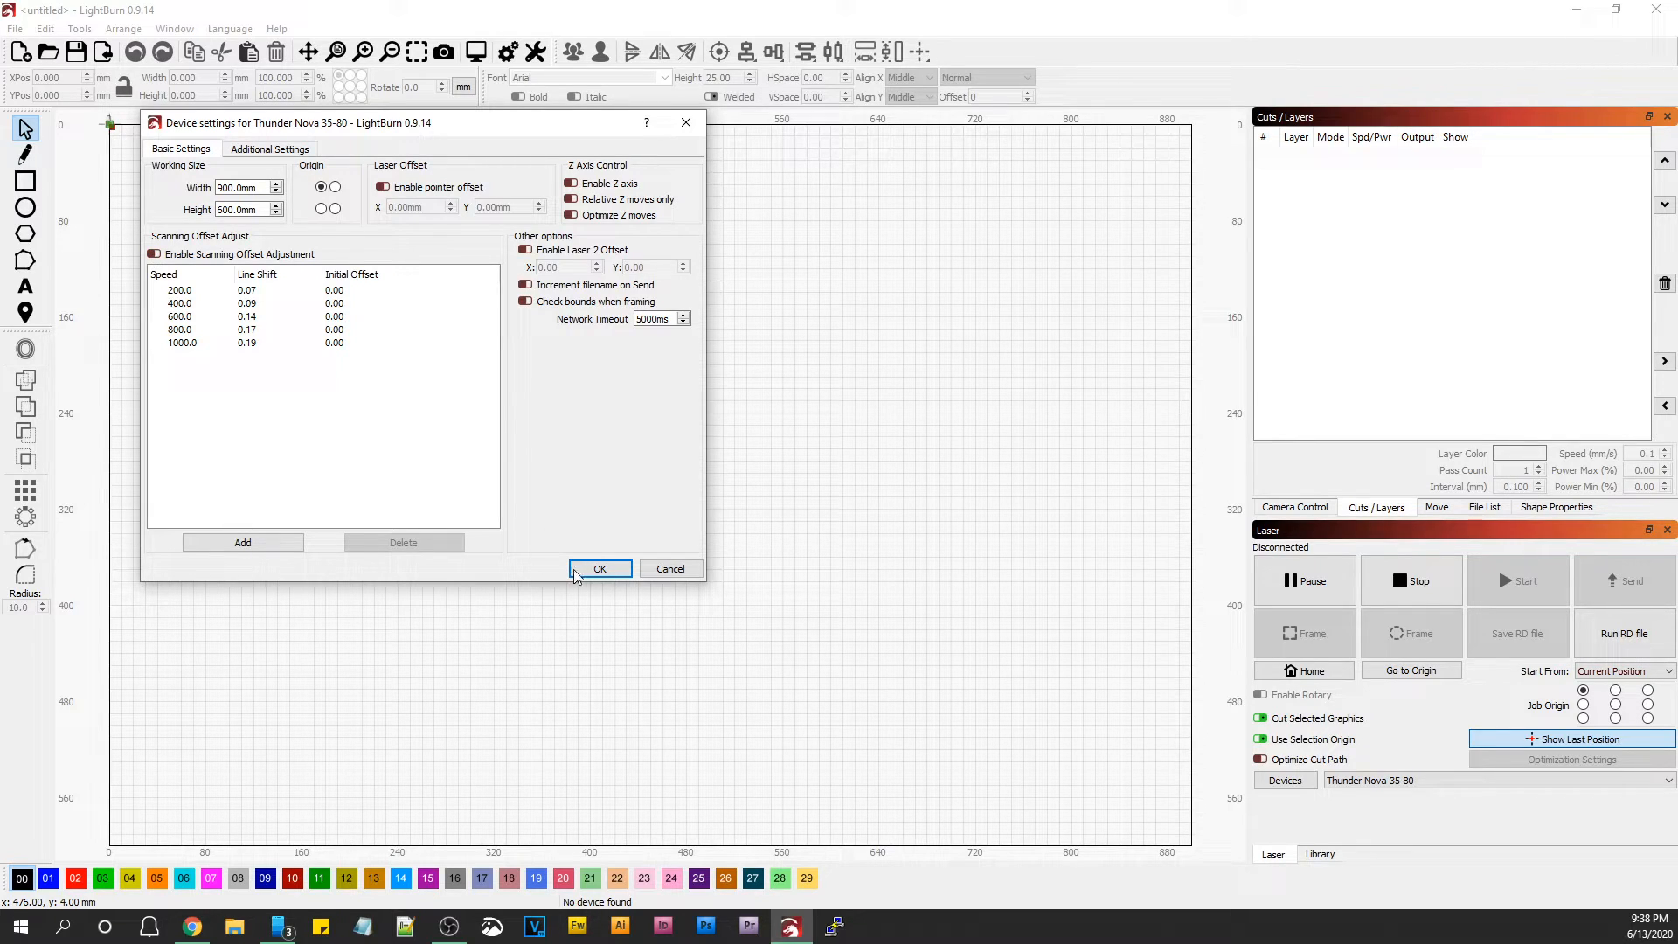
pyautogui.moveTo(608, 588)
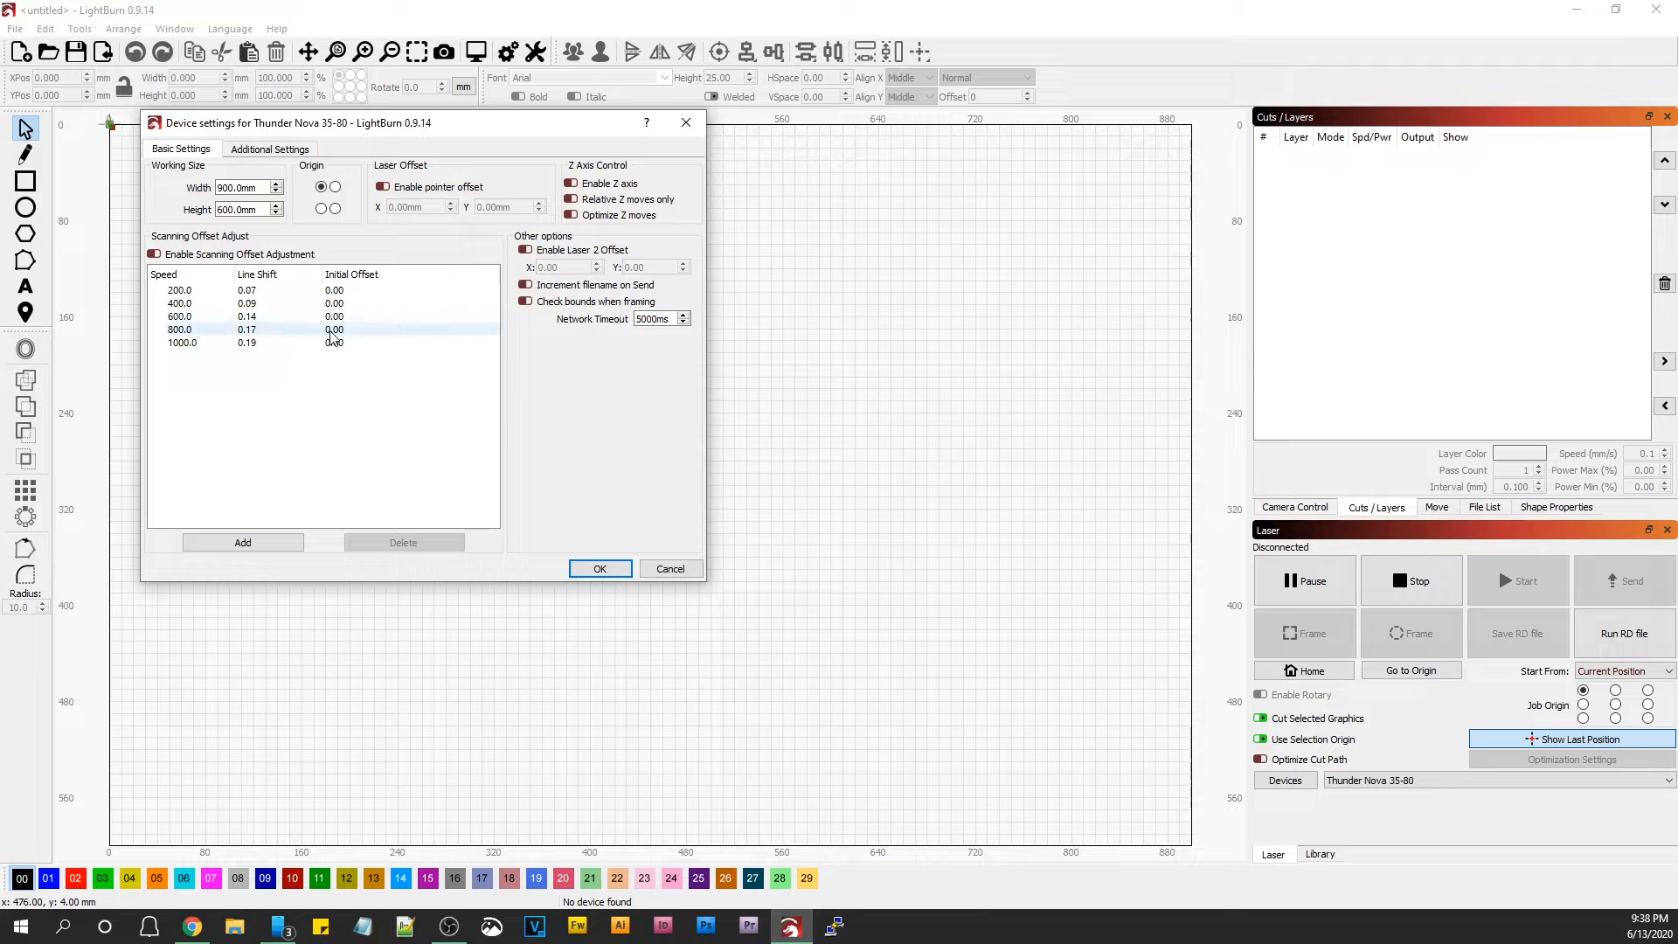
pyautogui.click(154, 253)
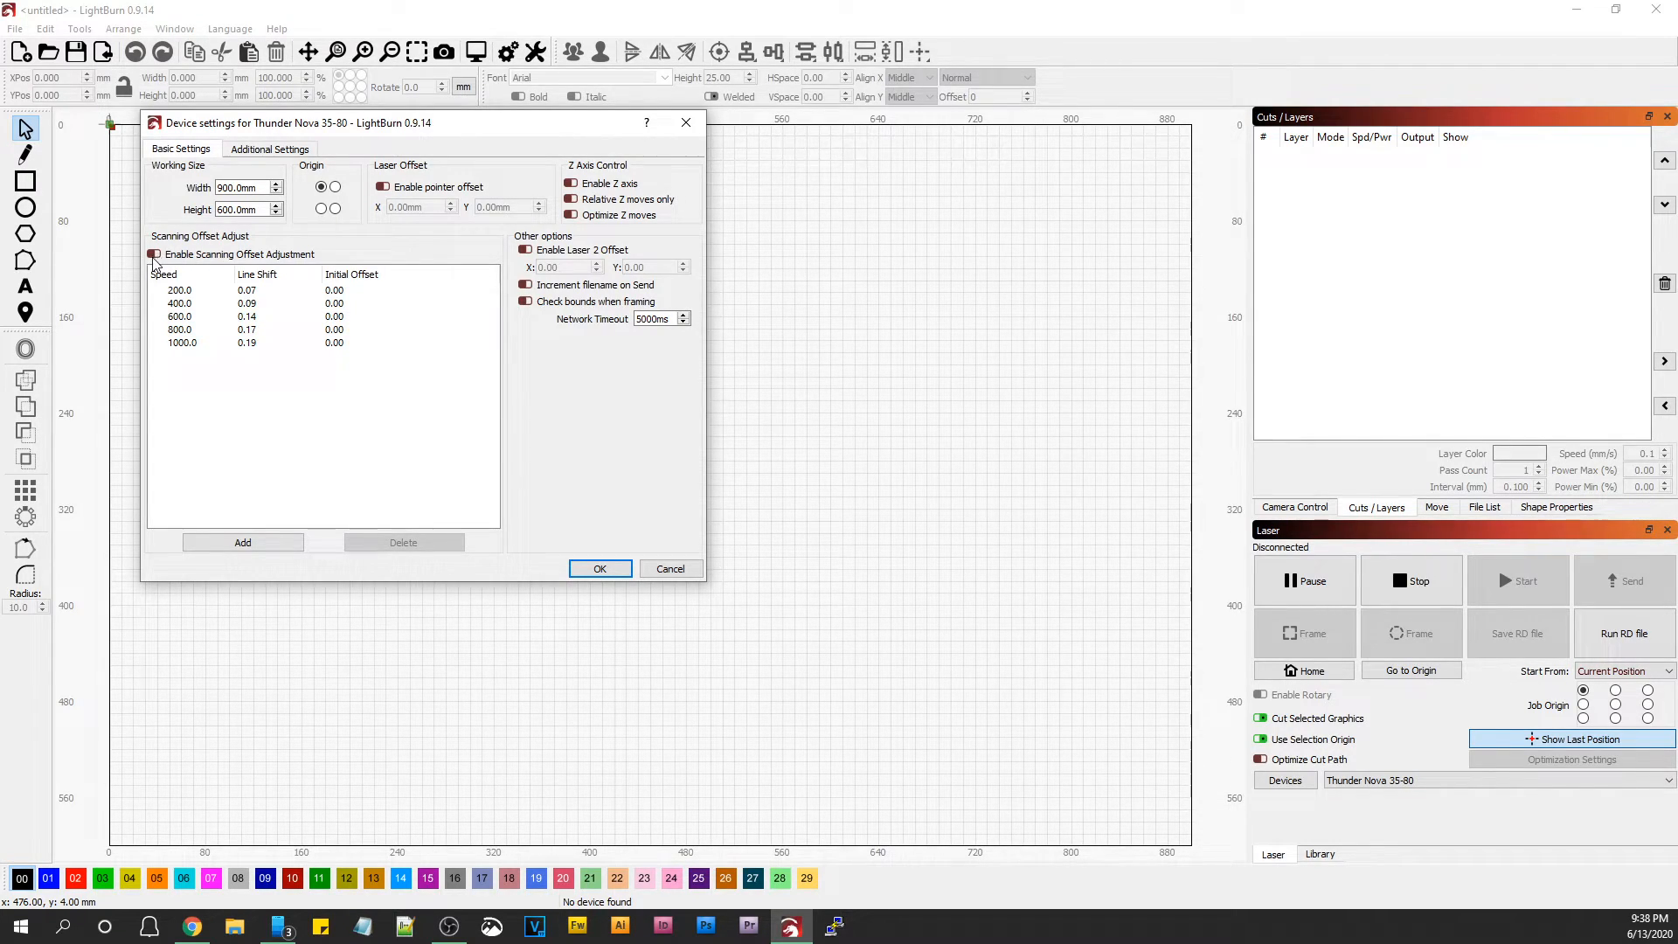
pyautogui.click(154, 255)
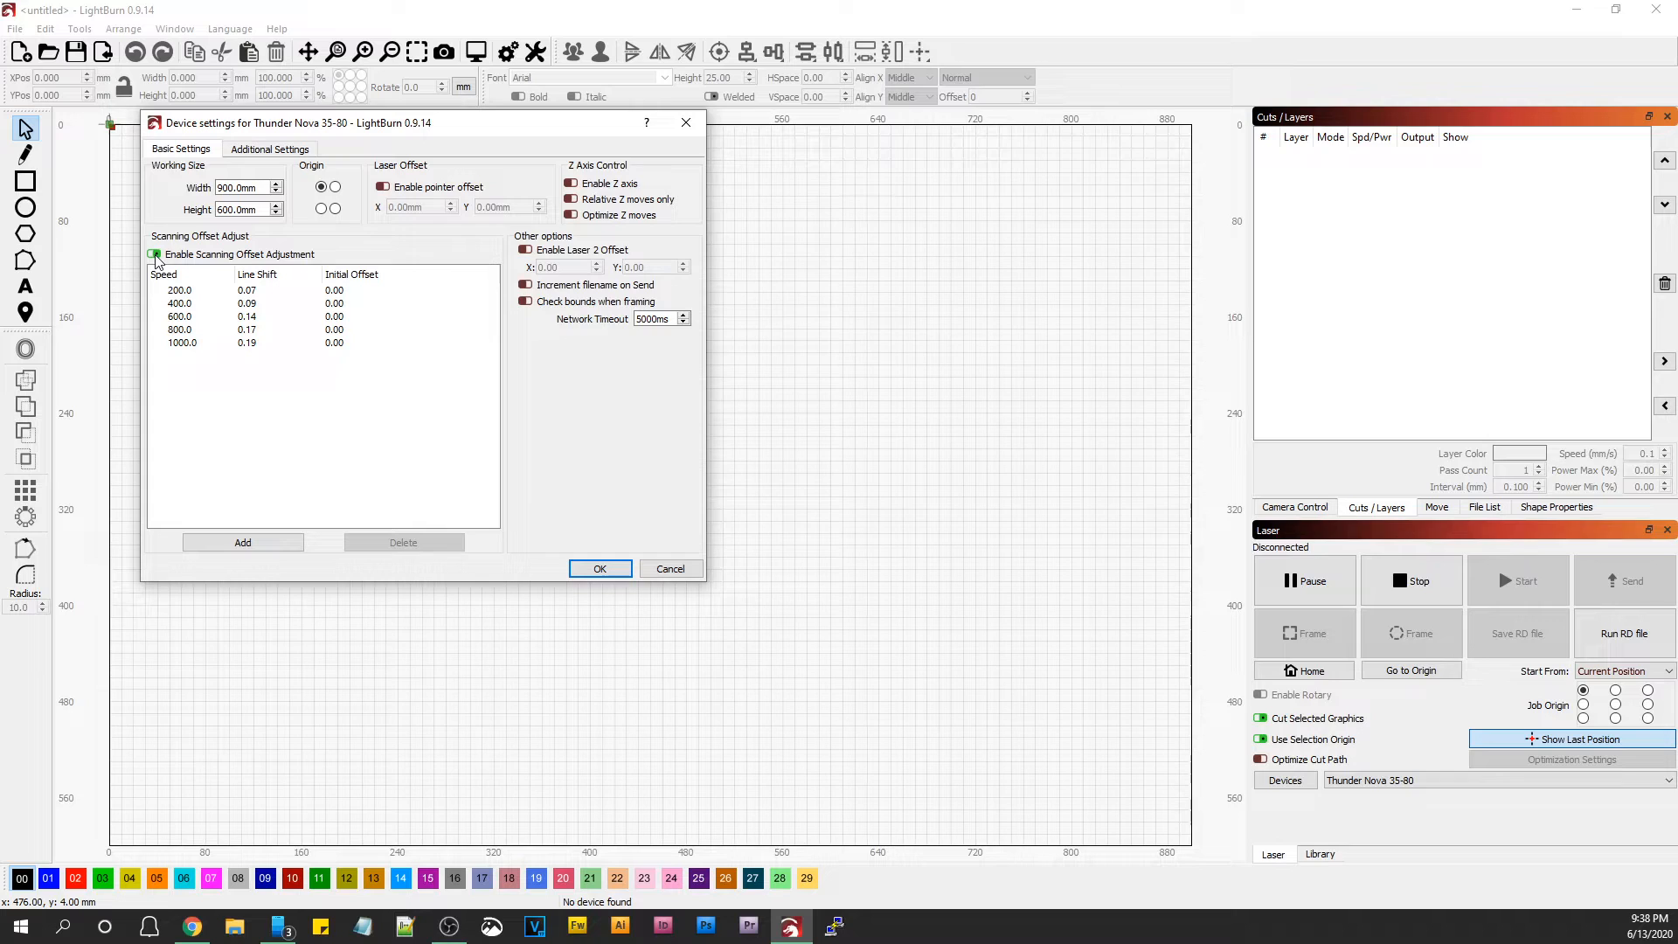
pyautogui.click(156, 253)
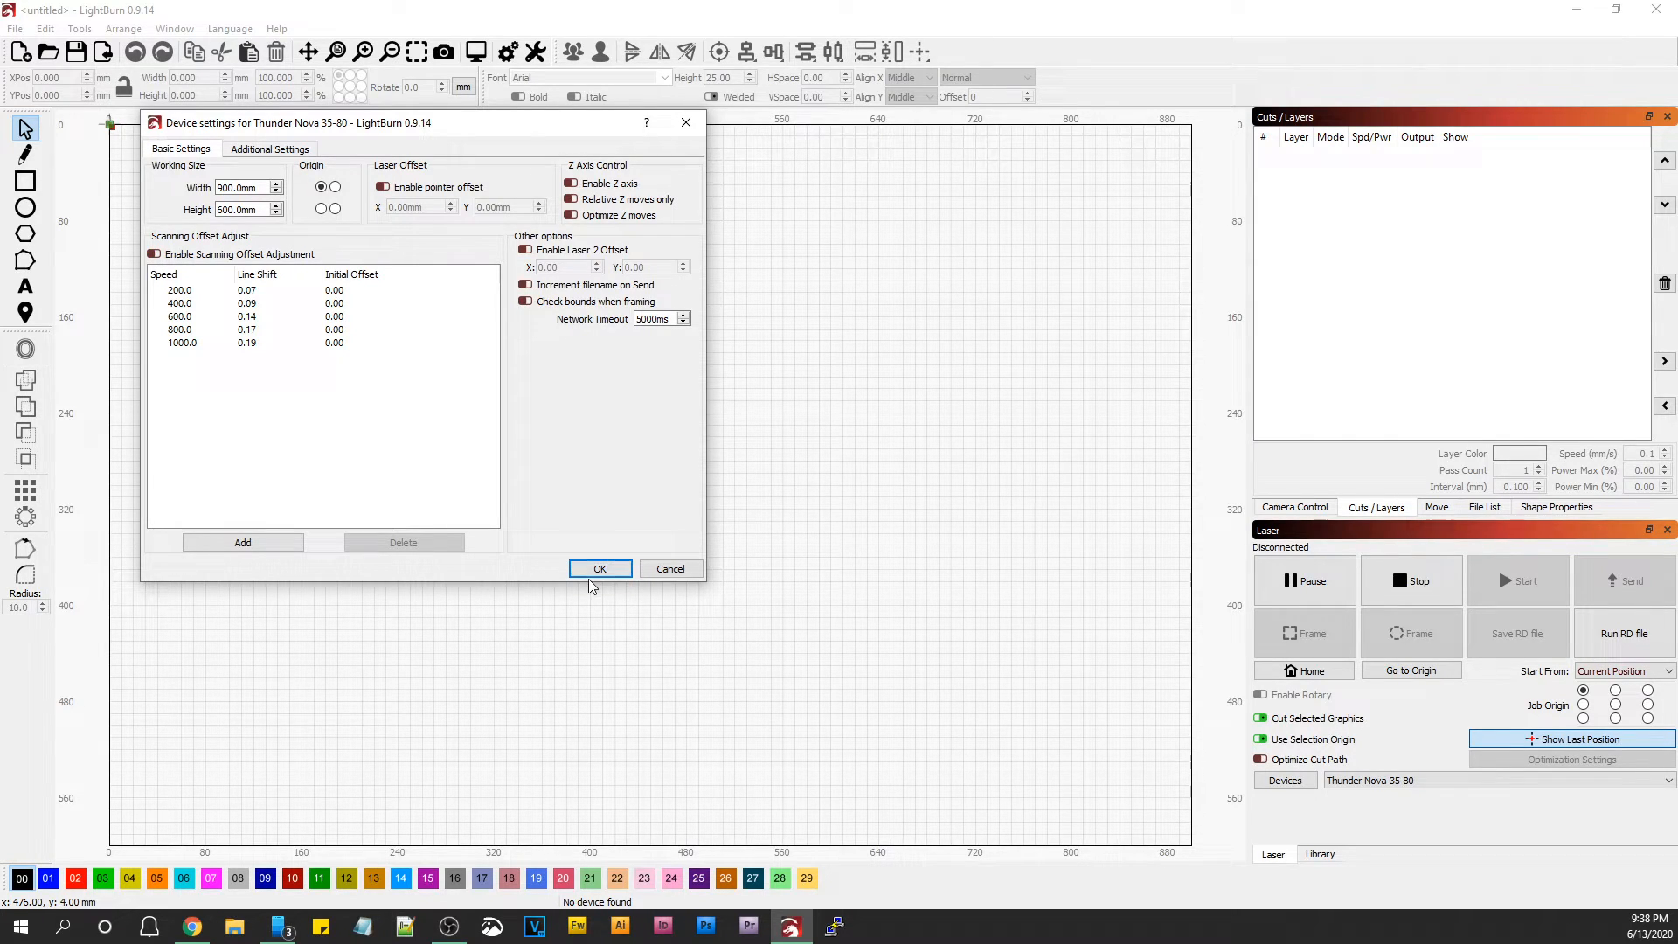
pyautogui.click(598, 568)
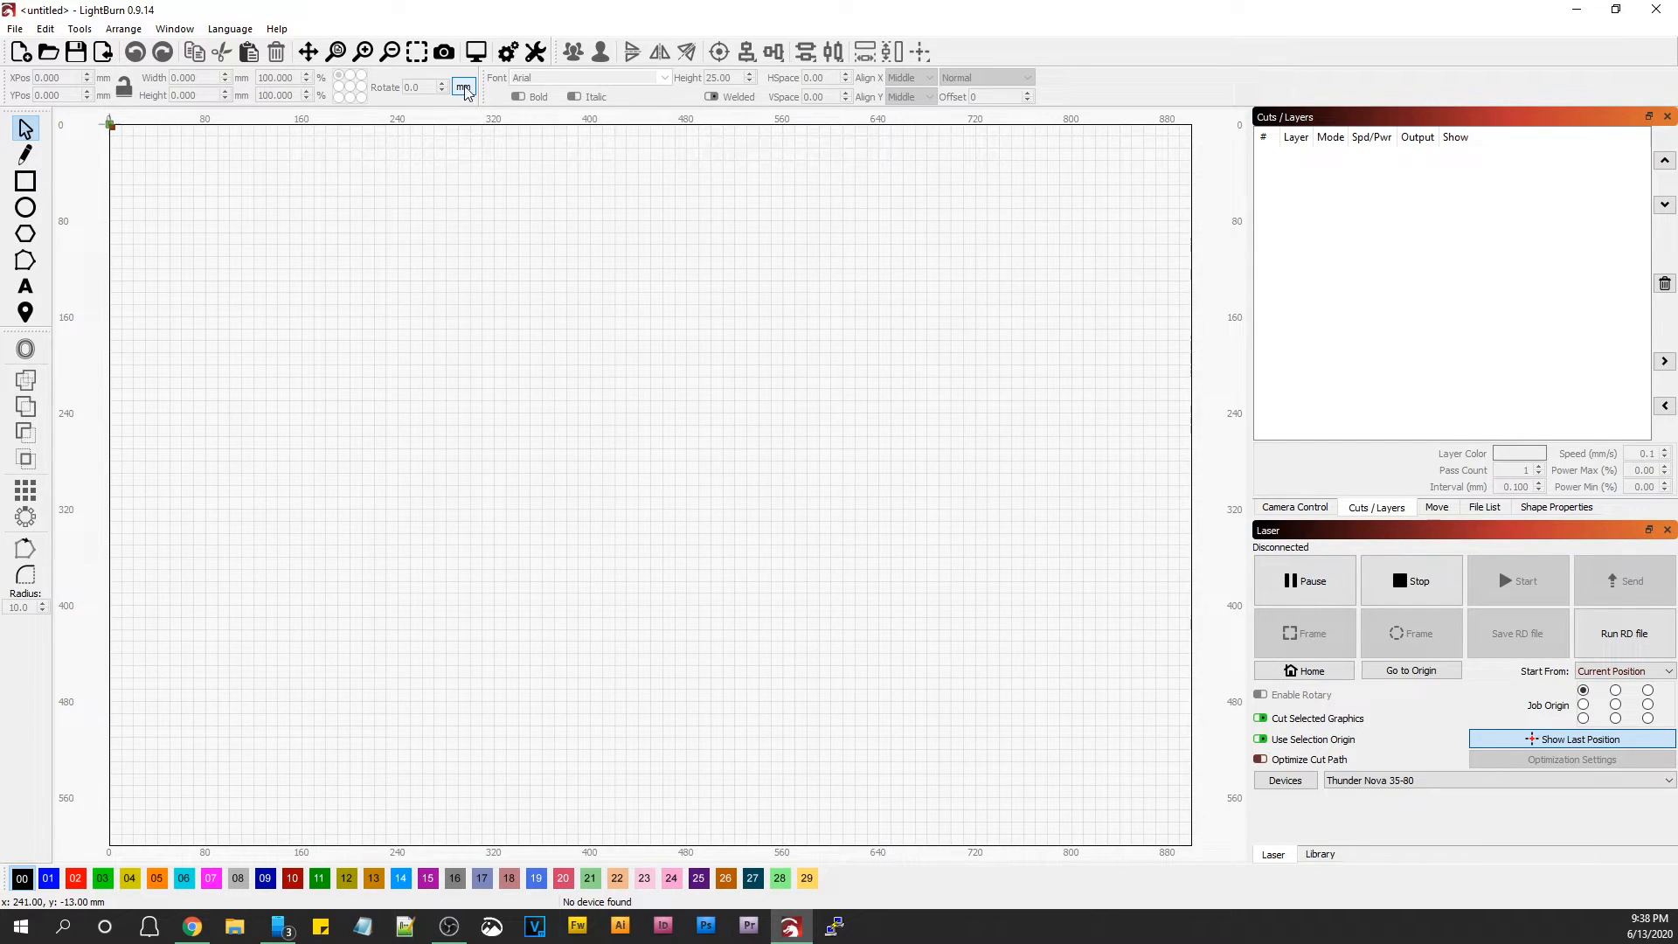
# Switch LightBurn's units to inches so the offset table values show converted.
pyautogui.click(462, 87)
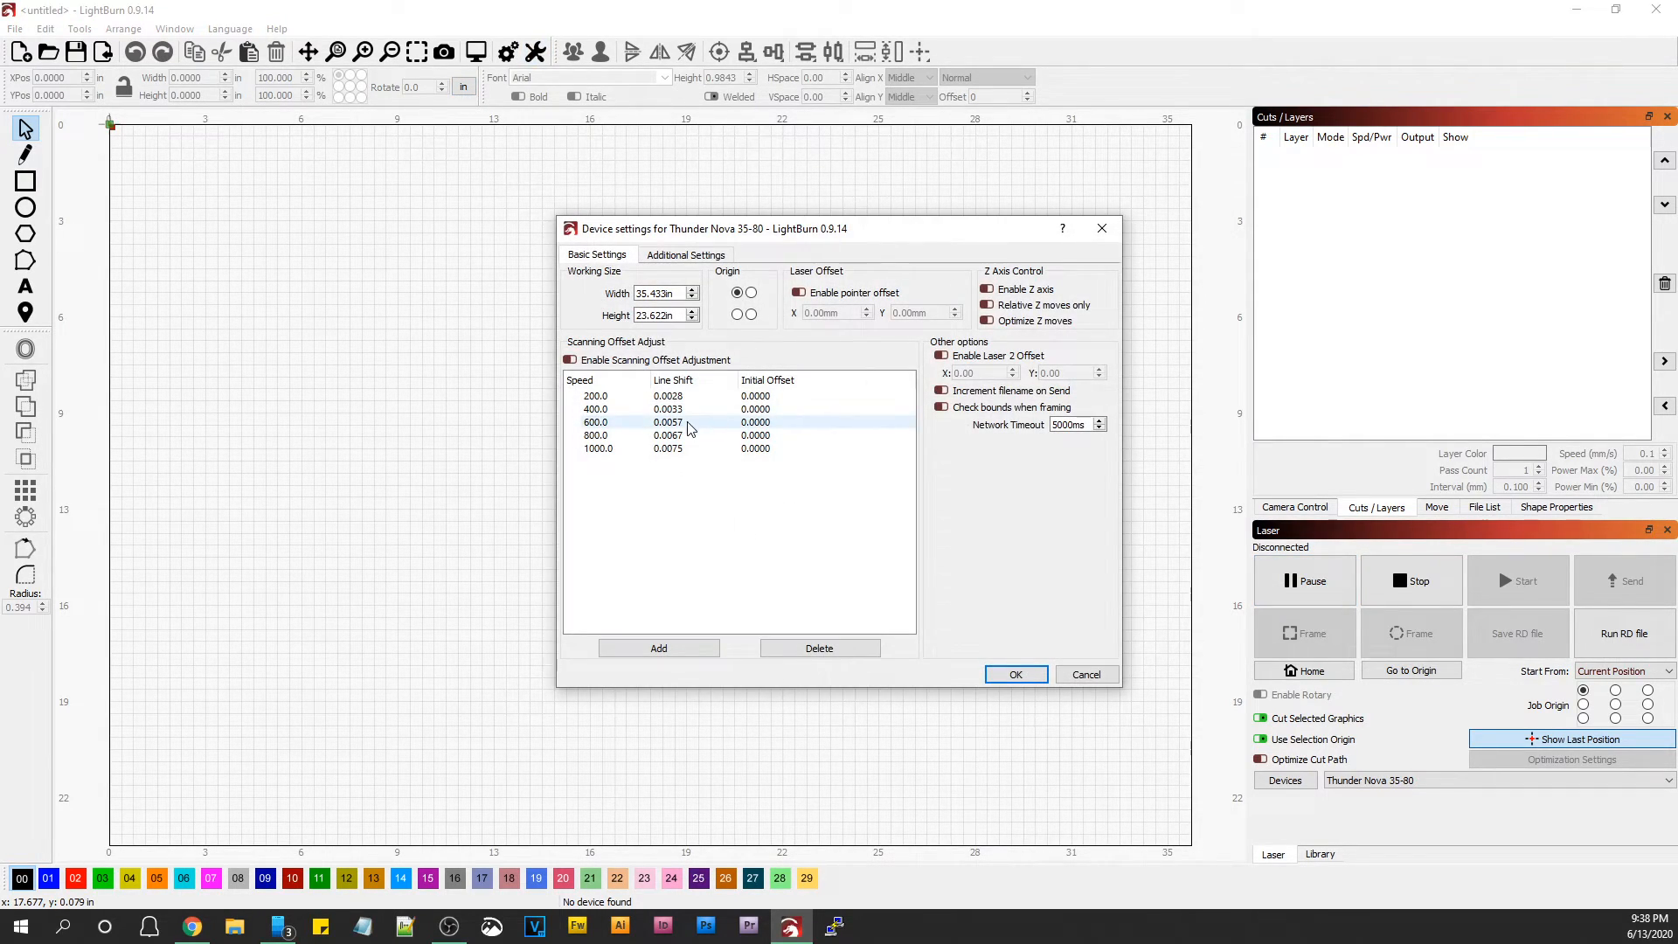
pyautogui.click(659, 647)
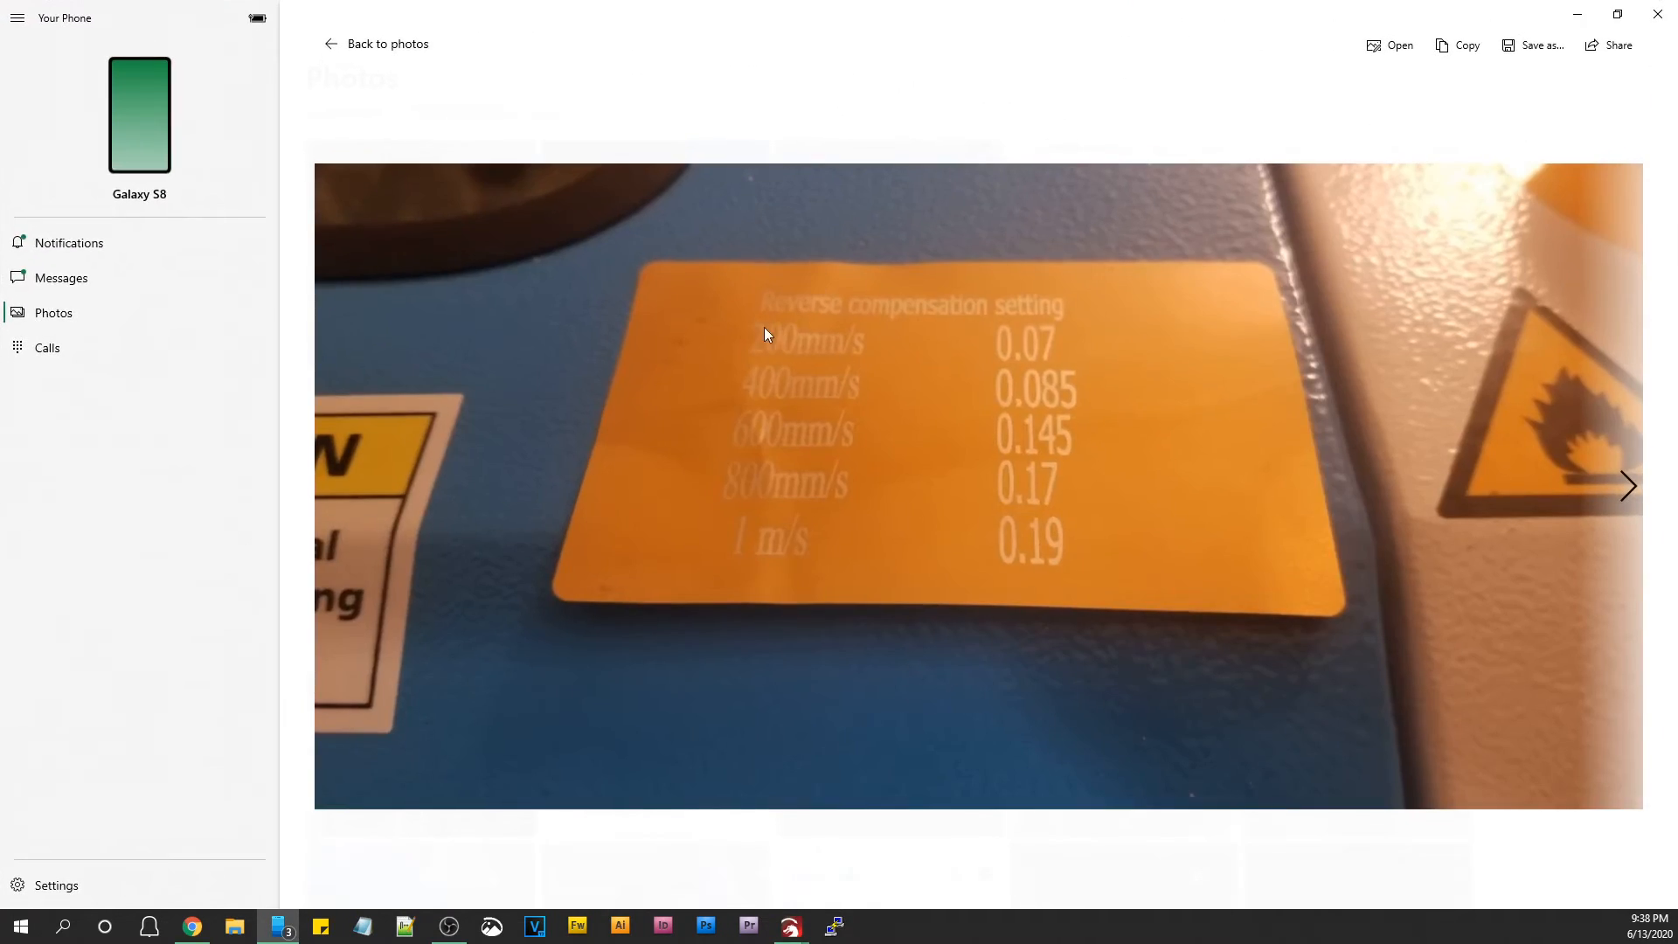
pyautogui.moveTo(1056, 351)
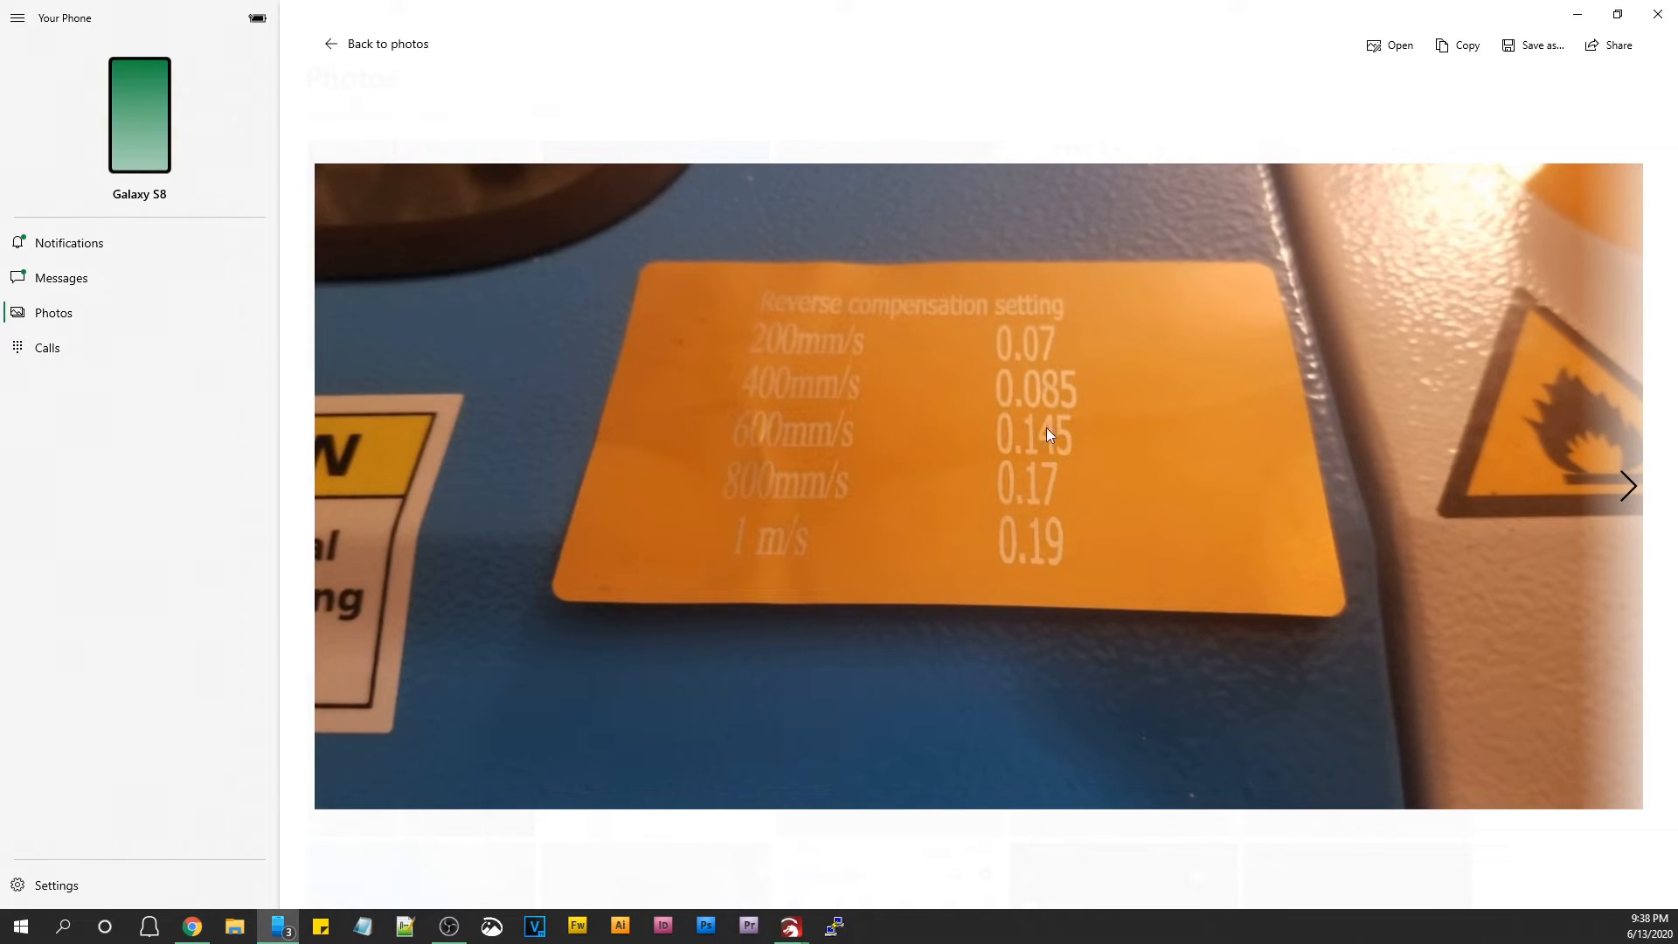
pyautogui.moveTo(1059, 243)
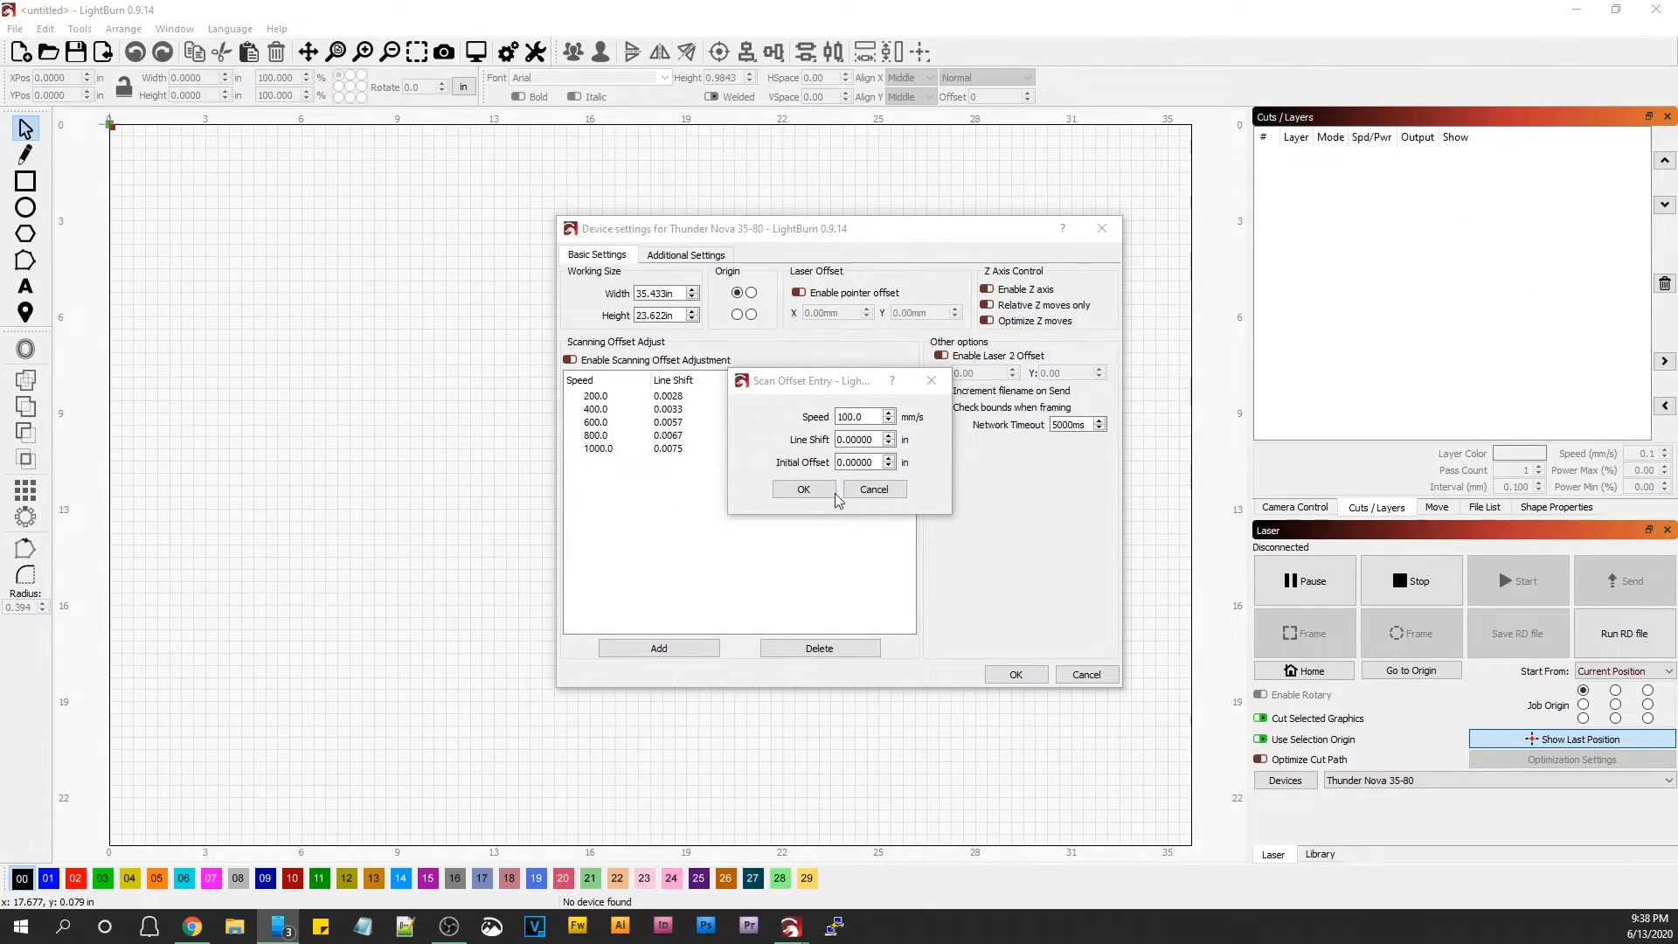
# Add a 100 mm/s entry with zero line shift, check the 200 mm/s row, and confirm Device Settings.
pyautogui.click(803, 490)
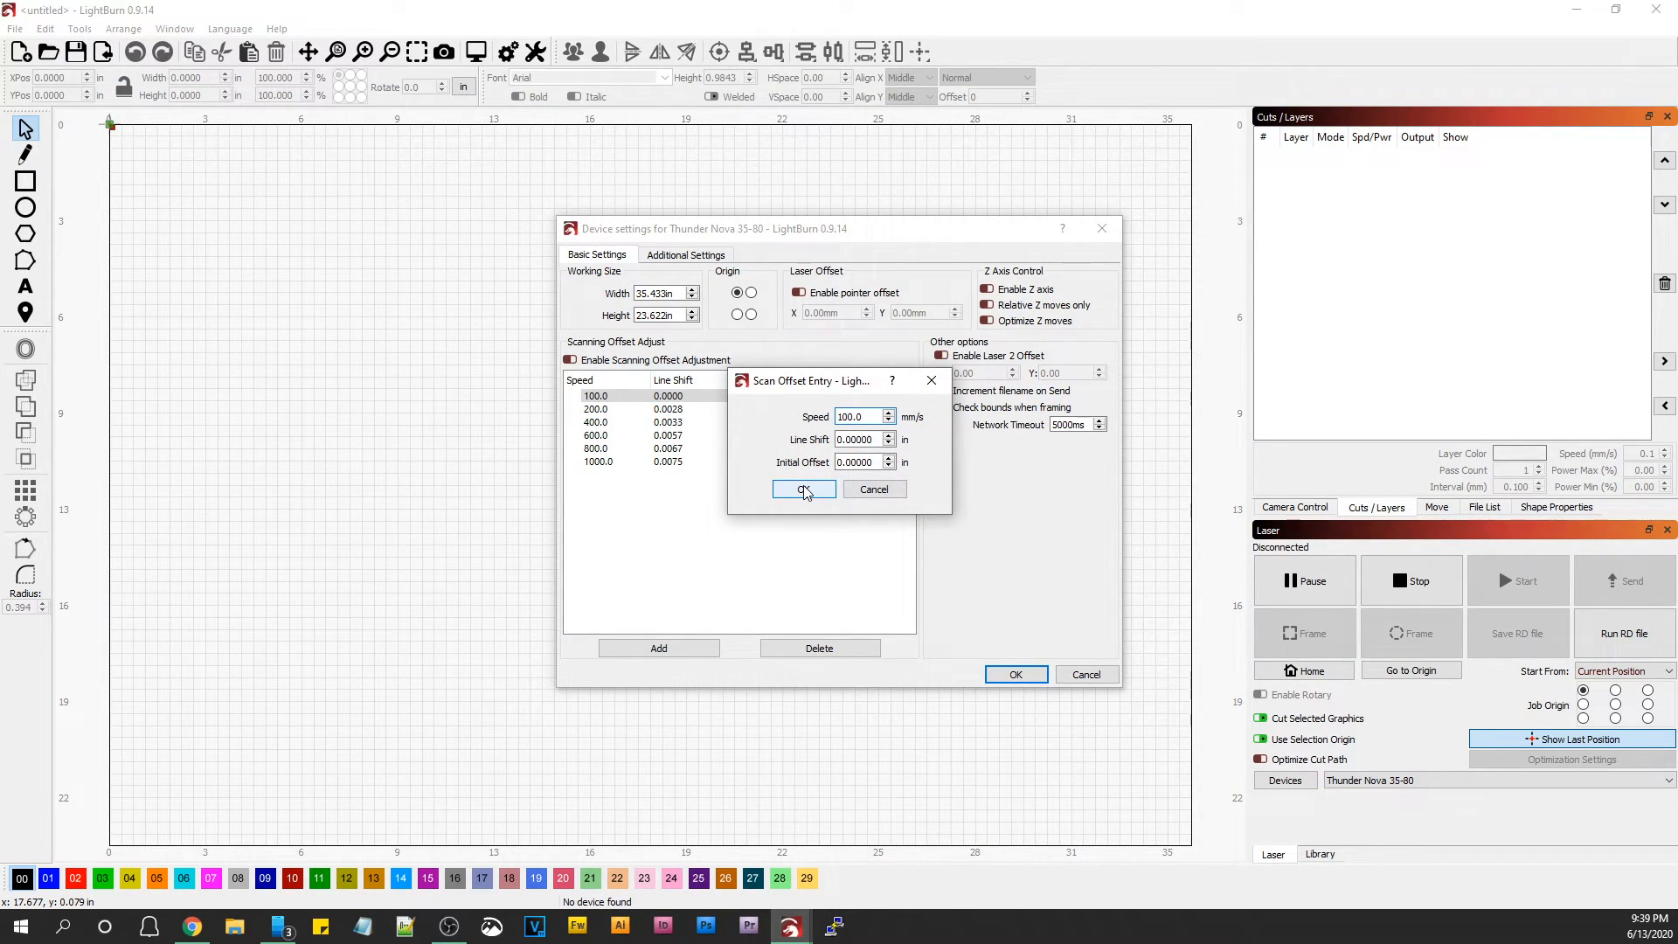
pyautogui.click(805, 489)
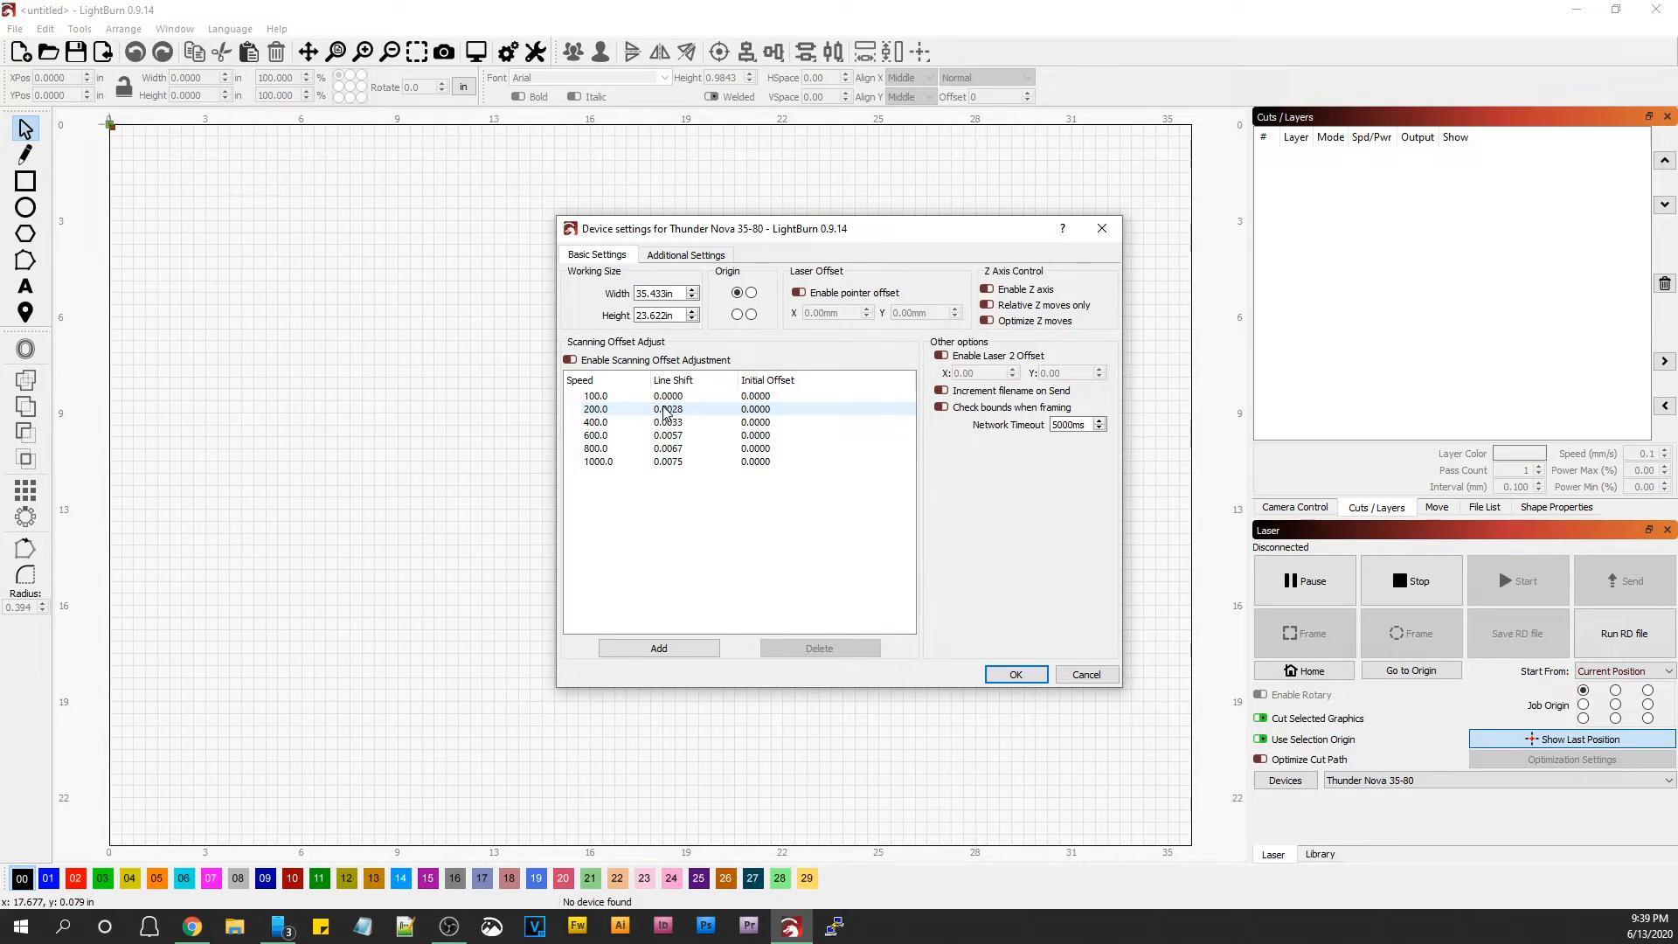
pyautogui.doubleClick(668, 409)
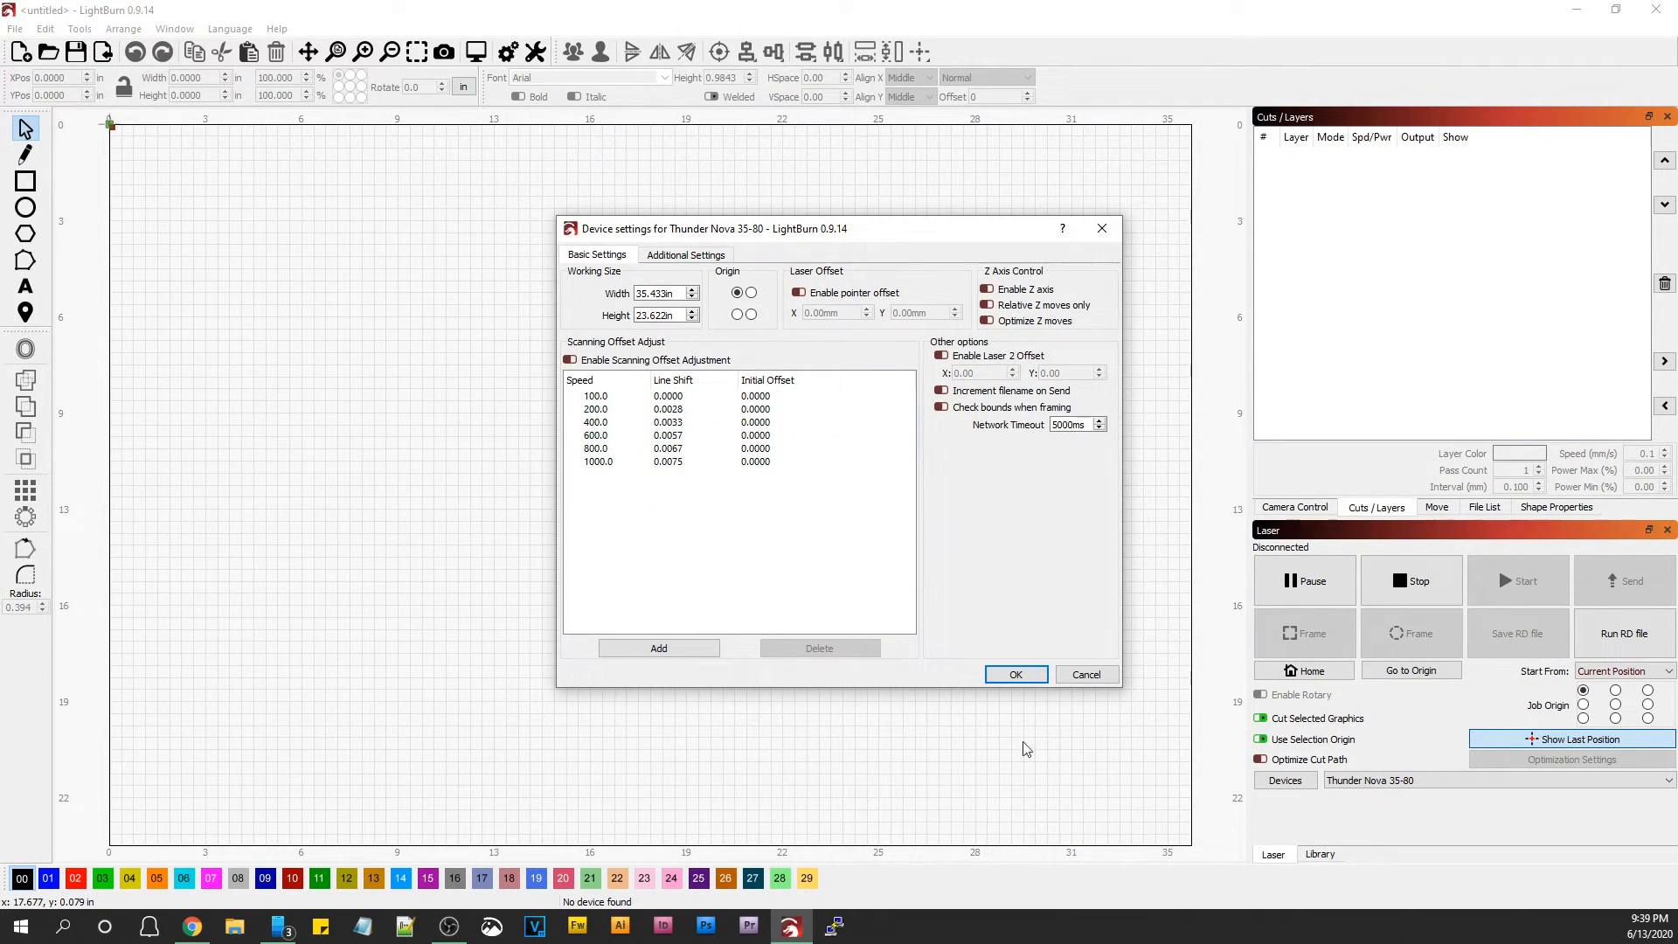
pyautogui.moveTo(770, 161)
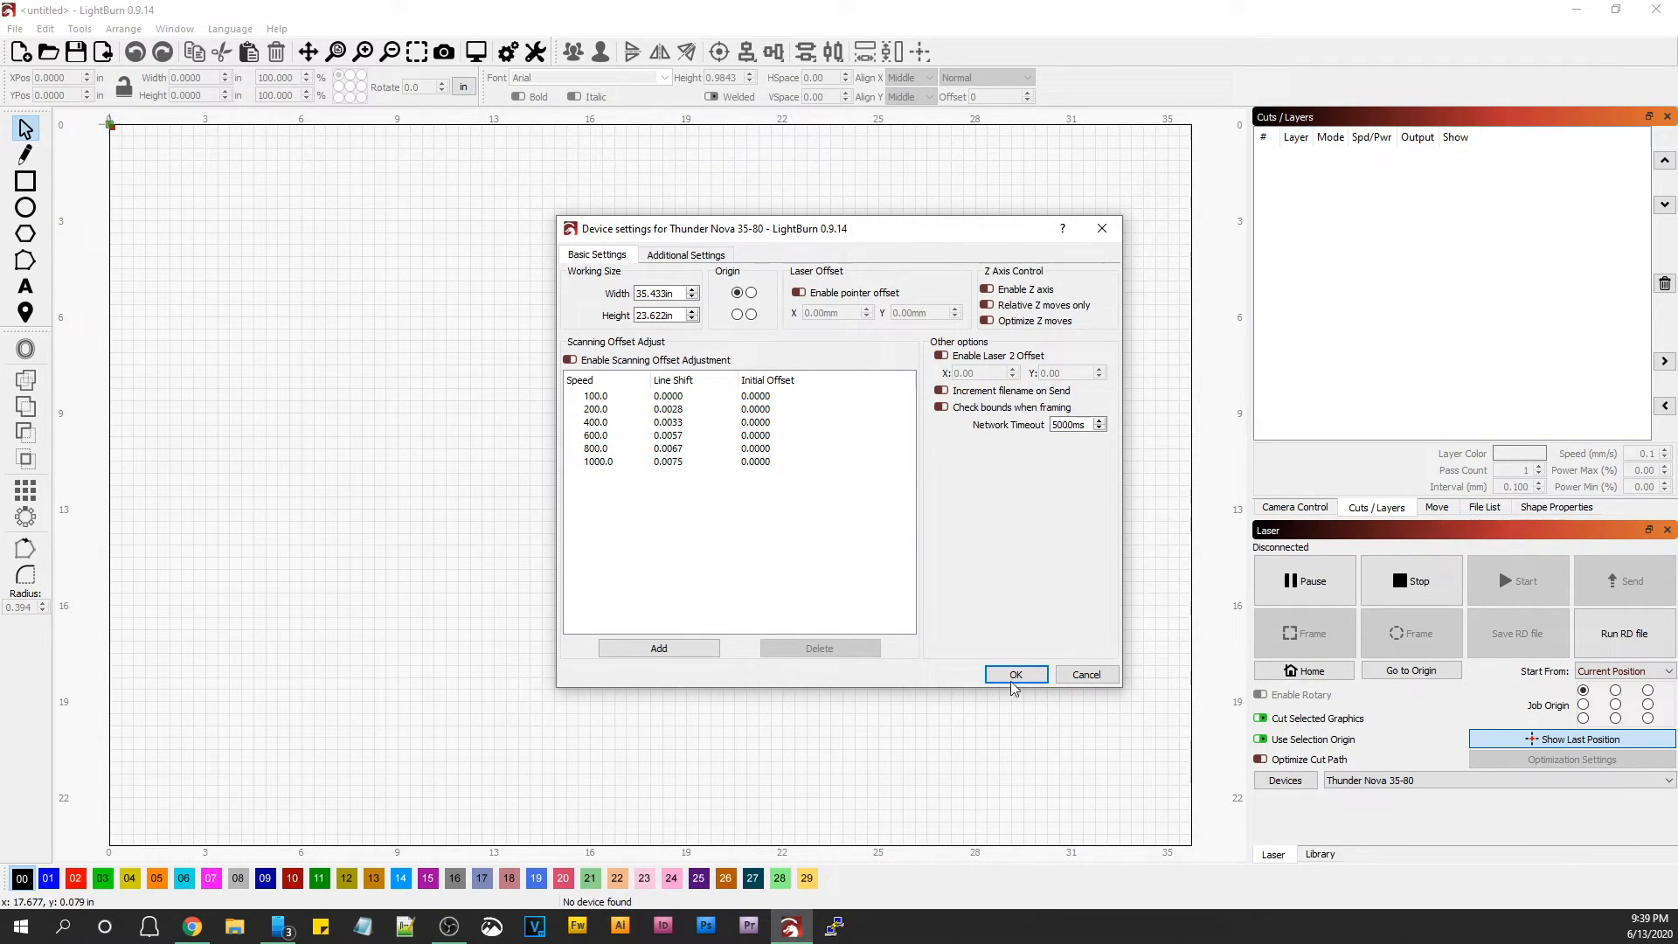
pyautogui.click(1014, 675)
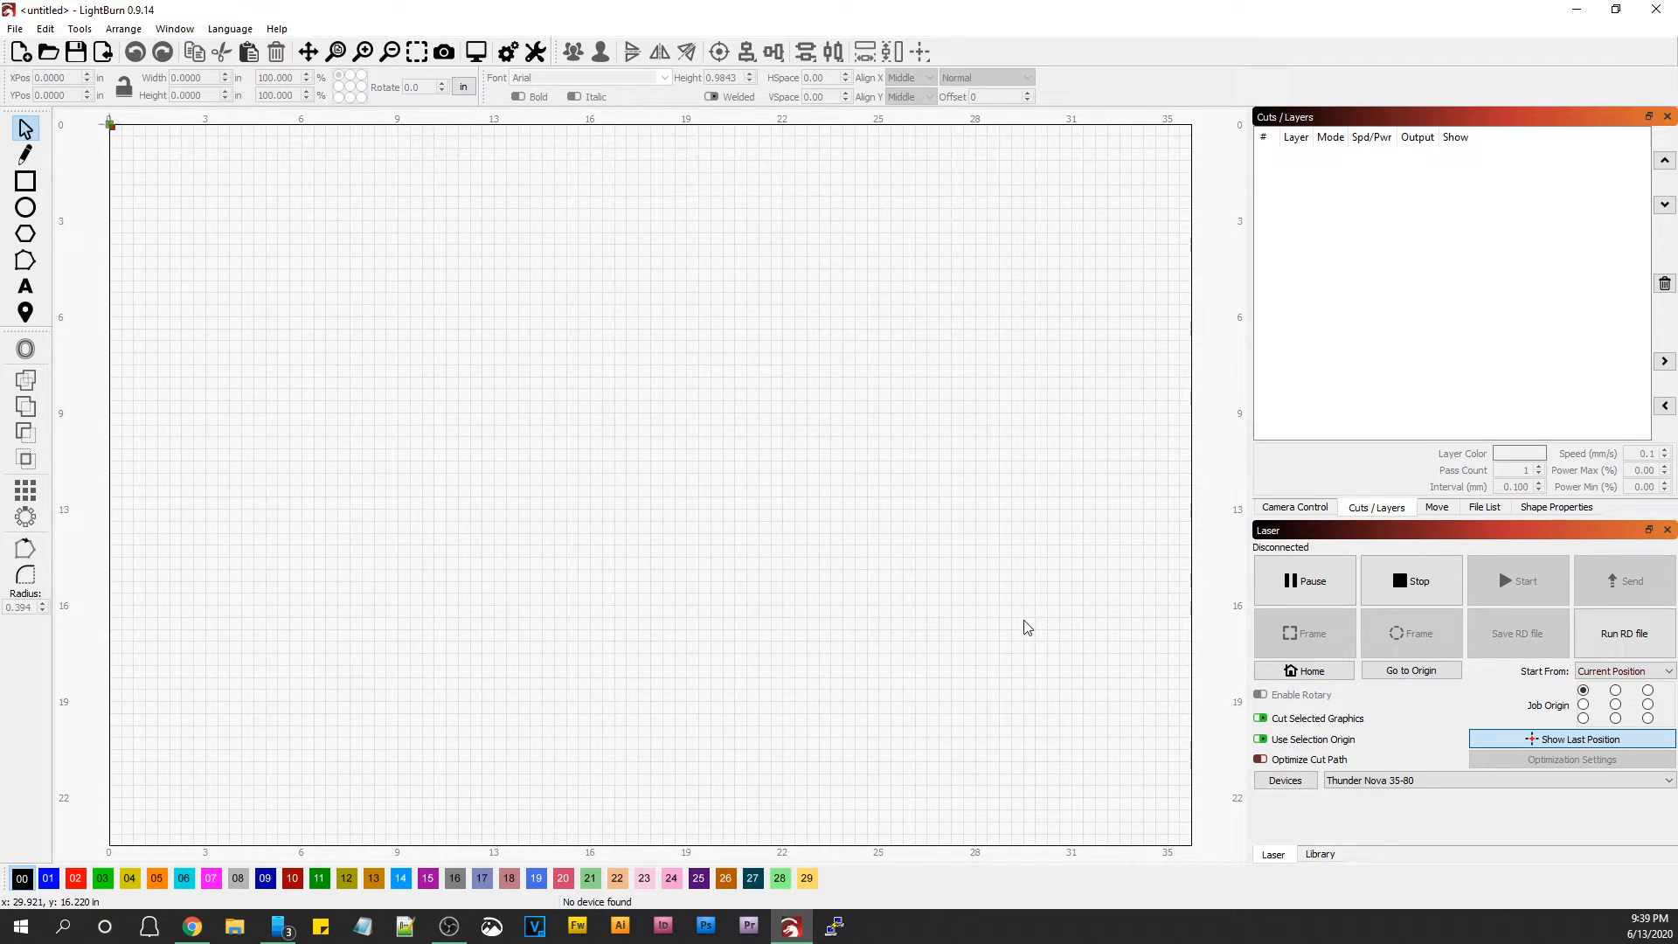
pyautogui.moveTo(841, 416)
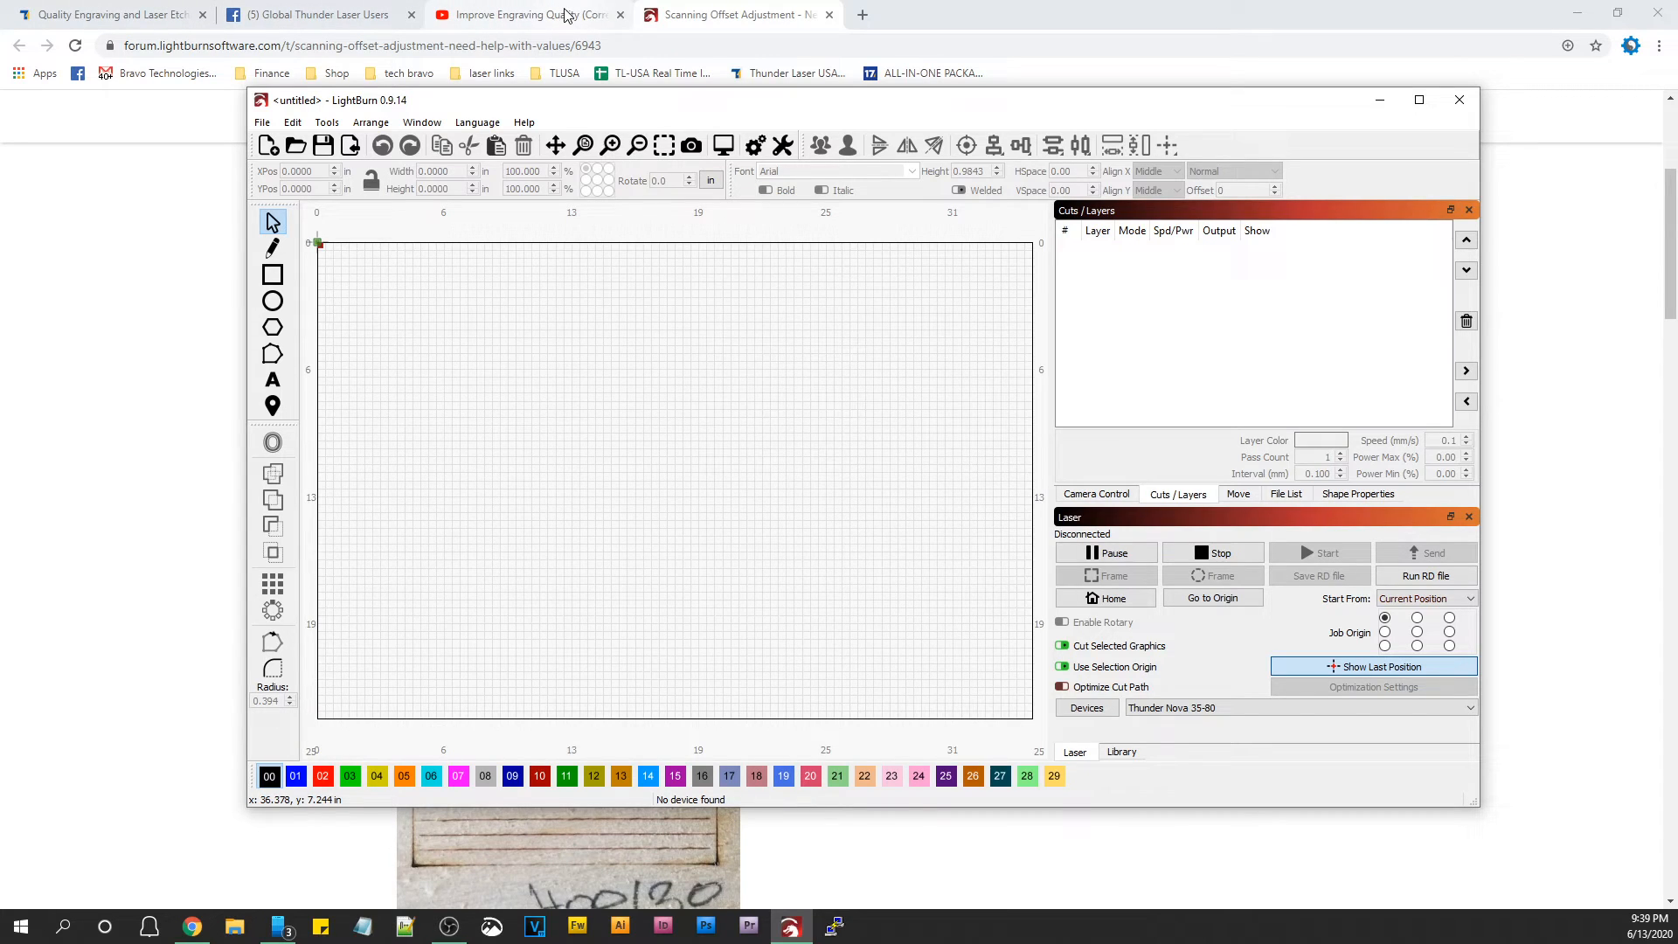
# Return to the scanning offset search results and scroll through them.
pyautogui.click(525, 14)
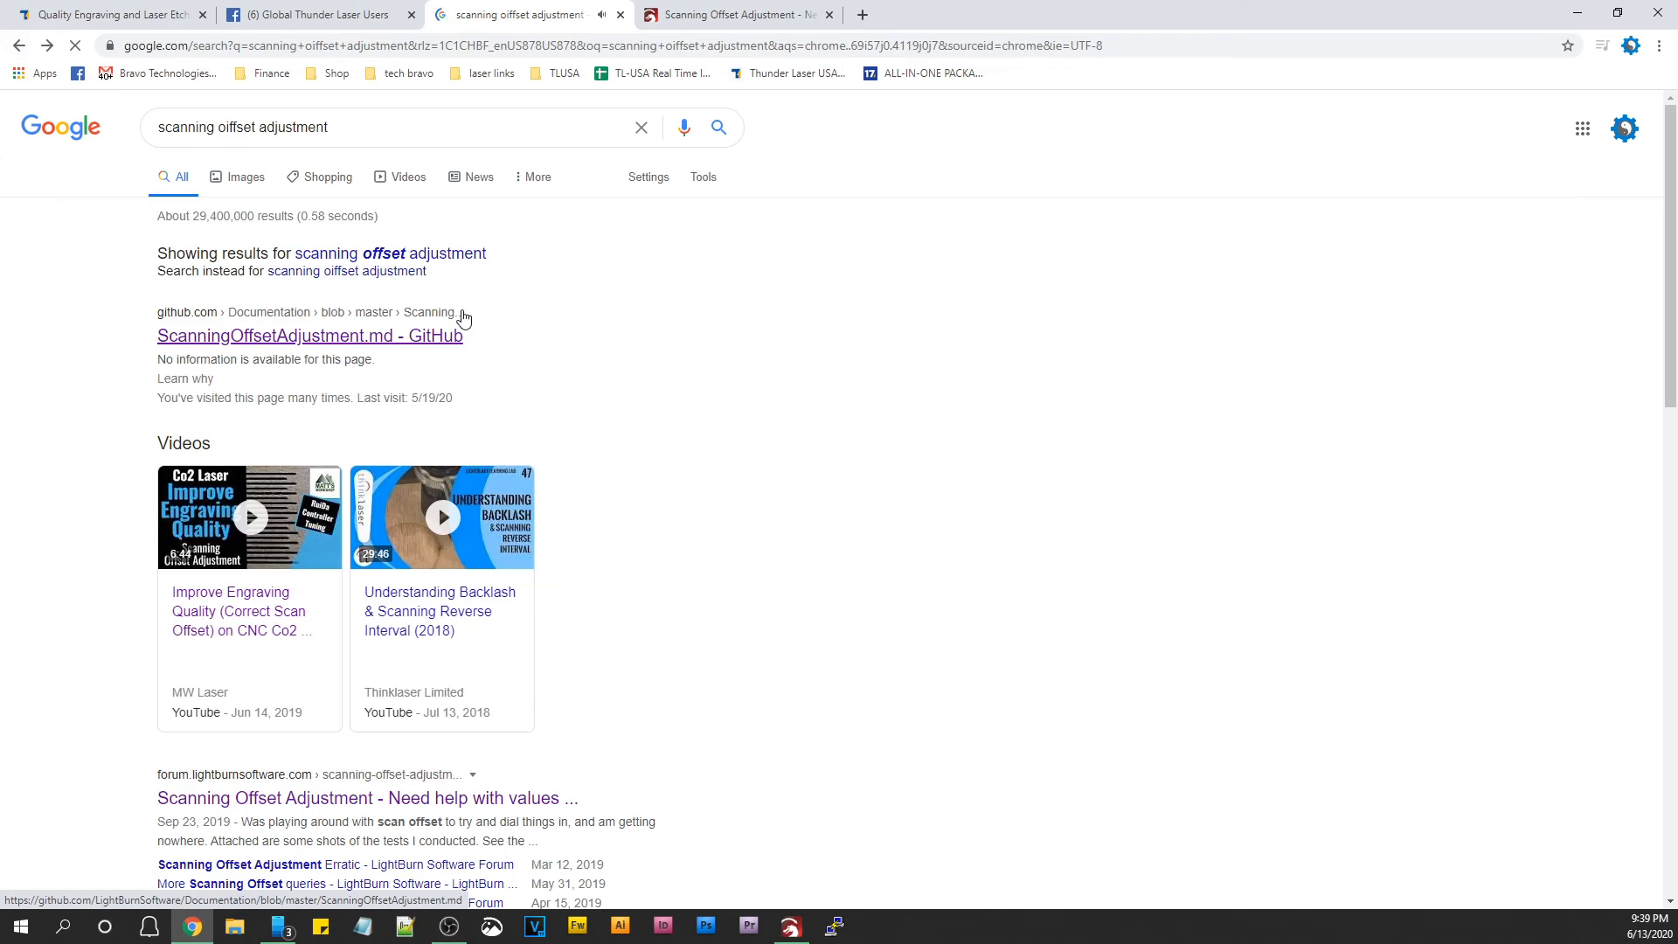
pyautogui.scroll(-3)
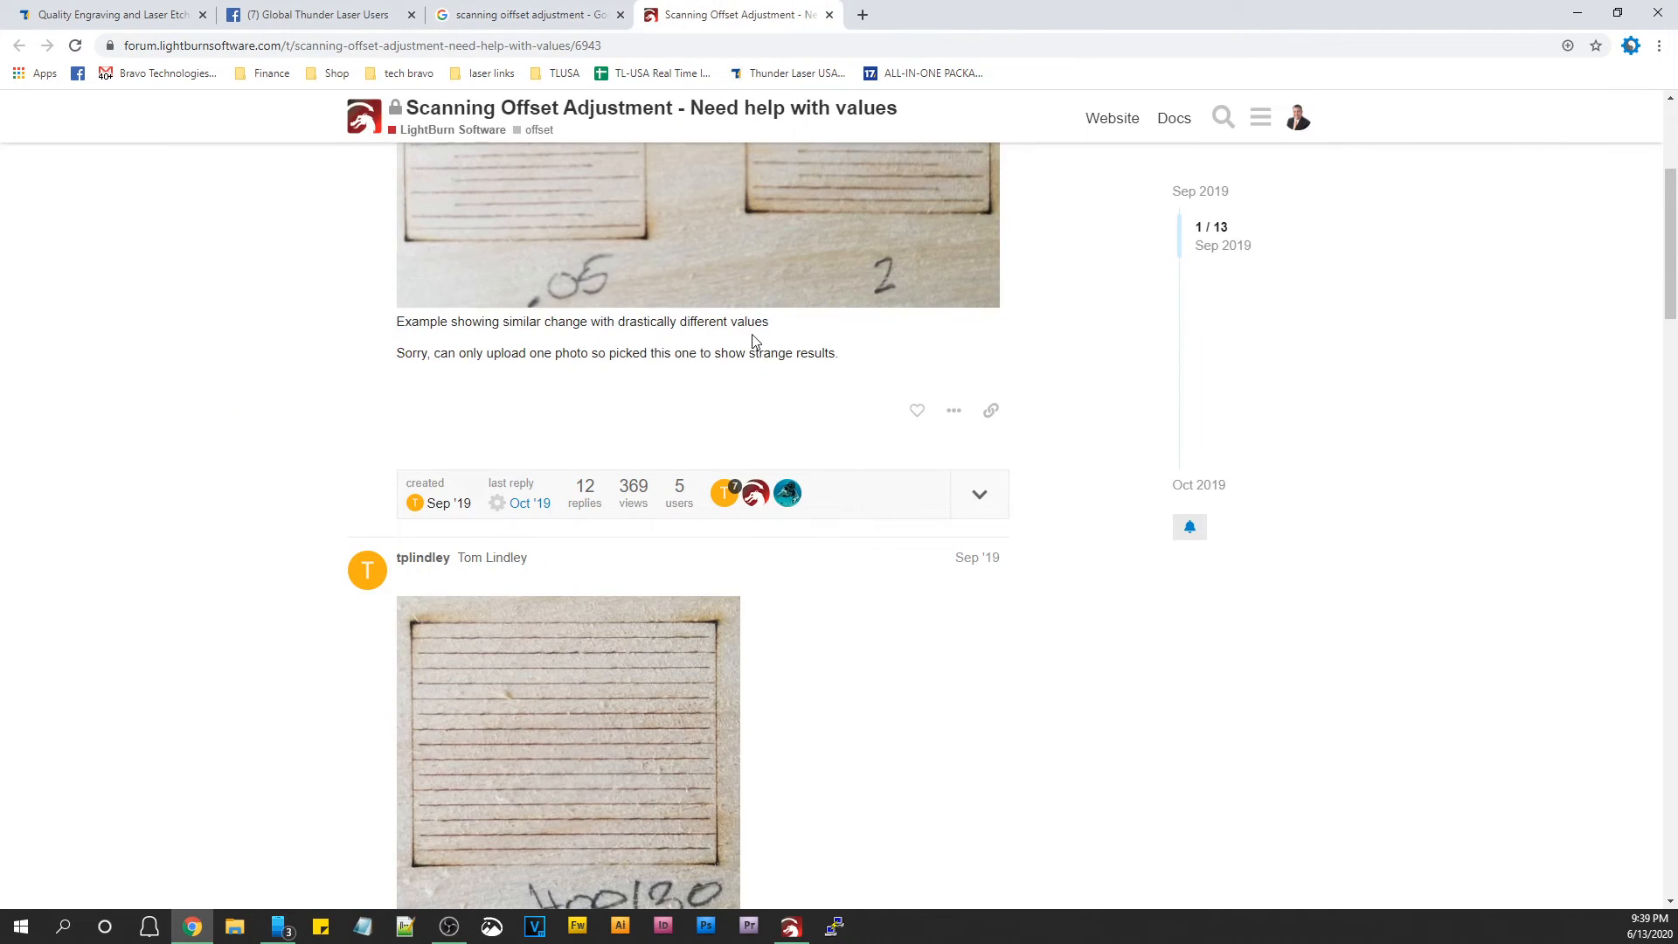
pyautogui.scroll(-3)
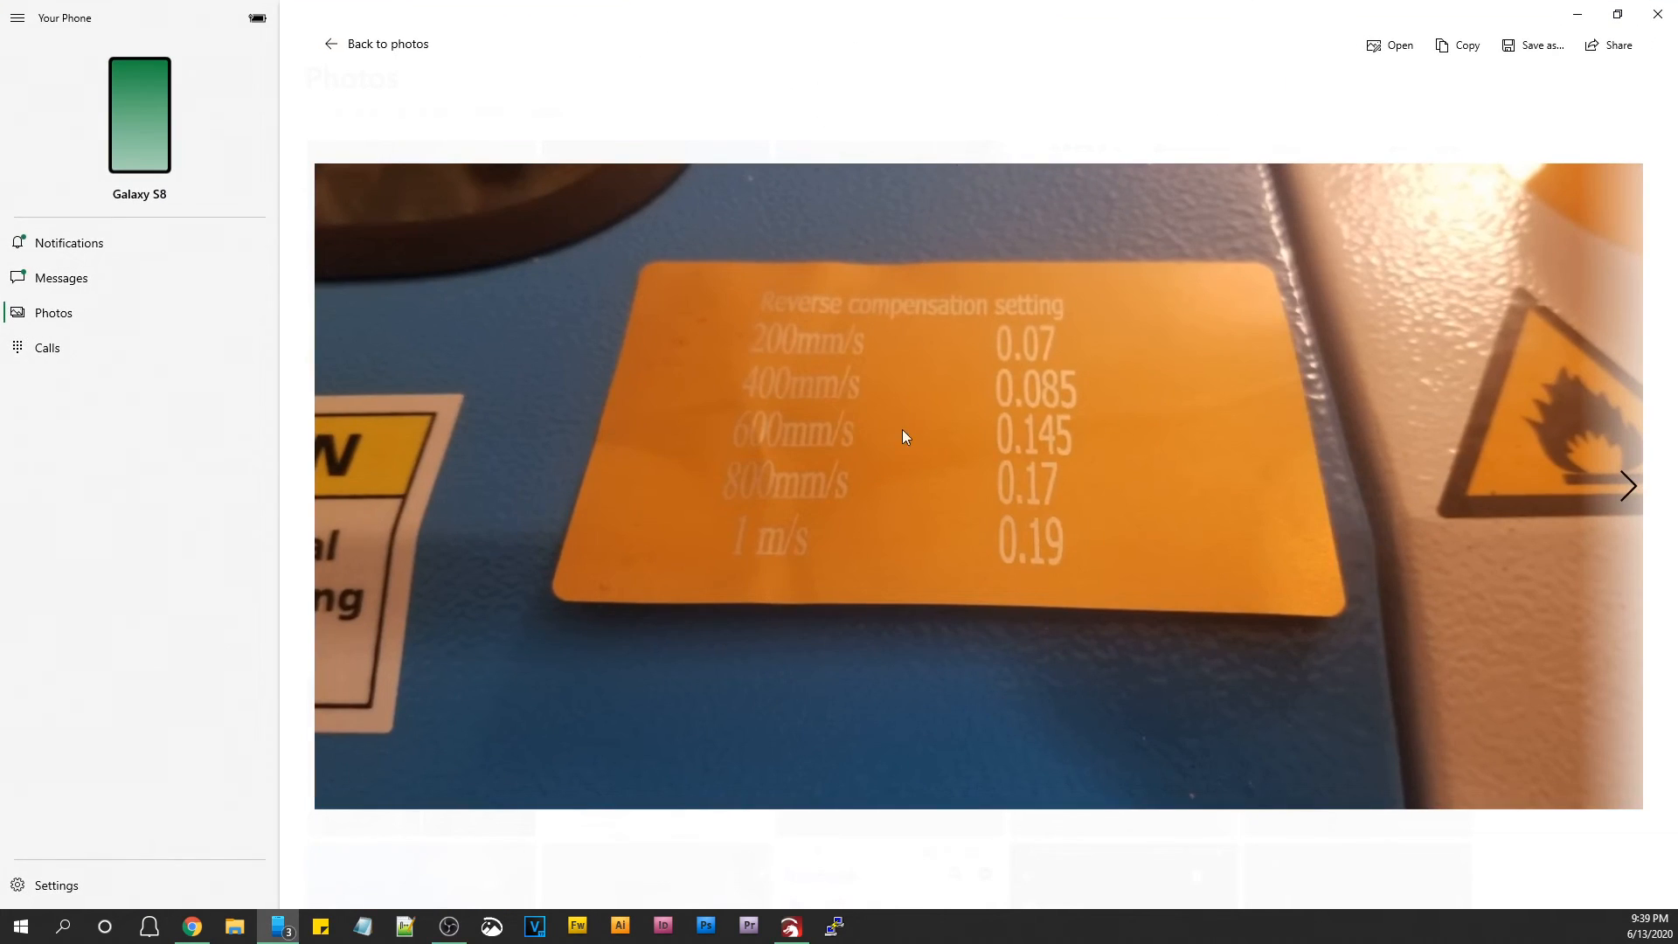
pyautogui.moveTo(937, 509)
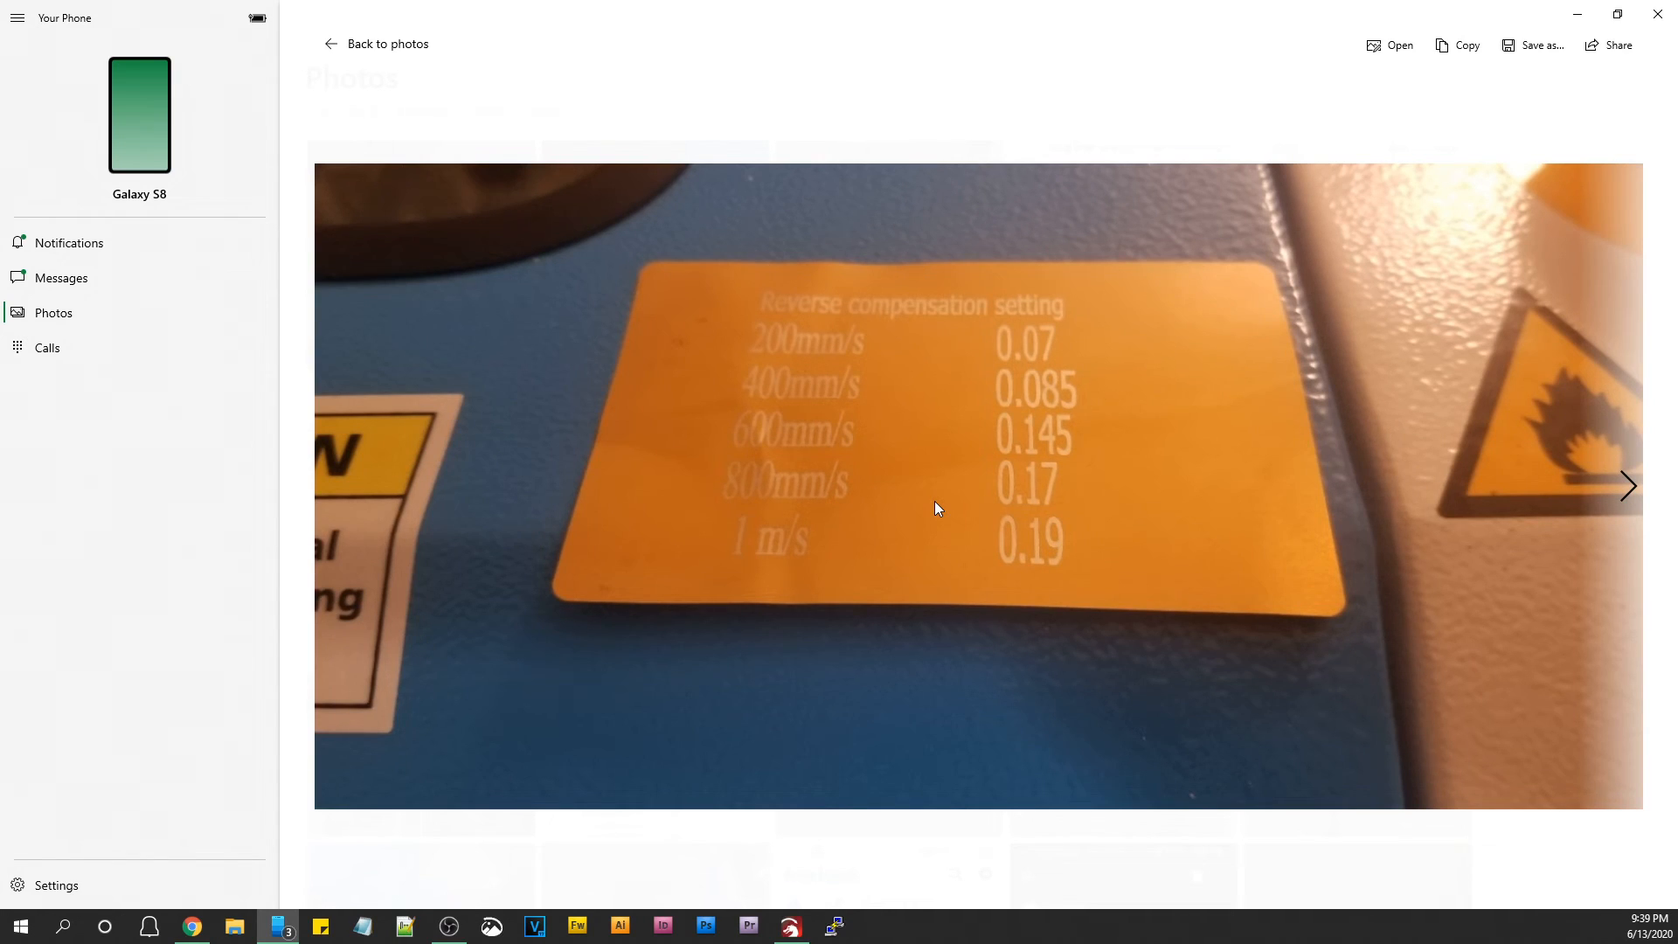
pyautogui.moveTo(827, 332)
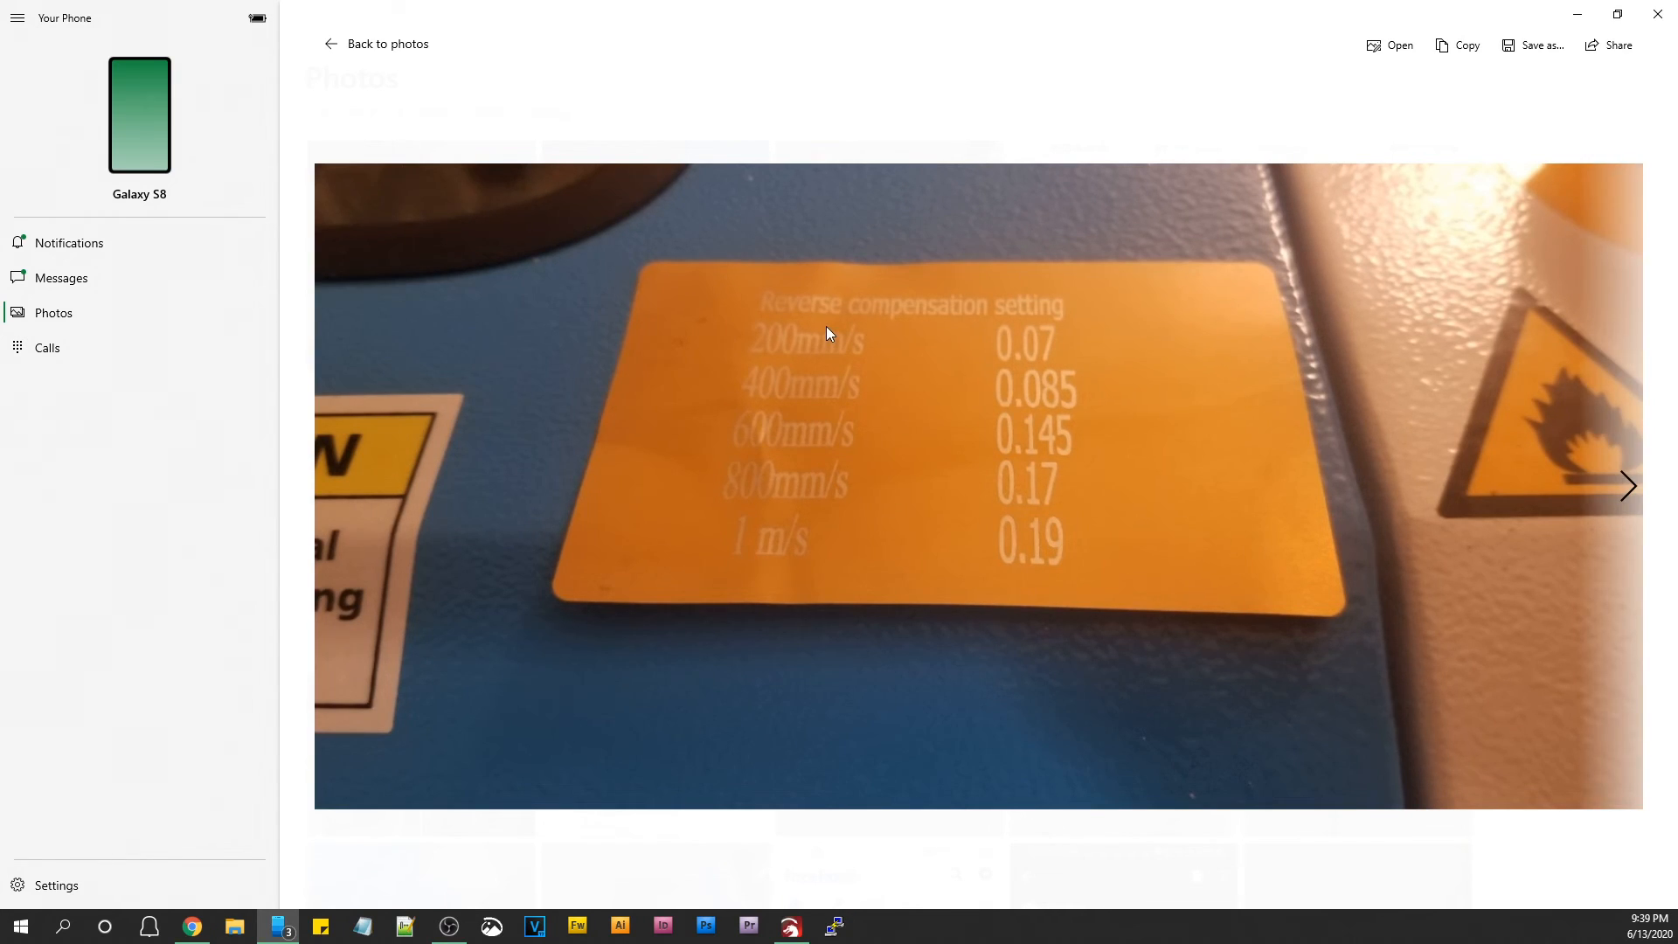
pyautogui.moveTo(895, 448)
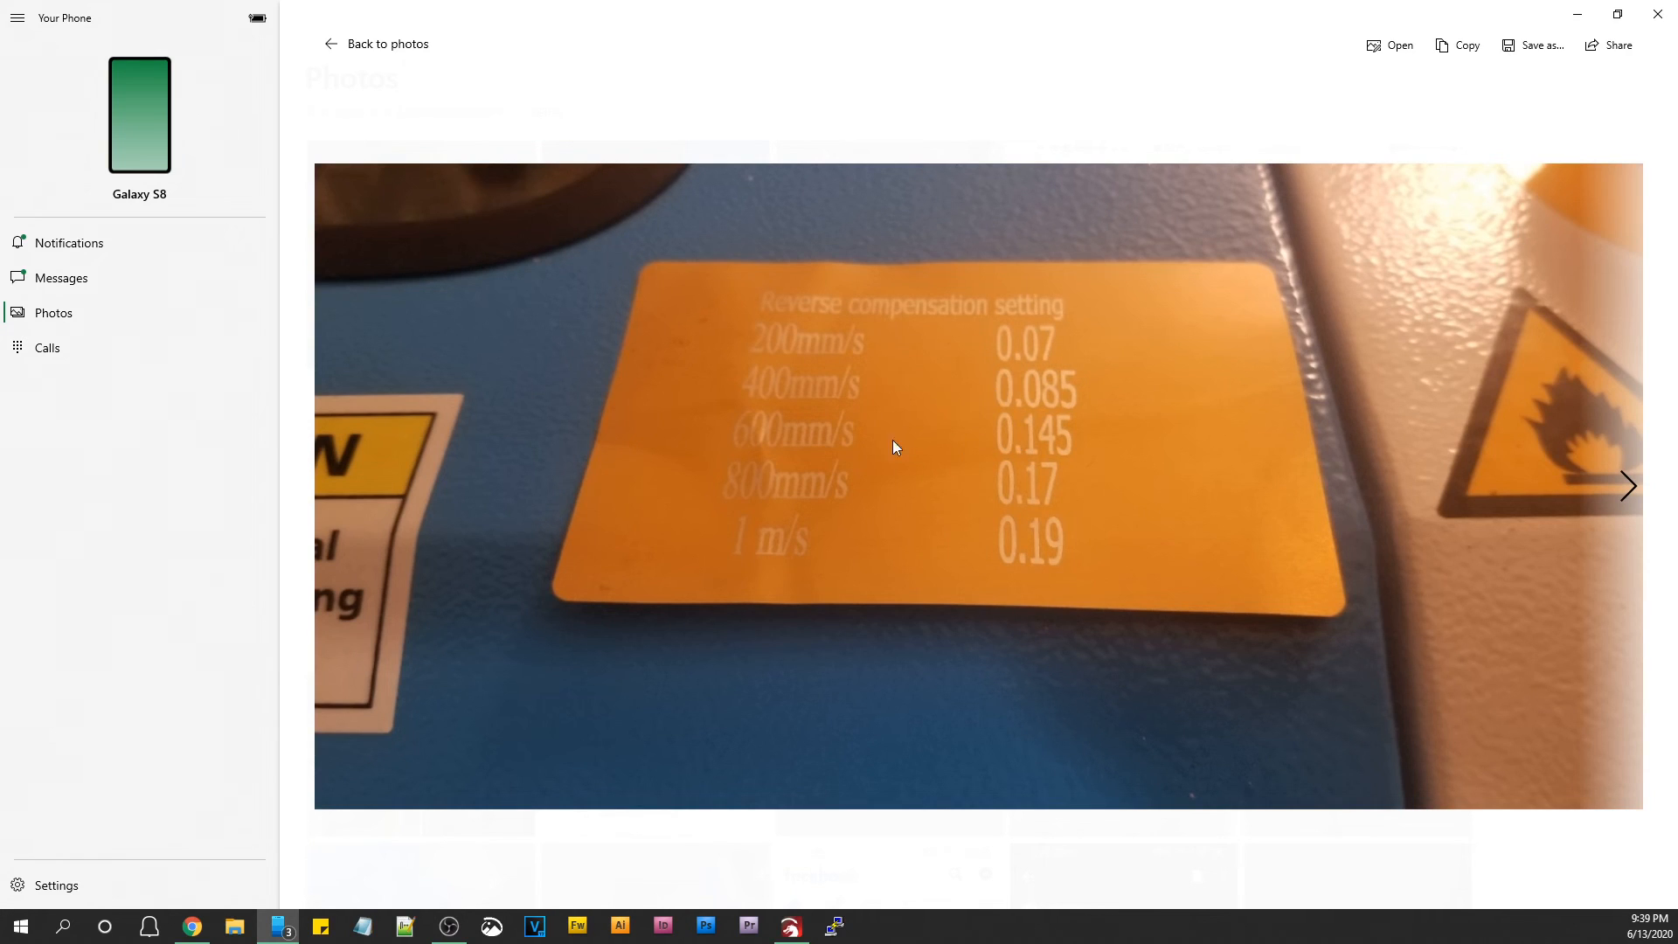
pyautogui.moveTo(1004, 390)
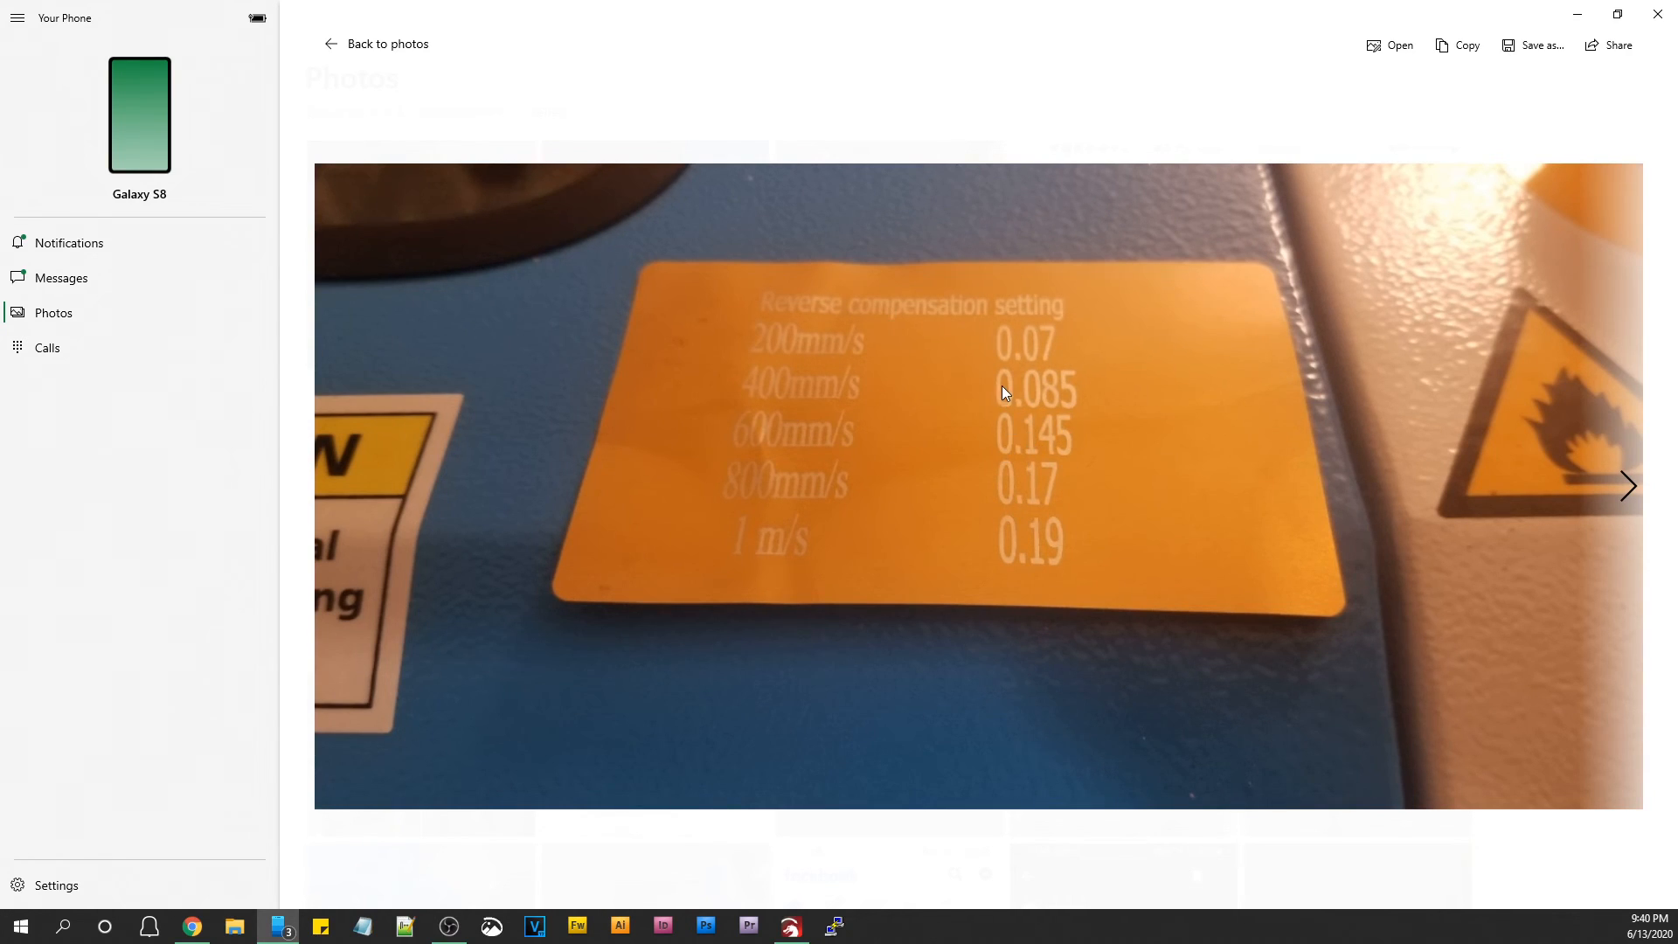
pyautogui.moveTo(861, 489)
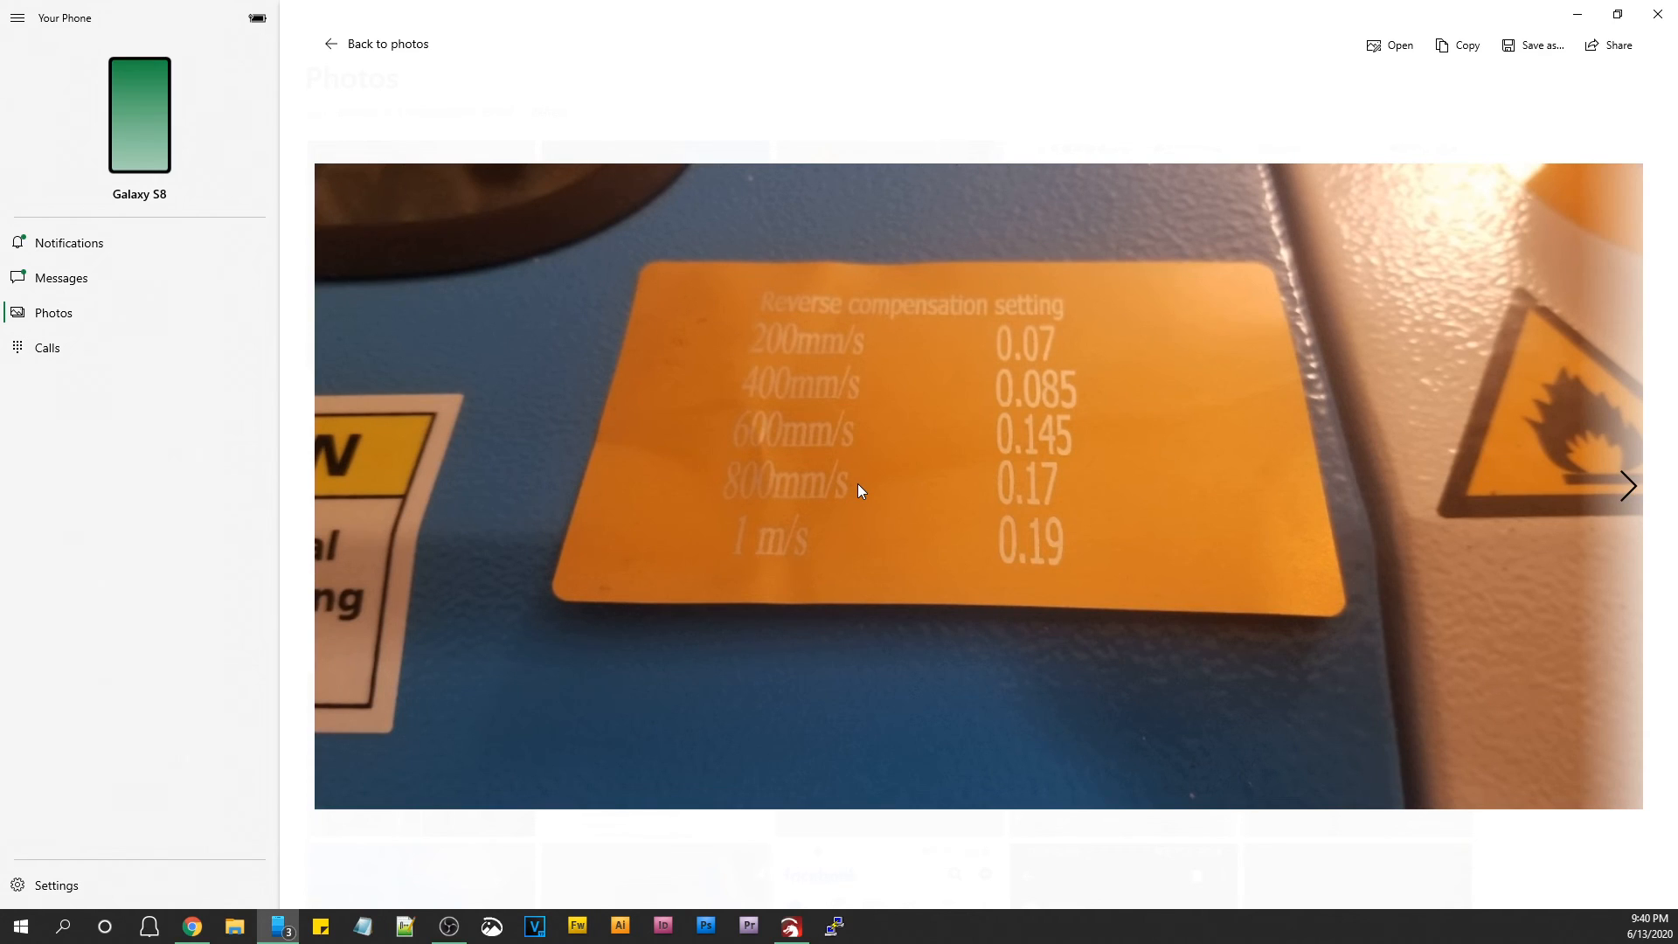
pyautogui.moveTo(852, 344)
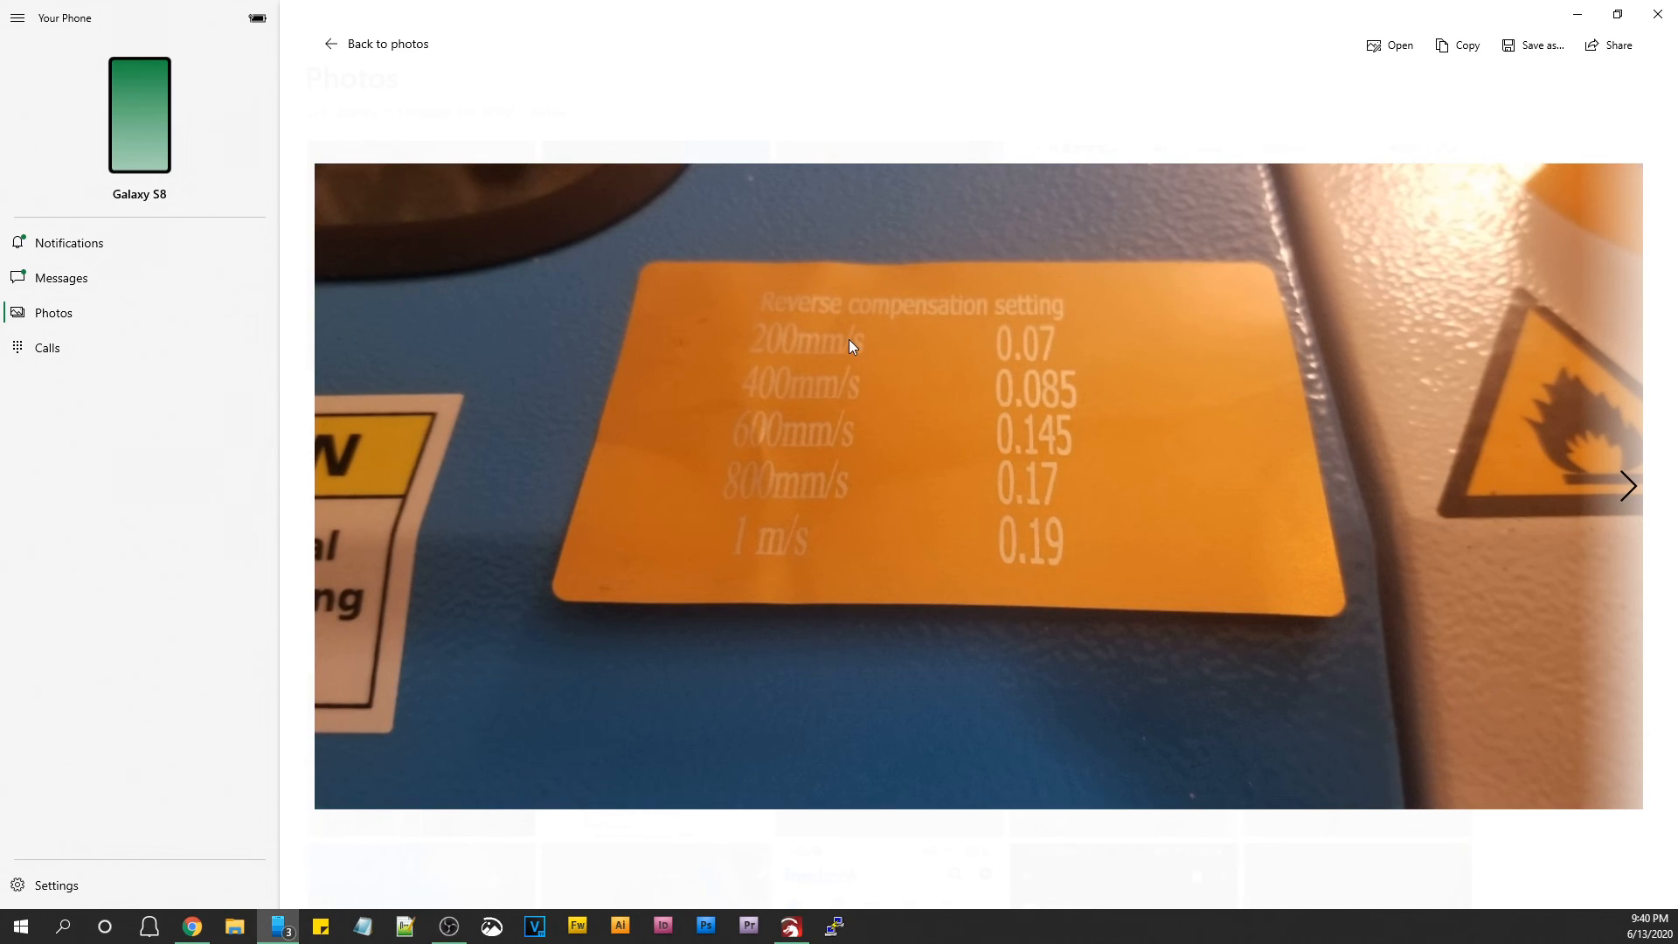
pyautogui.moveTo(871, 367)
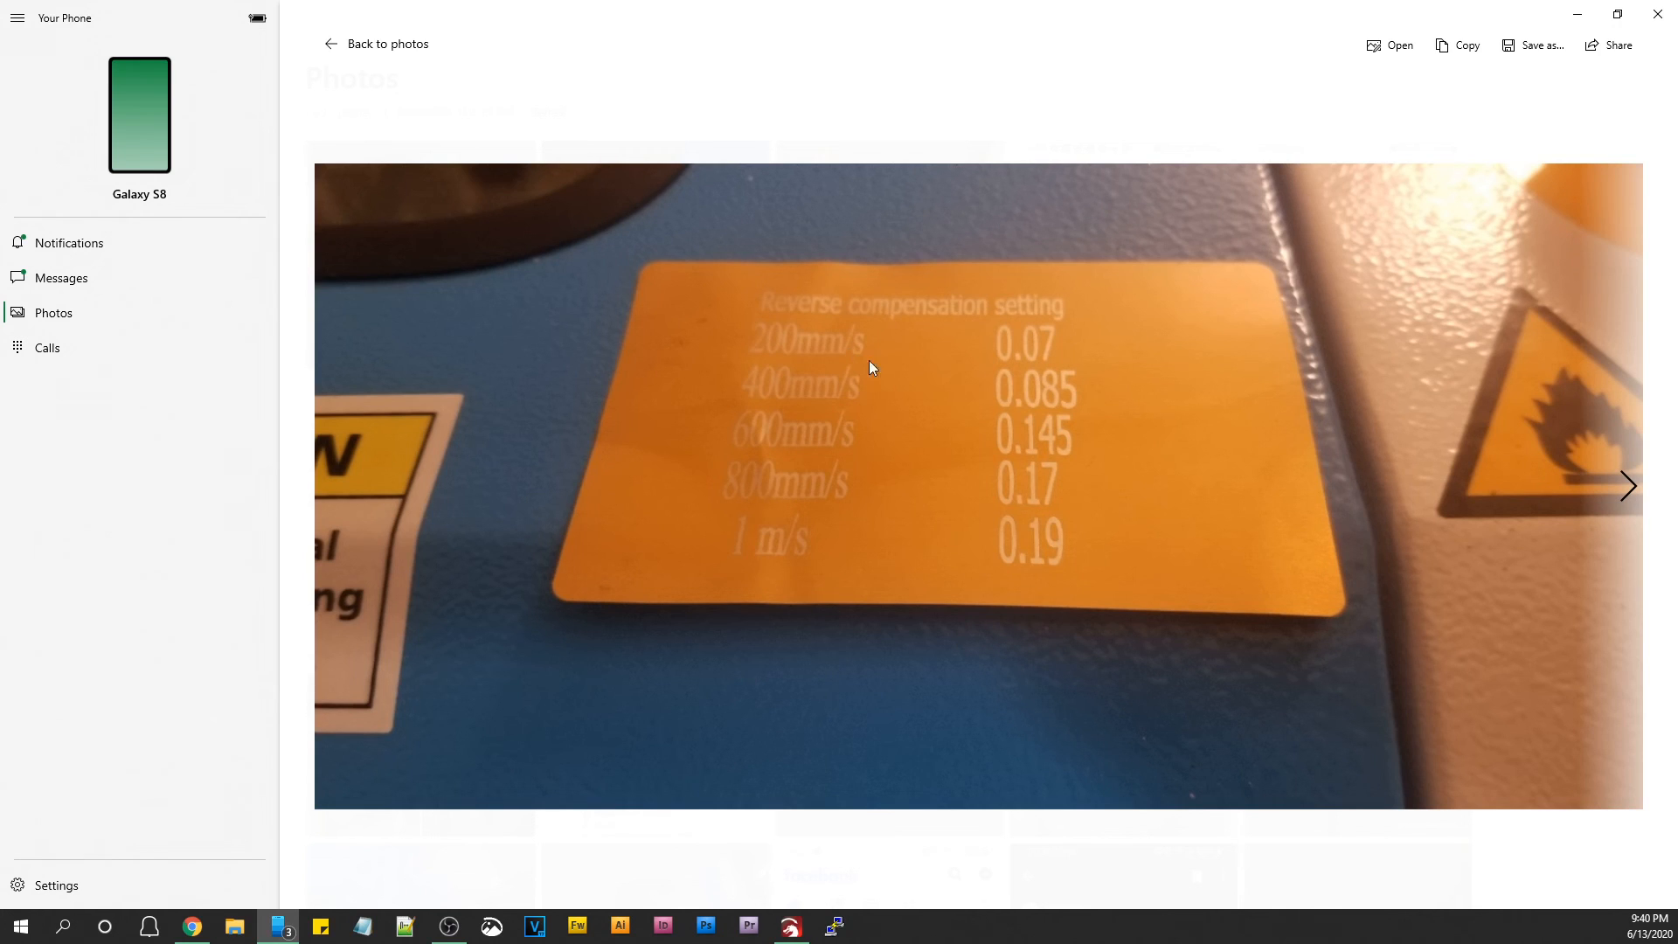
pyautogui.moveTo(1027, 371)
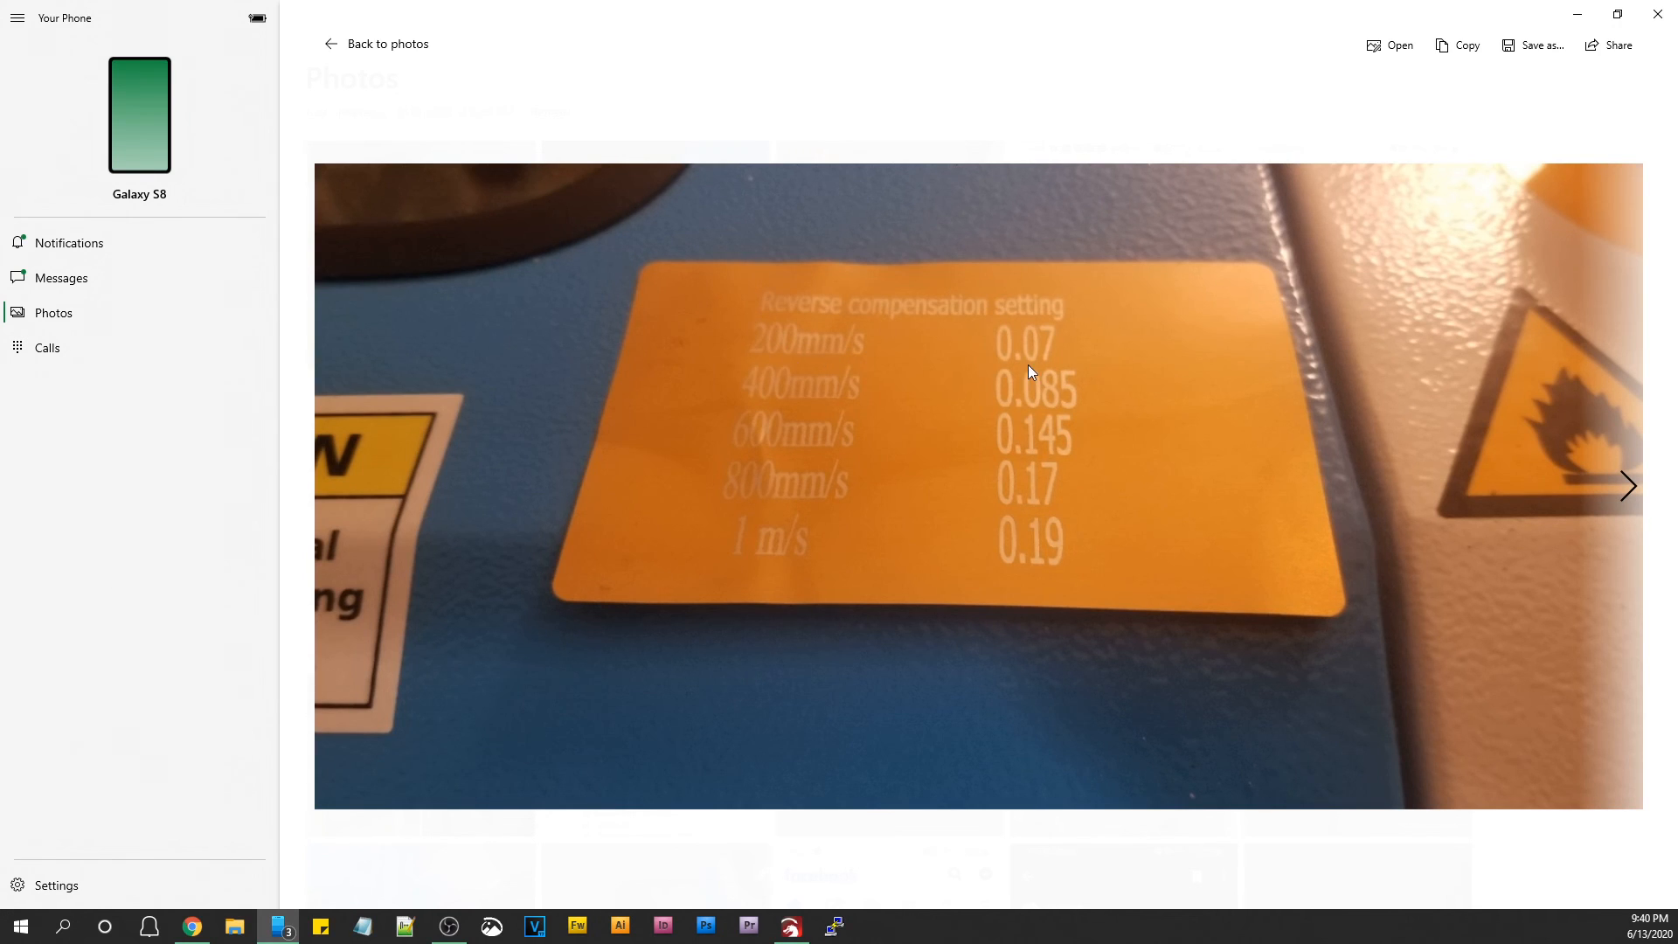
pyautogui.moveTo(809, 420)
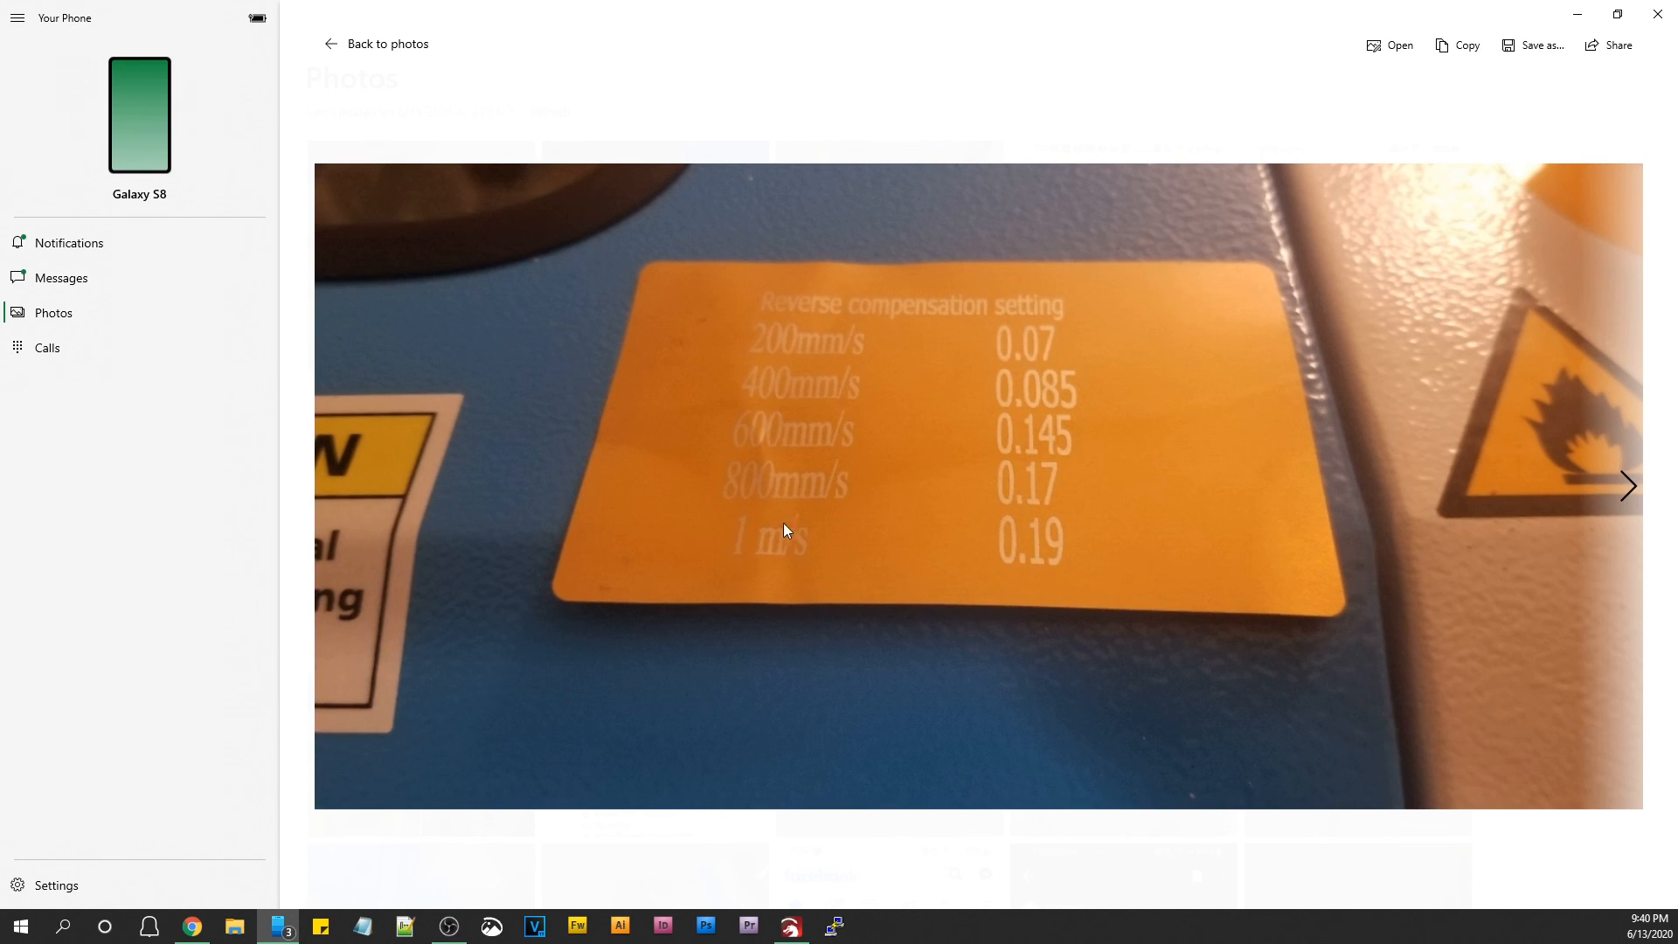
pyautogui.moveTo(449, 645)
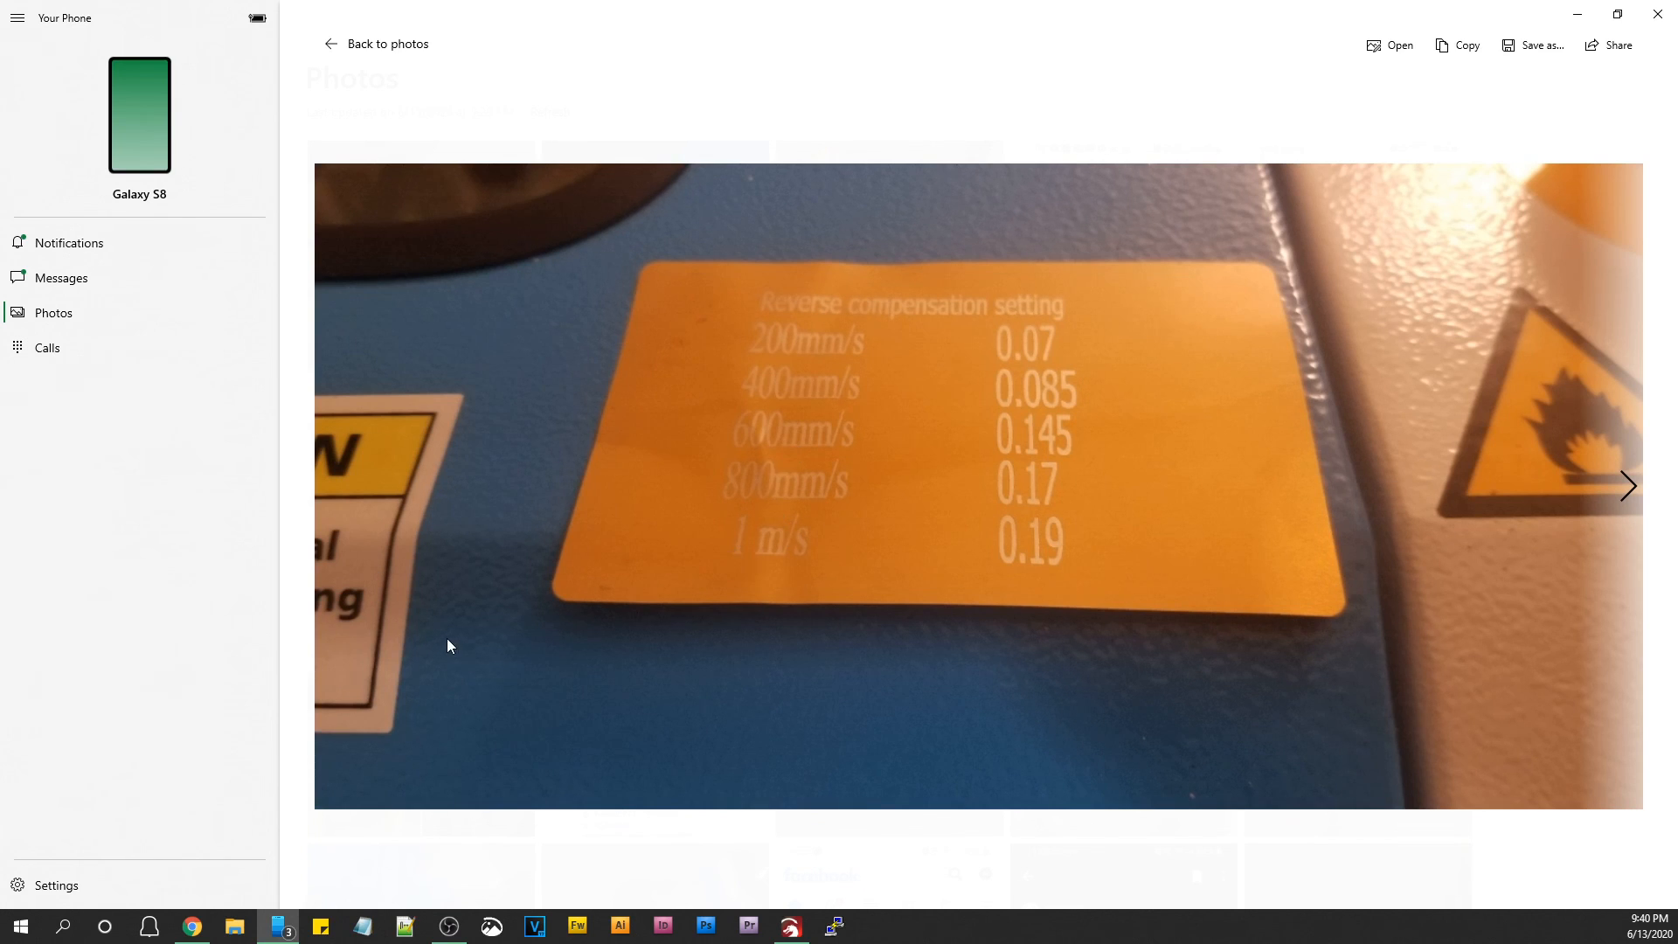